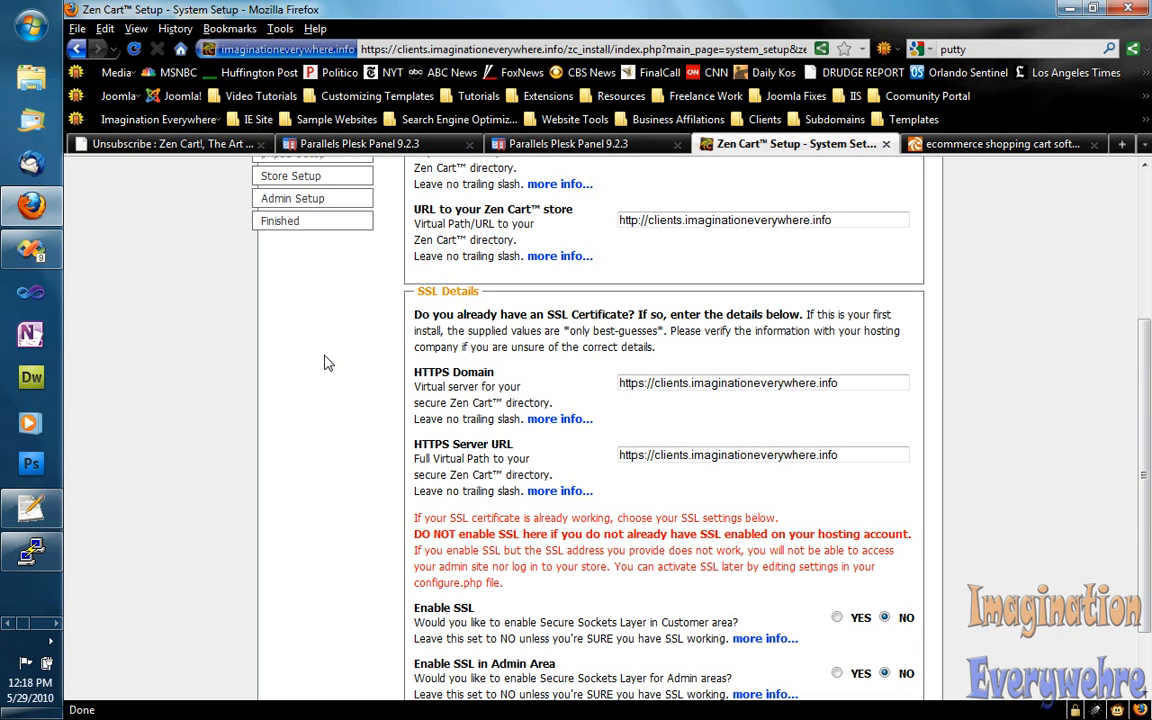
scroll(up, 3)
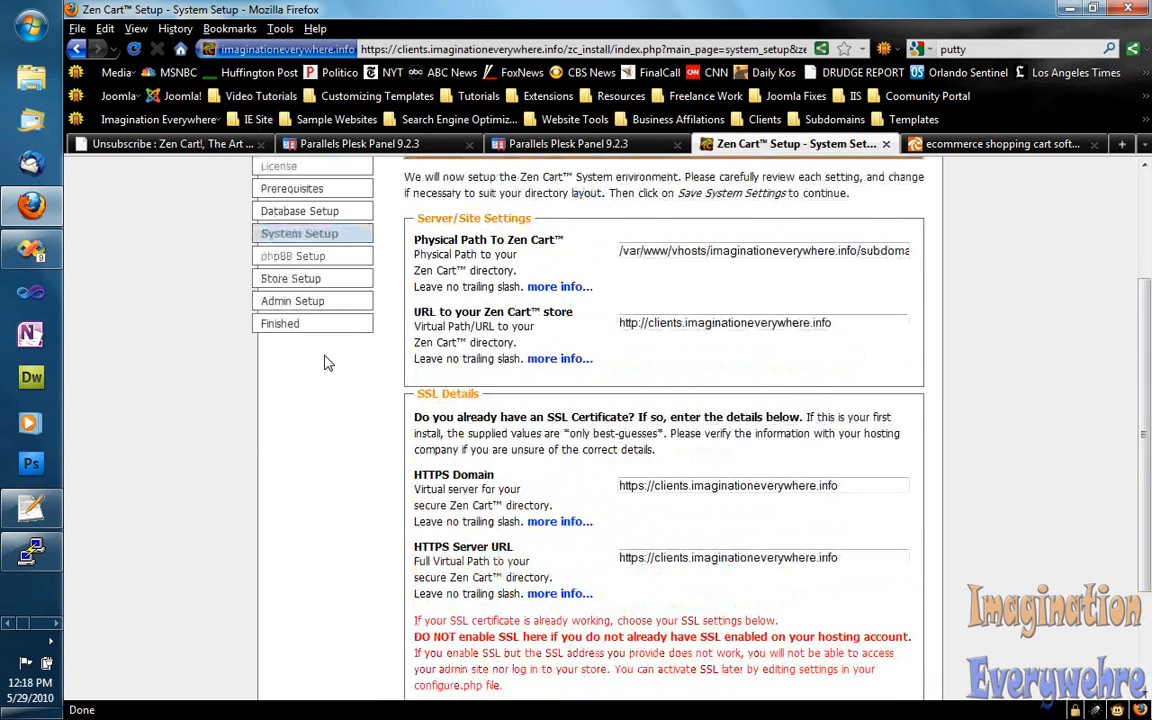
scroll(up, 3)
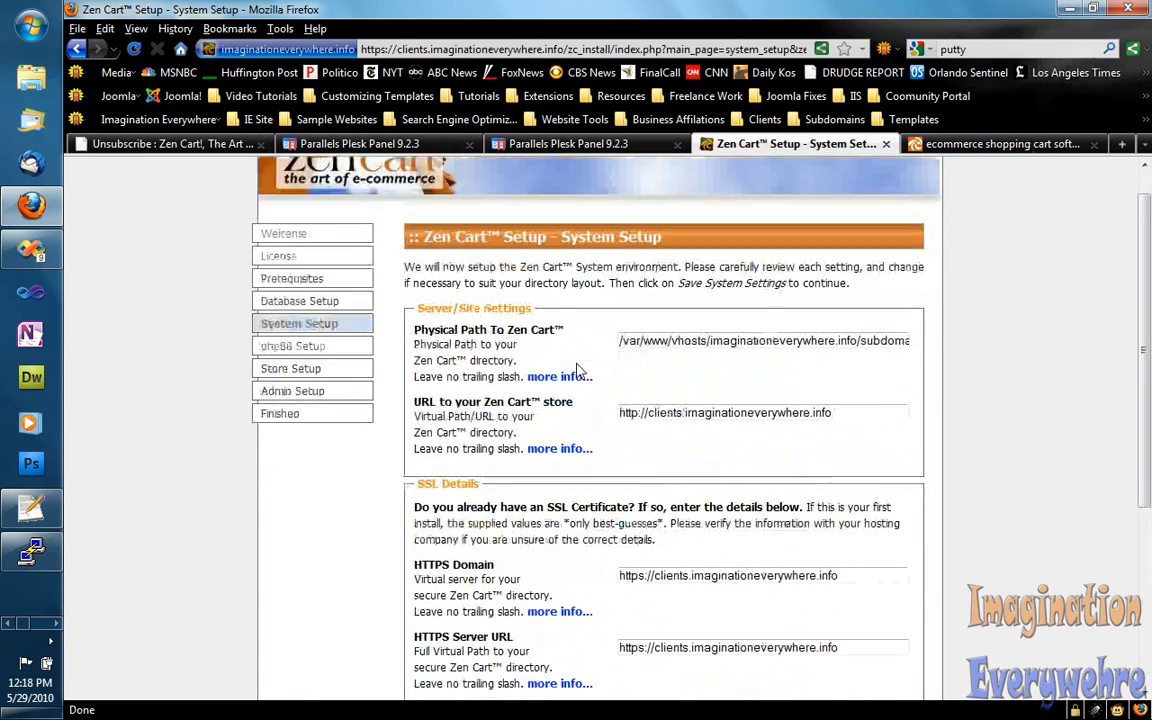
scroll(down, 3)
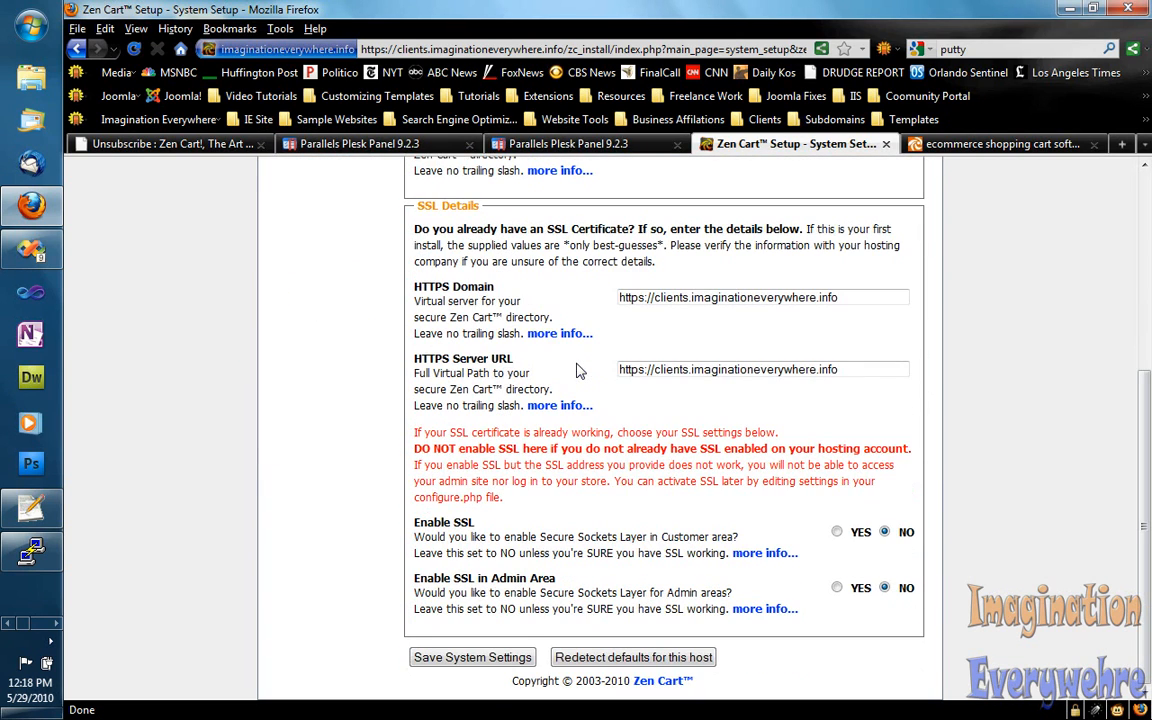
scroll(up, 3)
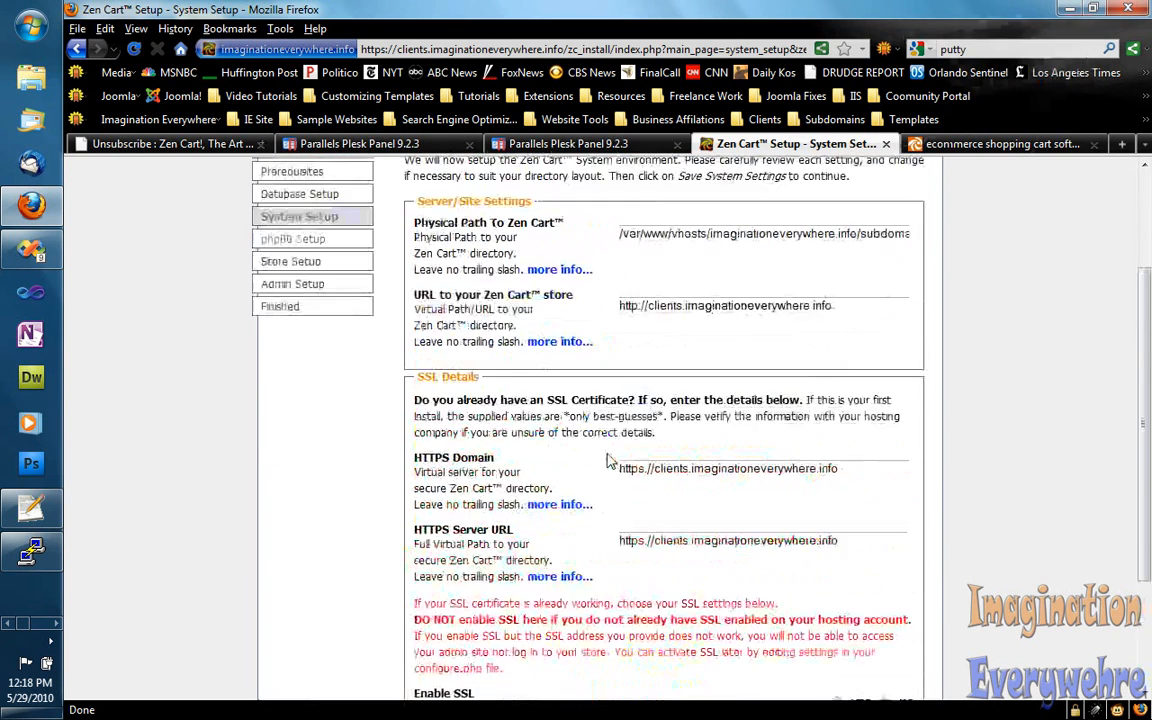
scroll(up, 3)
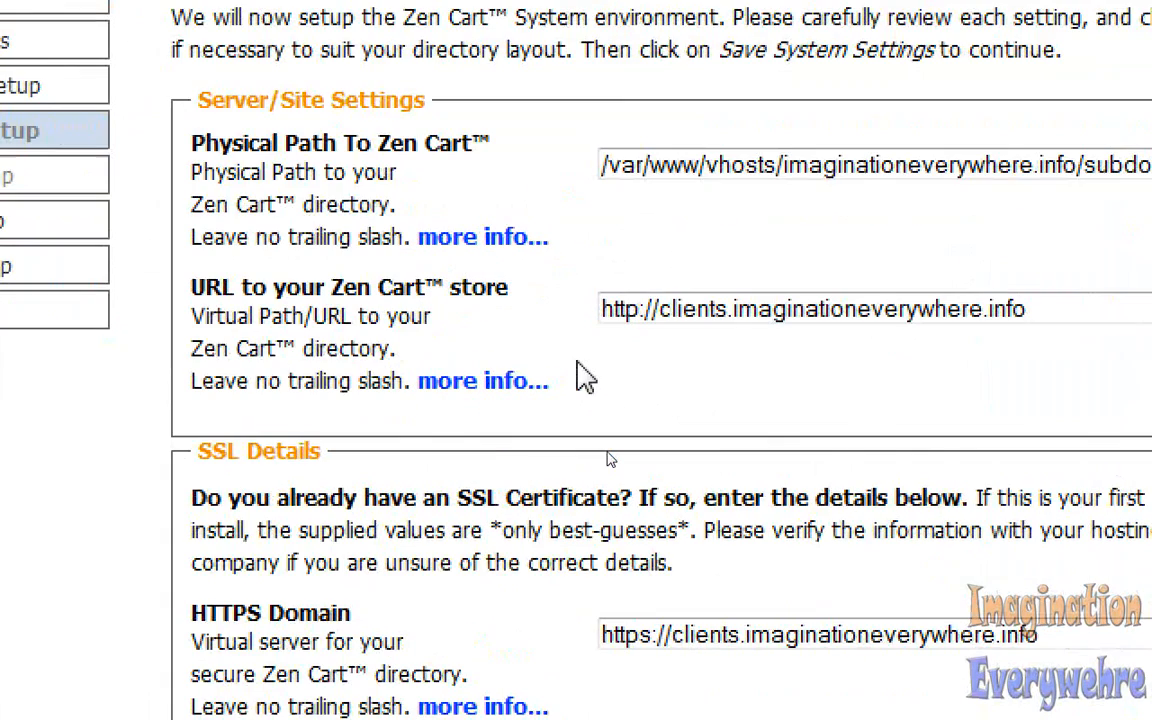
mouse_move(605, 432)
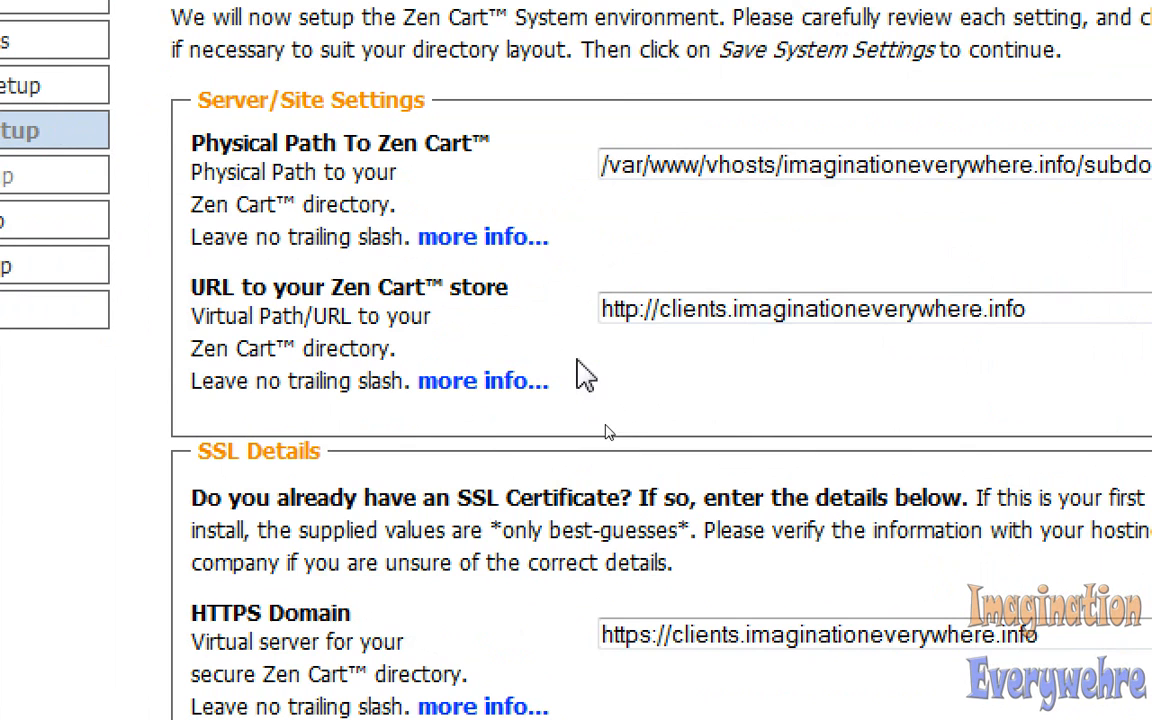
mouse_move(370, 310)
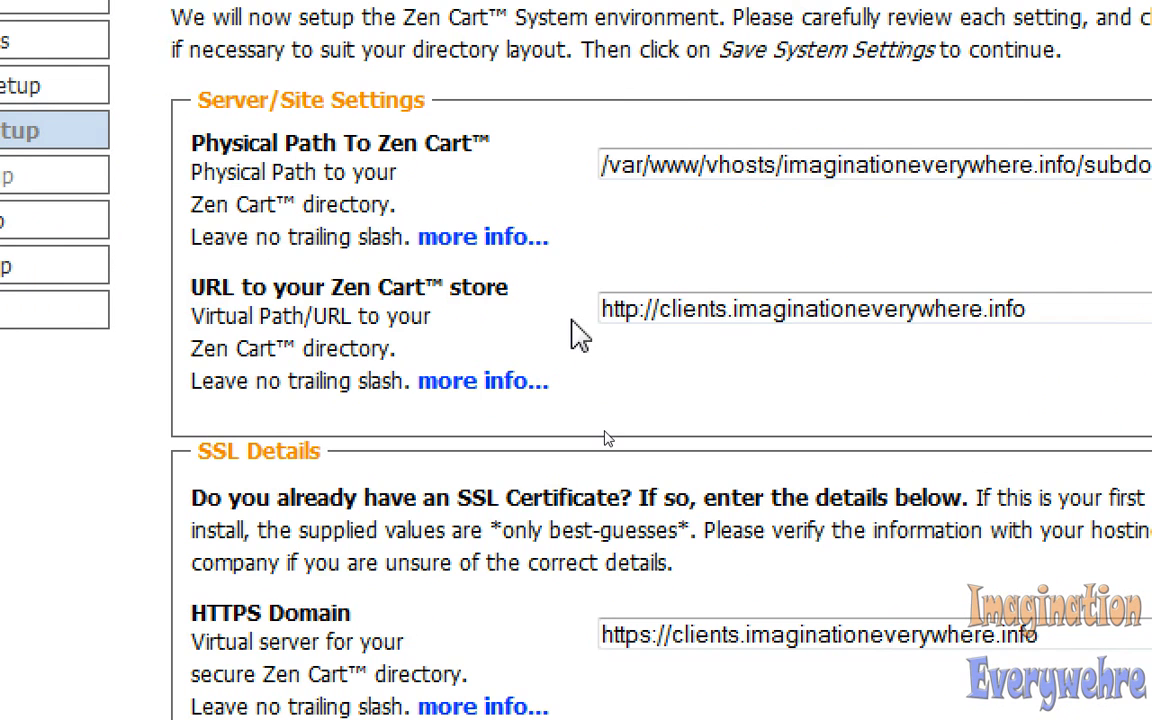
click(810, 308)
text(s)
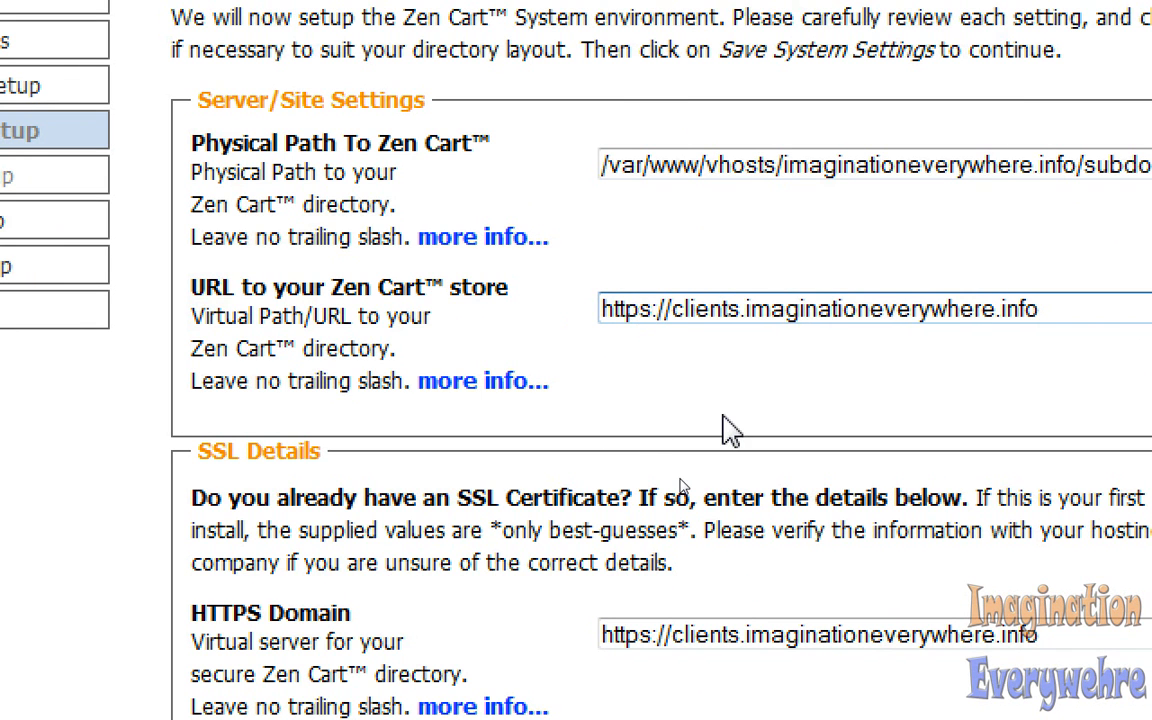
- Set 'Enable SSL in Admin Area' to YES, leaving customer-area SSL off
scroll(down, 3)
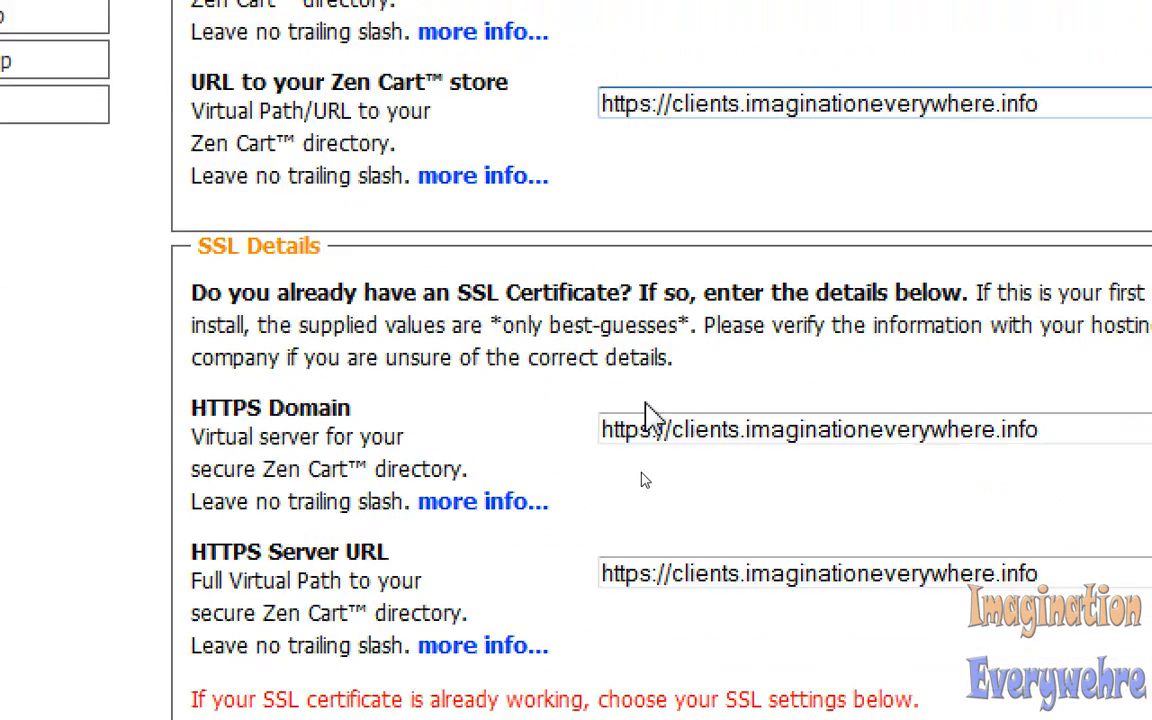
scroll(down, 3)
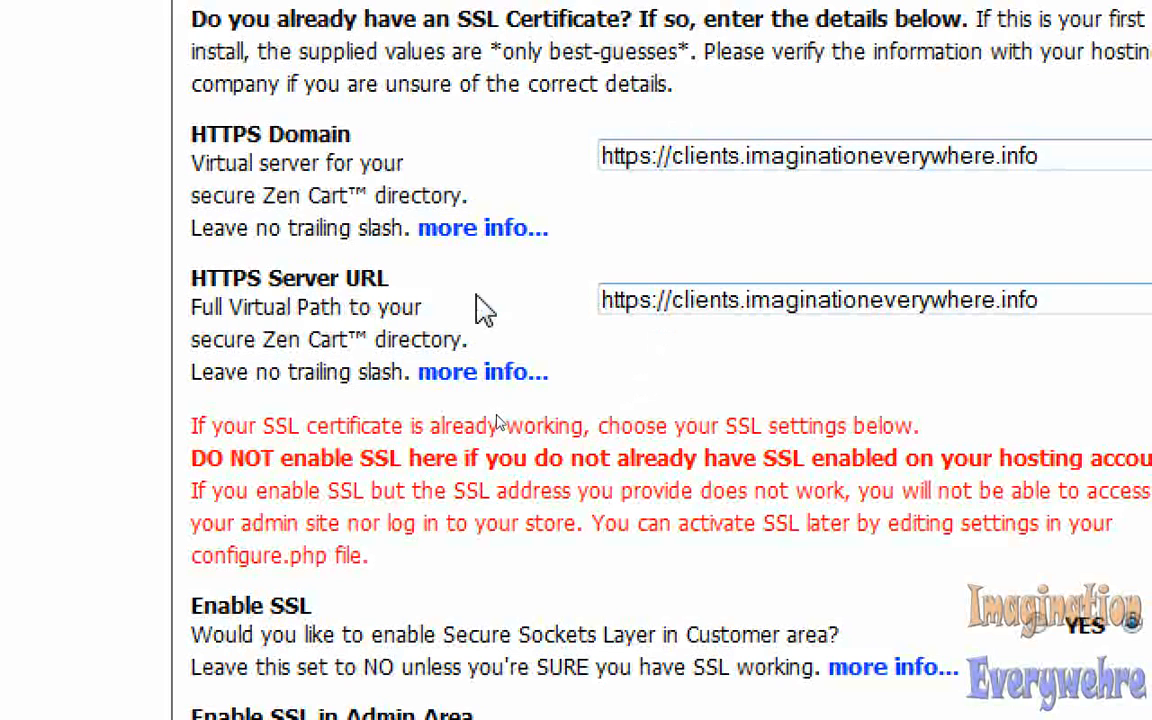
mouse_move(320, 280)
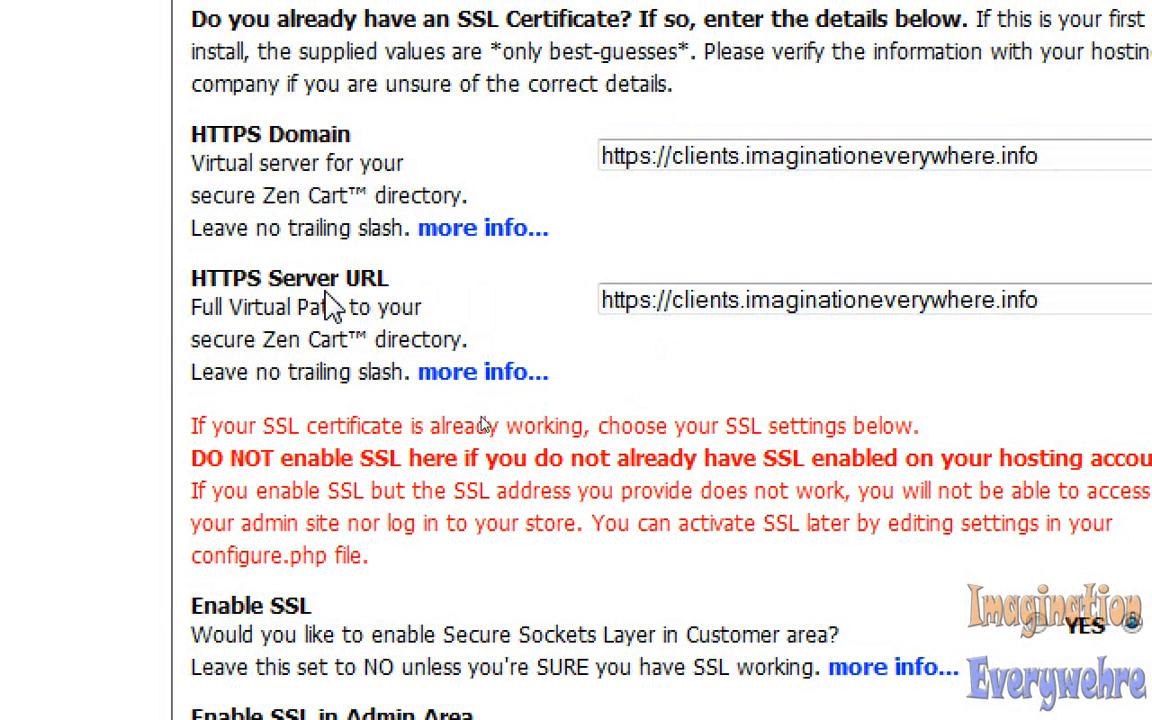
scroll(down, 3)
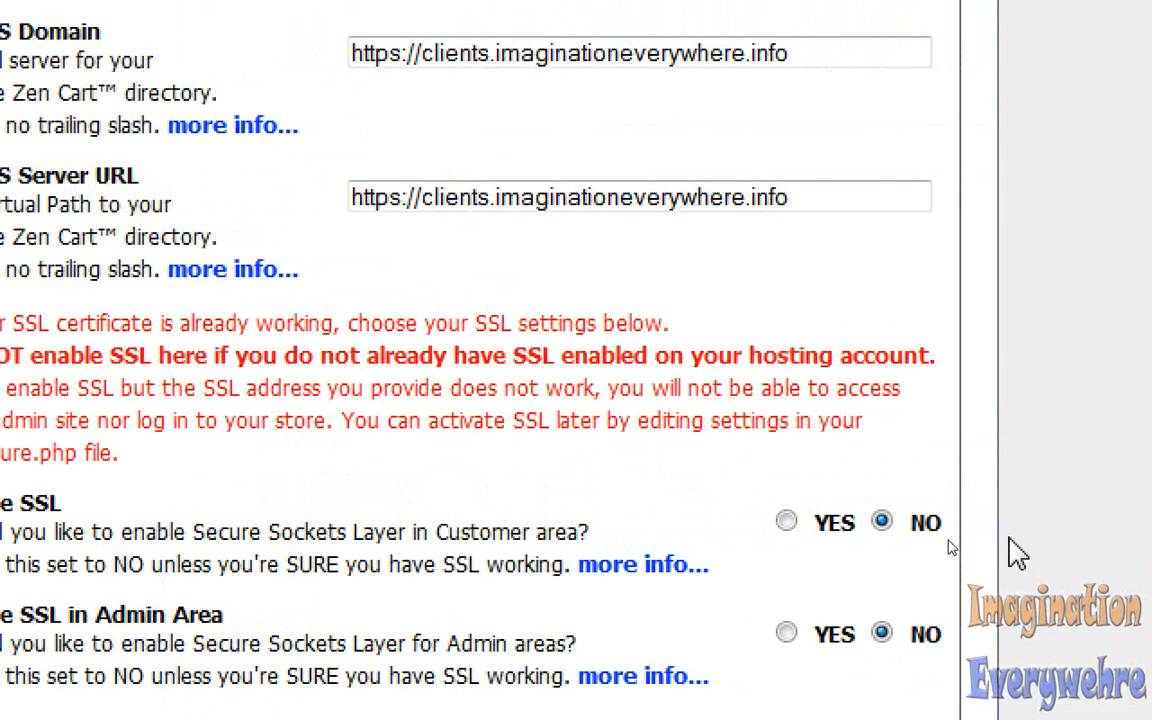
mouse_move(448, 598)
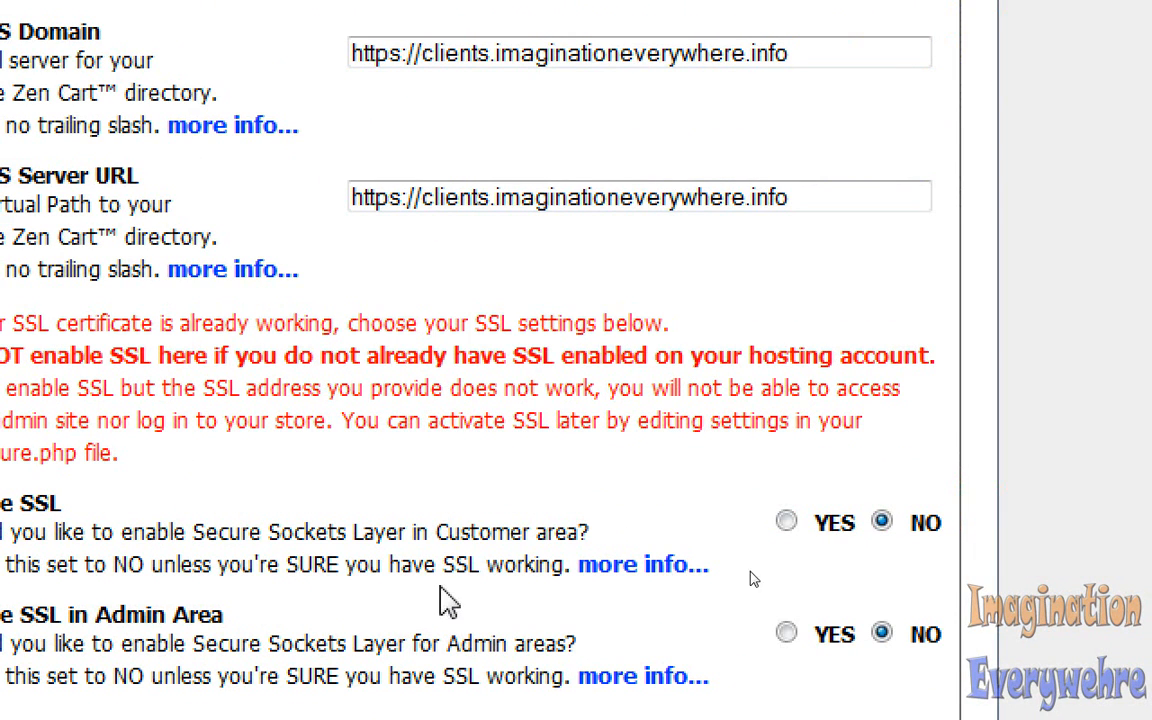
click(786, 634)
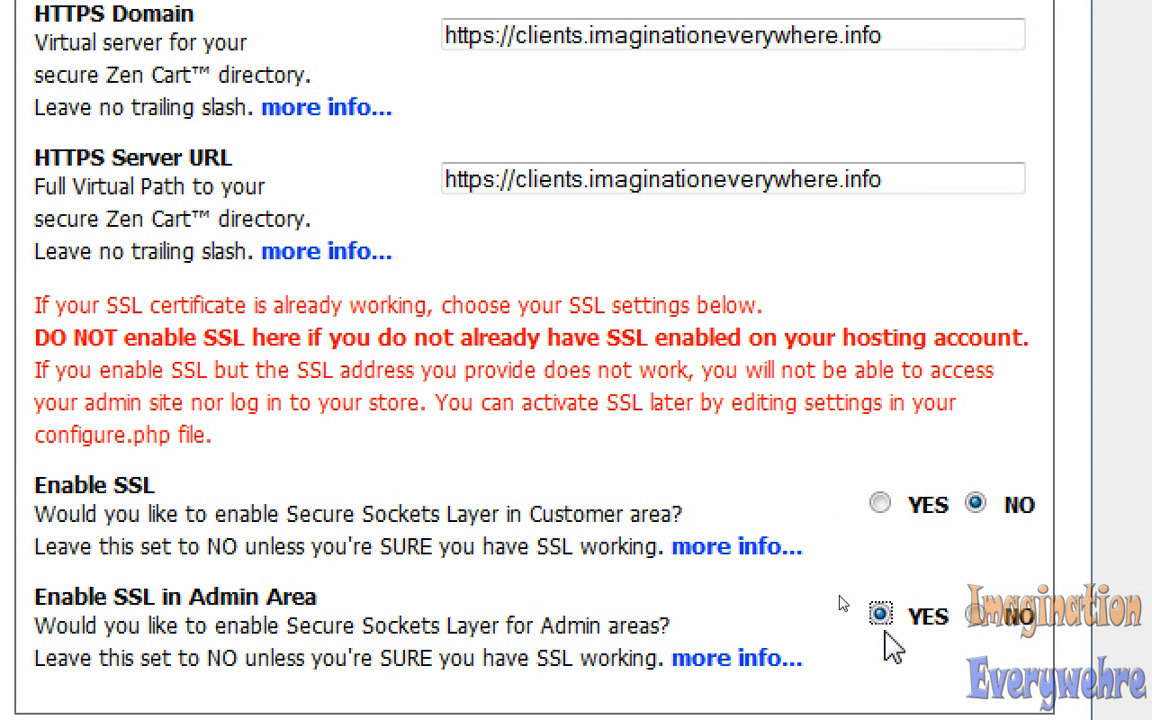
mouse_move(470, 585)
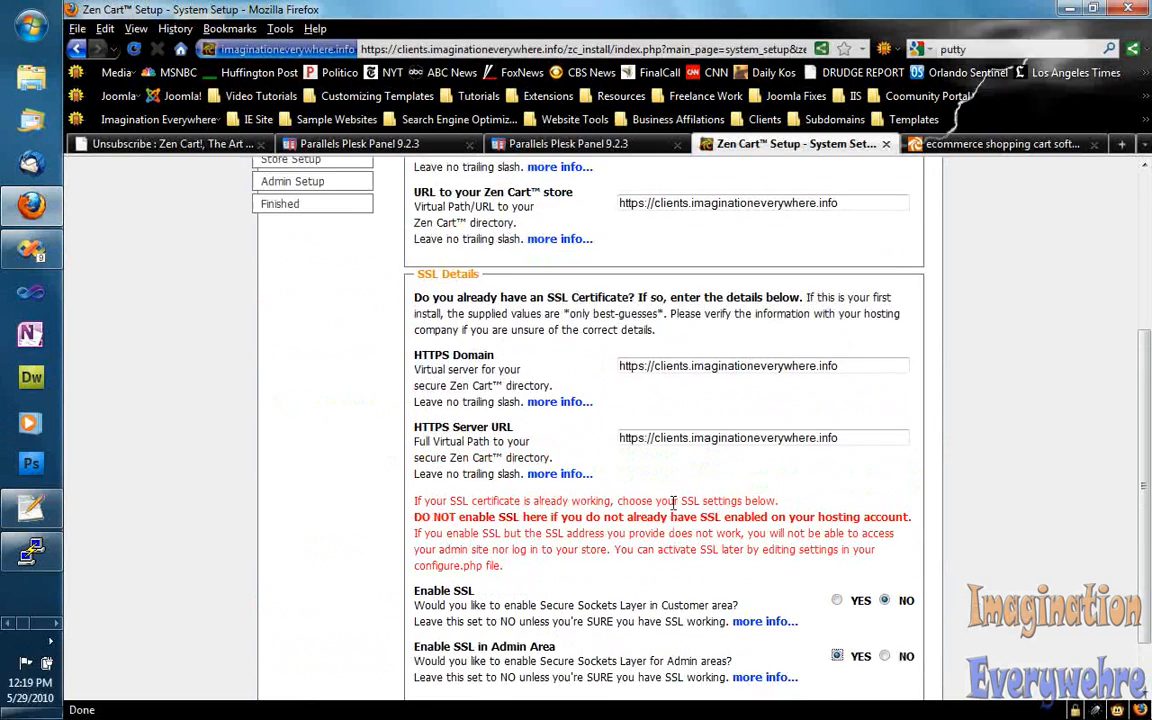
scroll(down, 3)
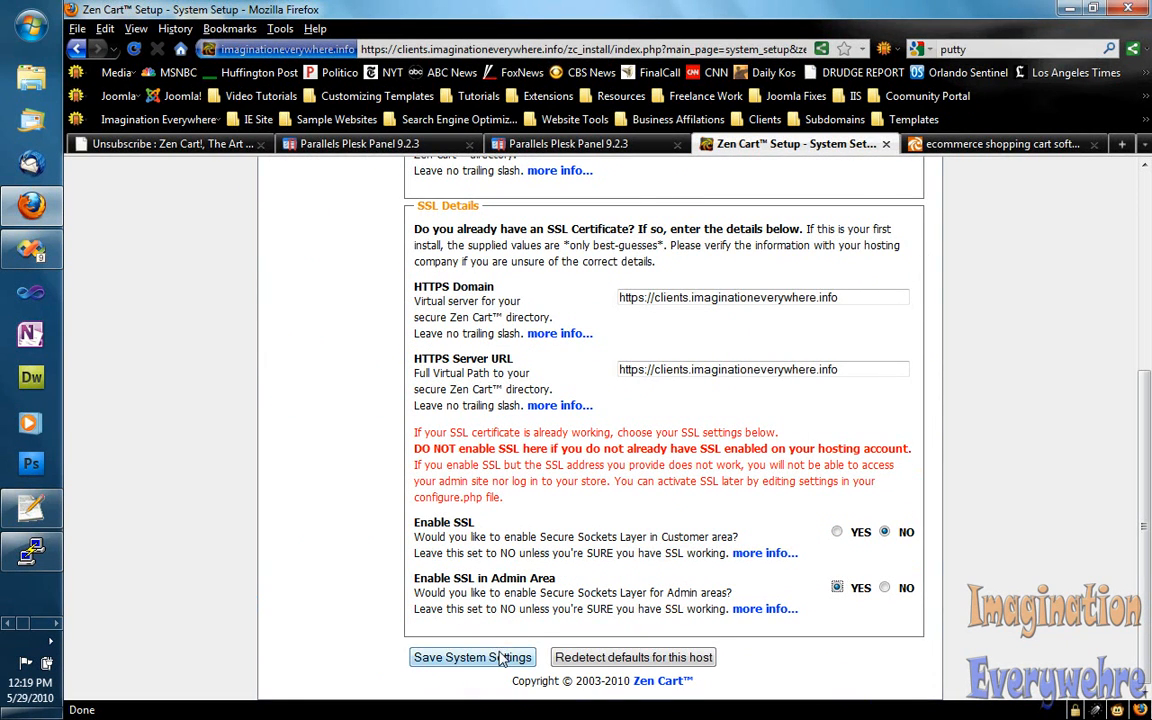
- Save the system settings, then save phpBB settings with forums left at NO
click(472, 657)
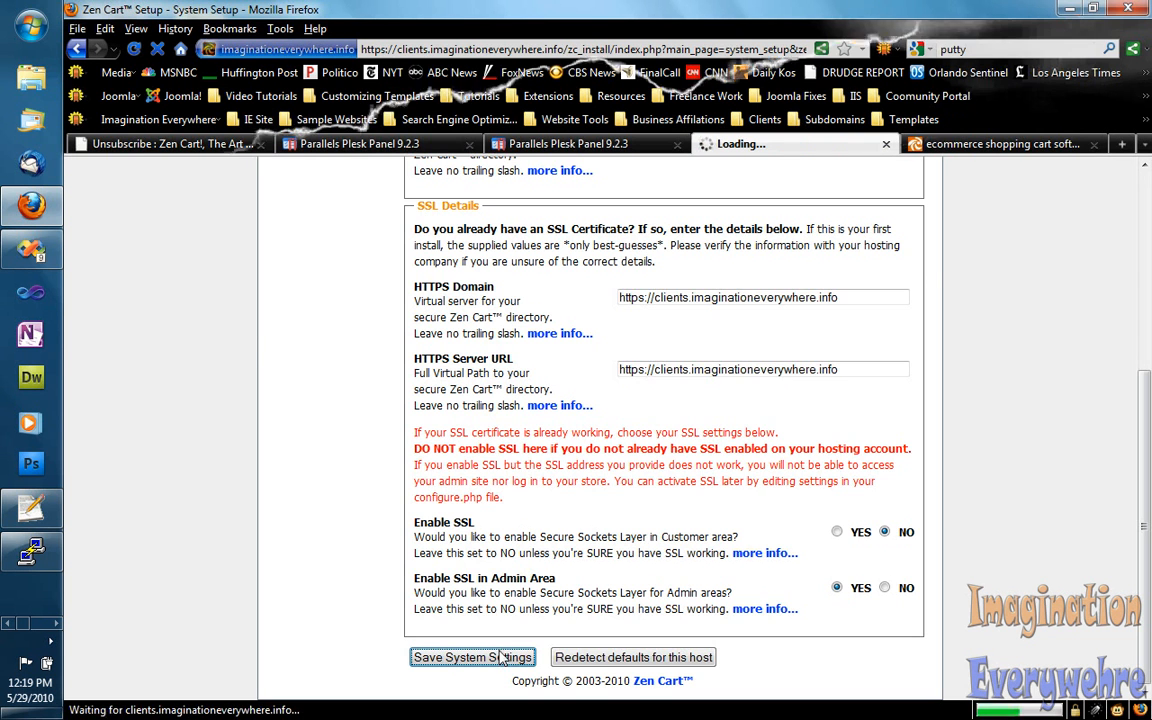
click(471, 657)
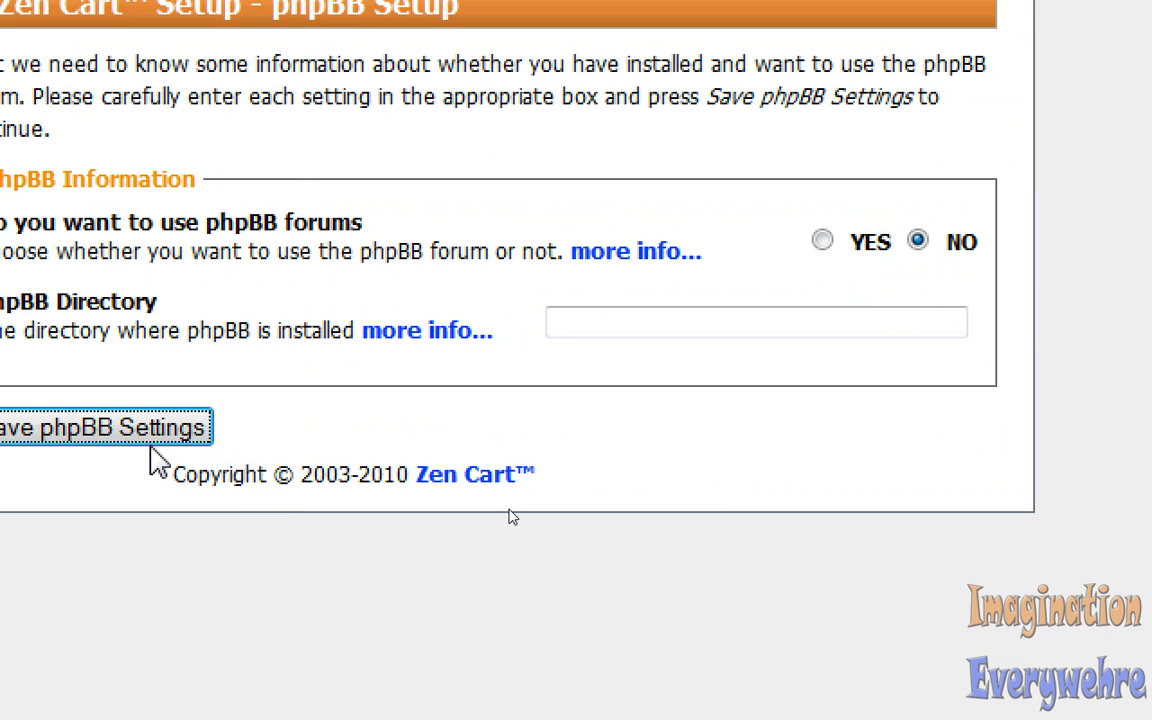
click(100, 428)
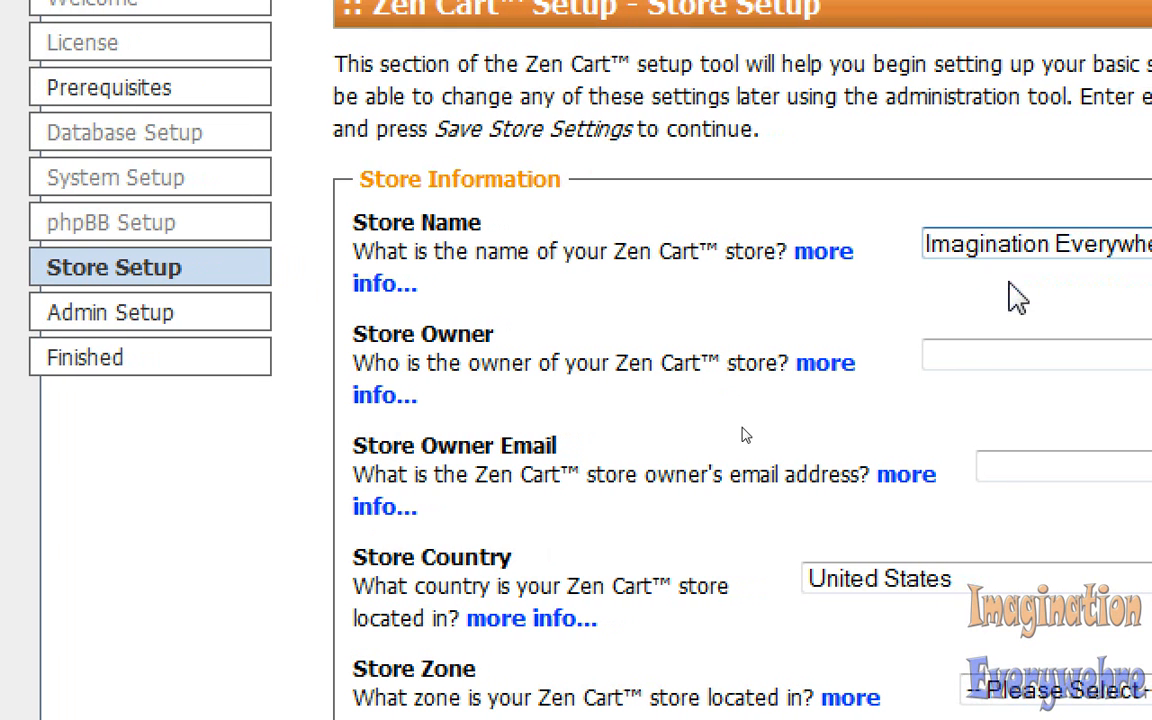
- Enter store owner 'Imagination Everywhere, Inc.' and the suggested store owner email
click(1040, 360)
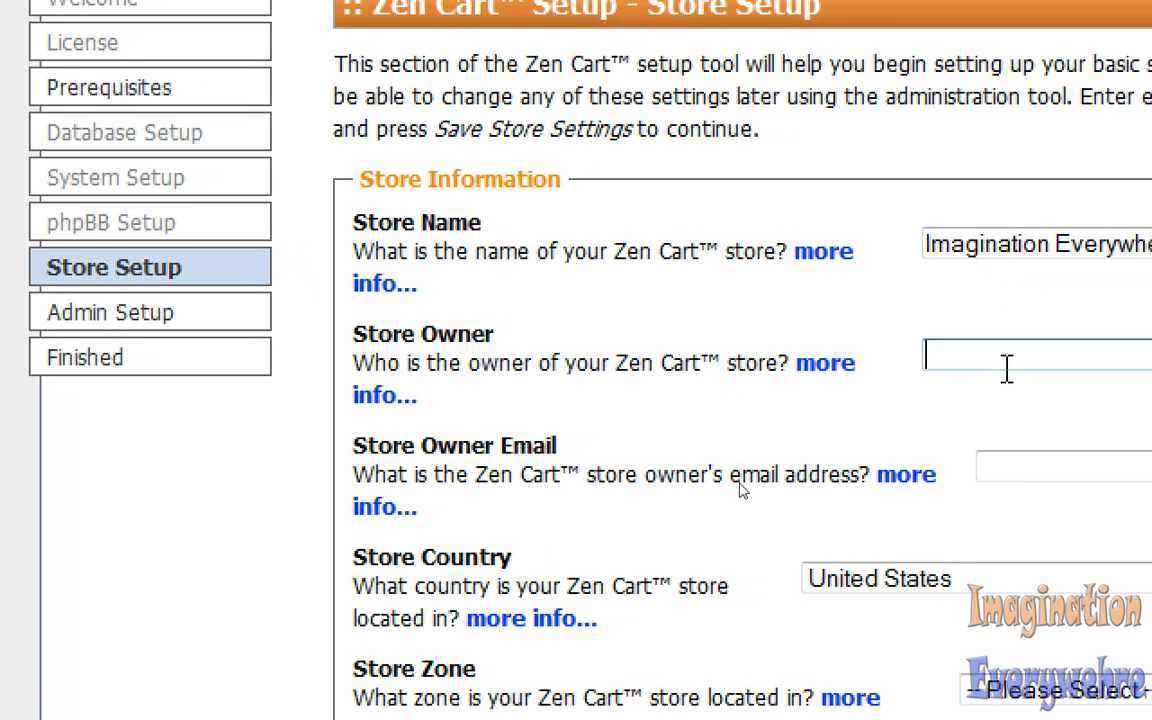
text(Imagination Everywhere, Inc.)
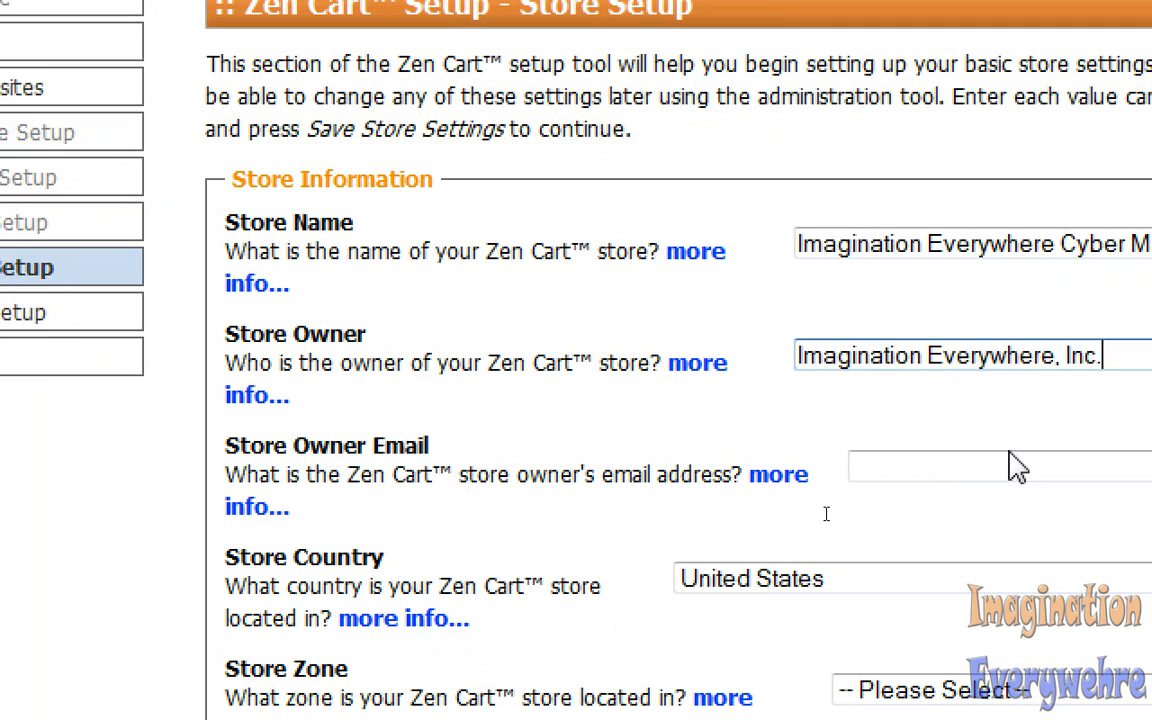
click(995, 464)
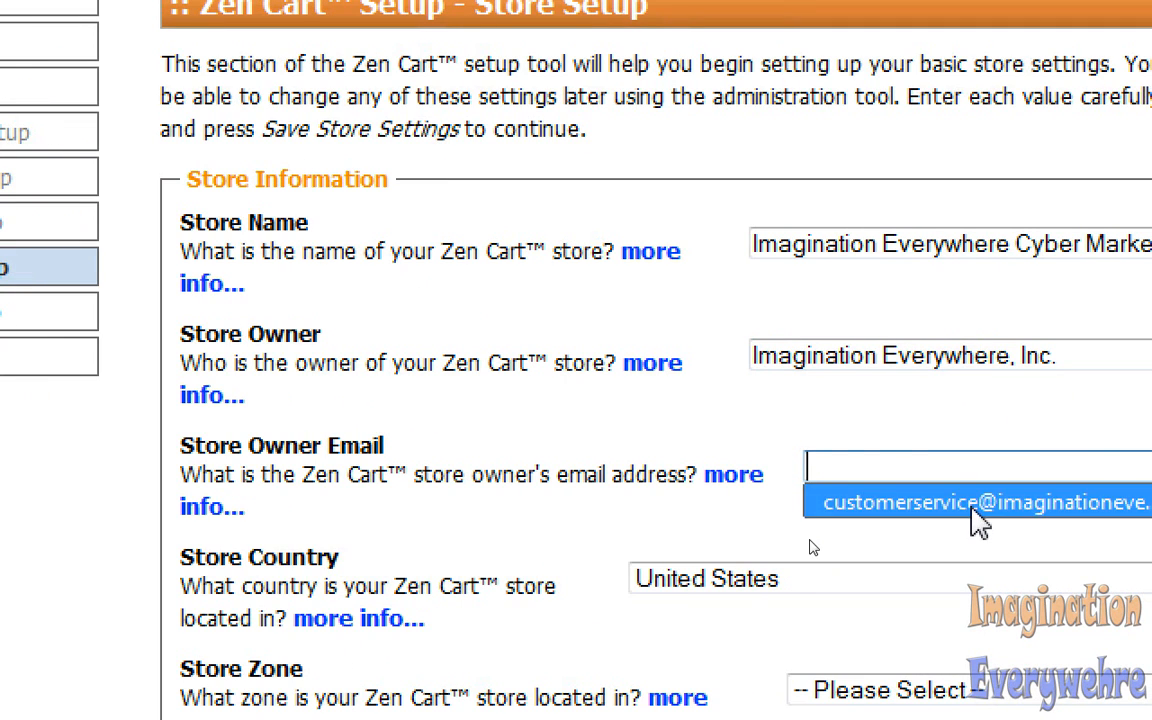
click(975, 502)
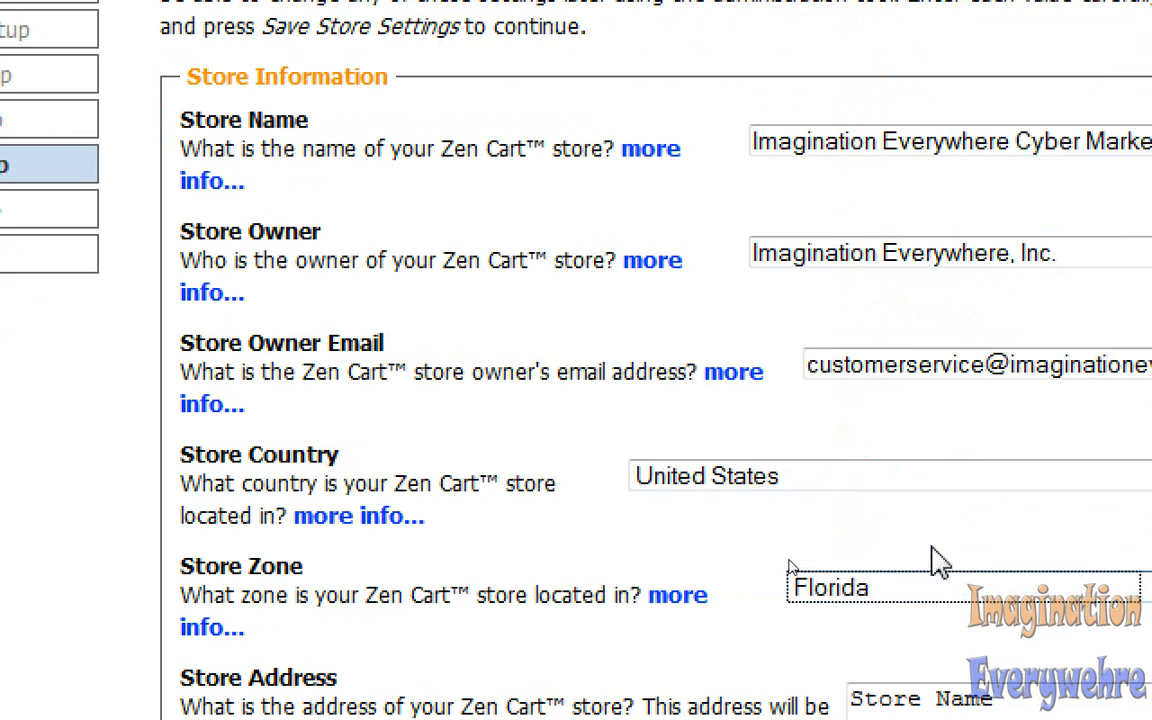
- Set Store Demo to YES and save the store settings
scroll(down, 3)
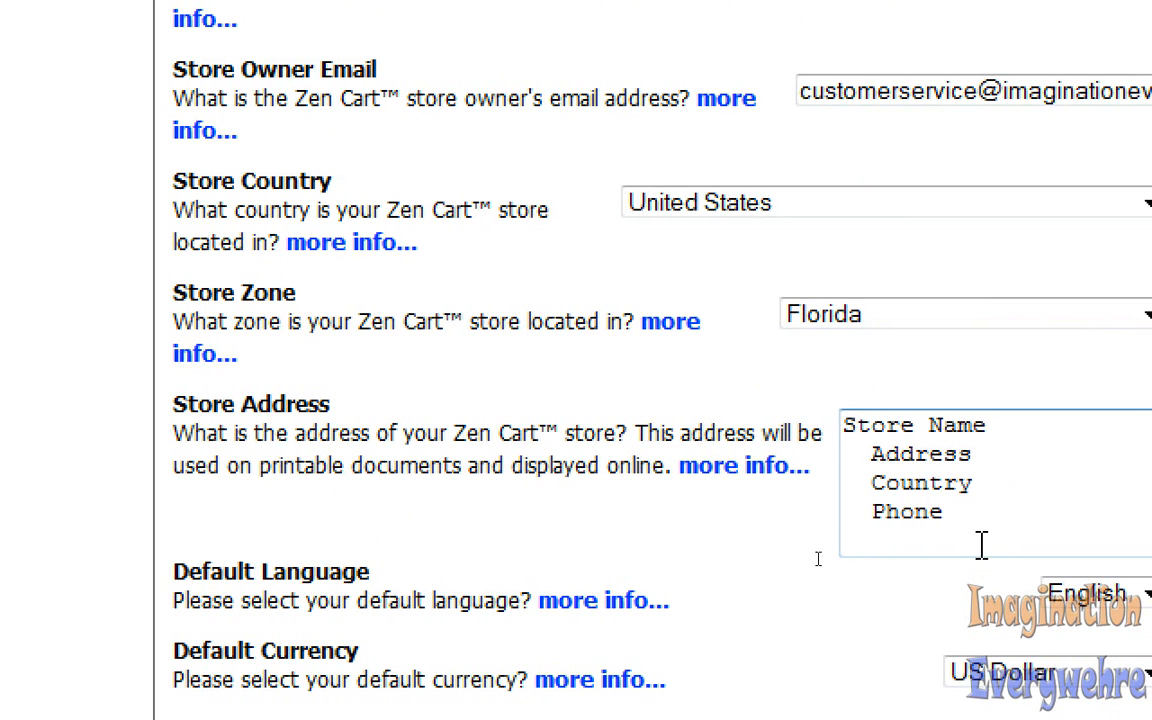
scroll(down, 3)
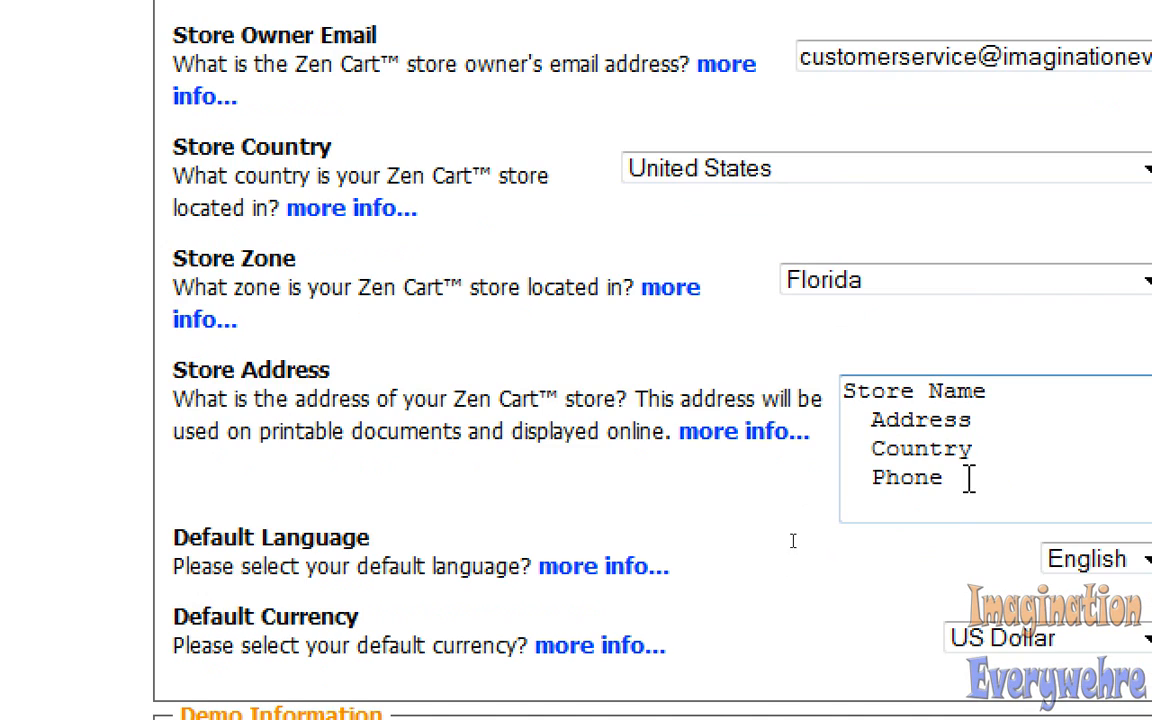
scroll(down, 3)
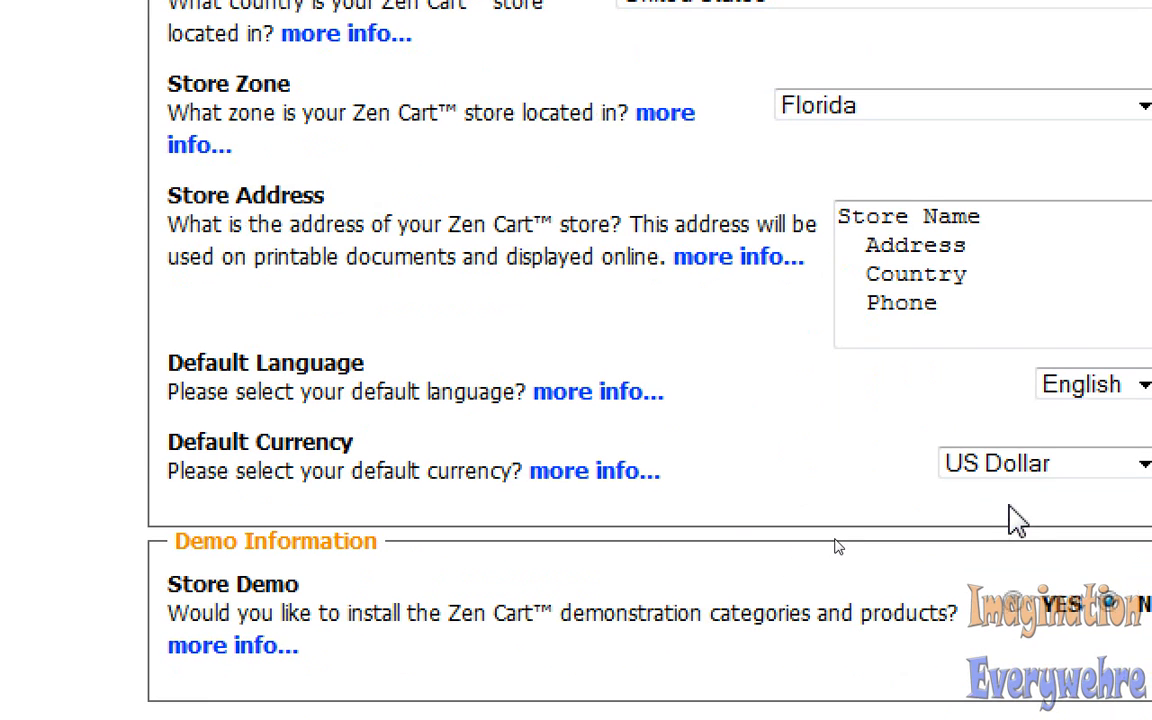
scroll(down, 3)
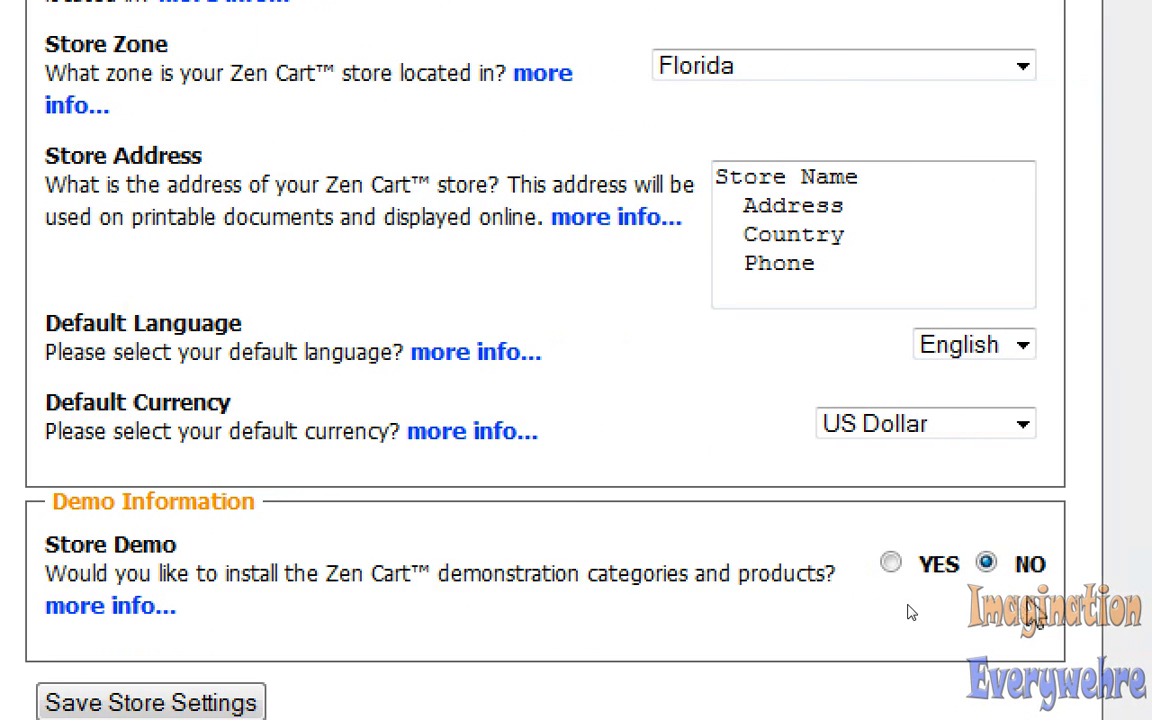
click(890, 564)
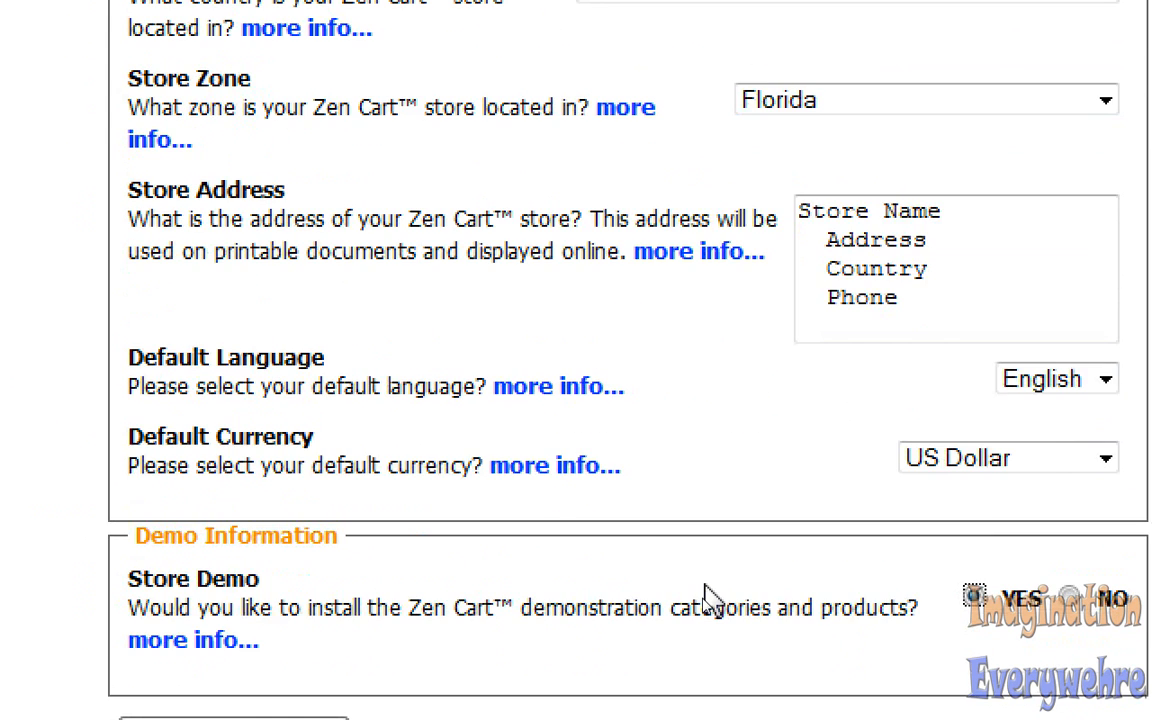
scroll(up, 3)
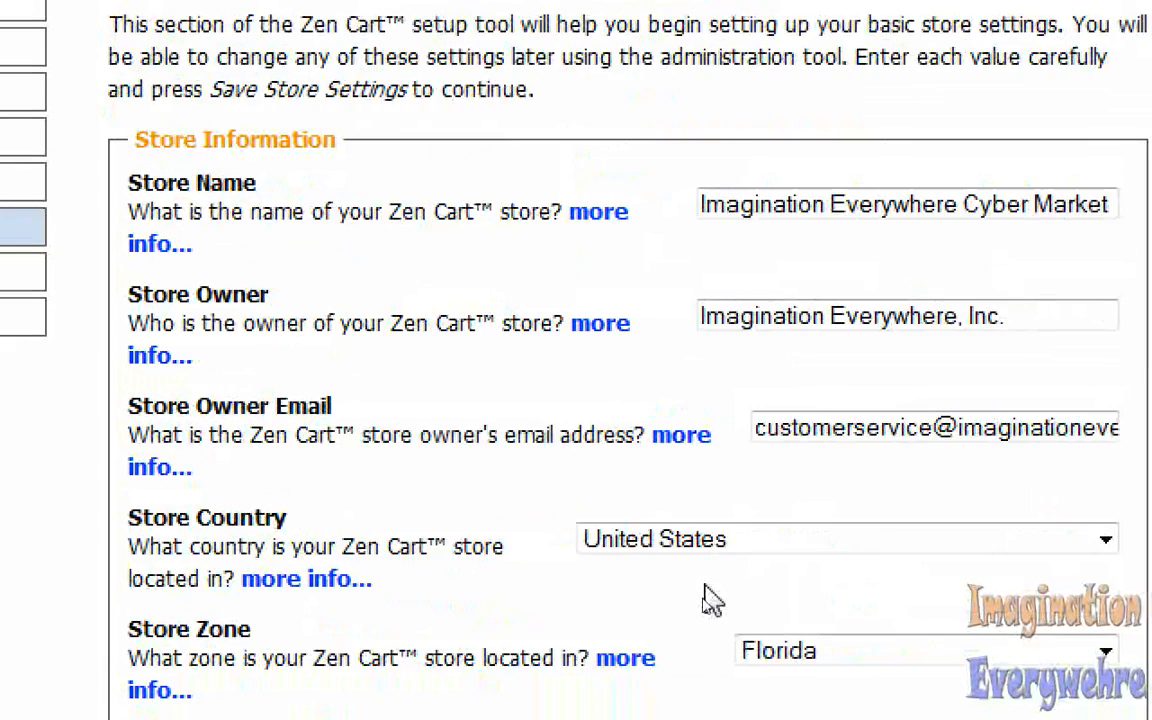
scroll(down, 3)
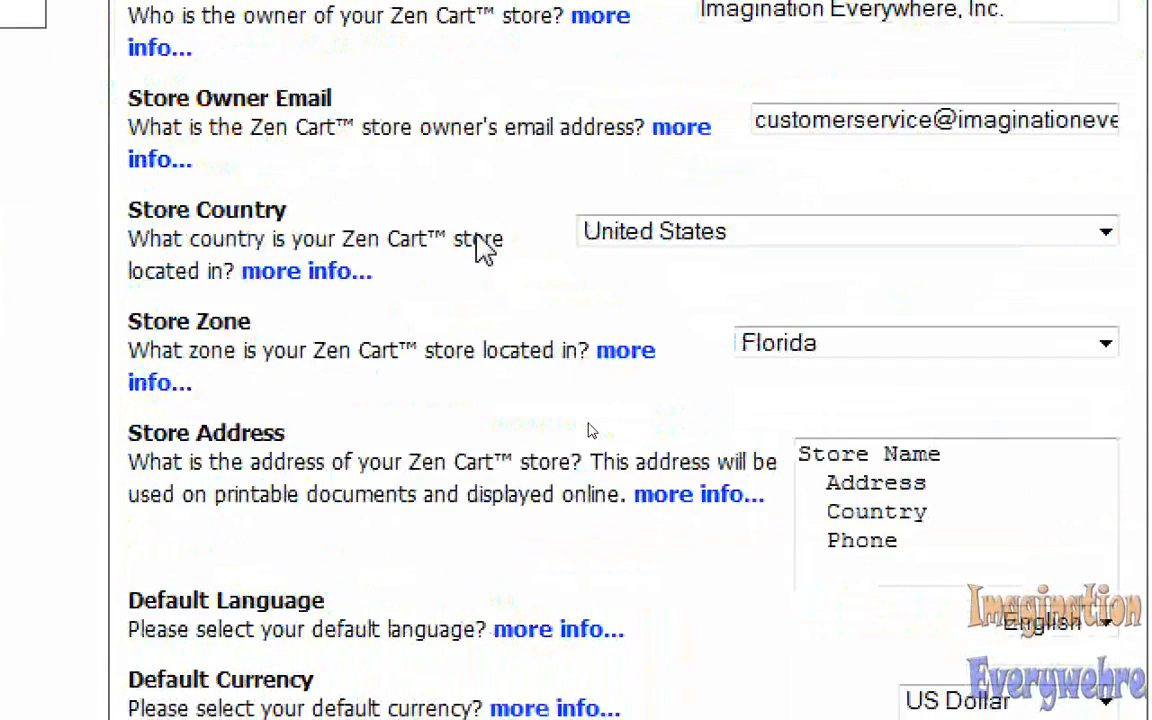
scroll(down, 3)
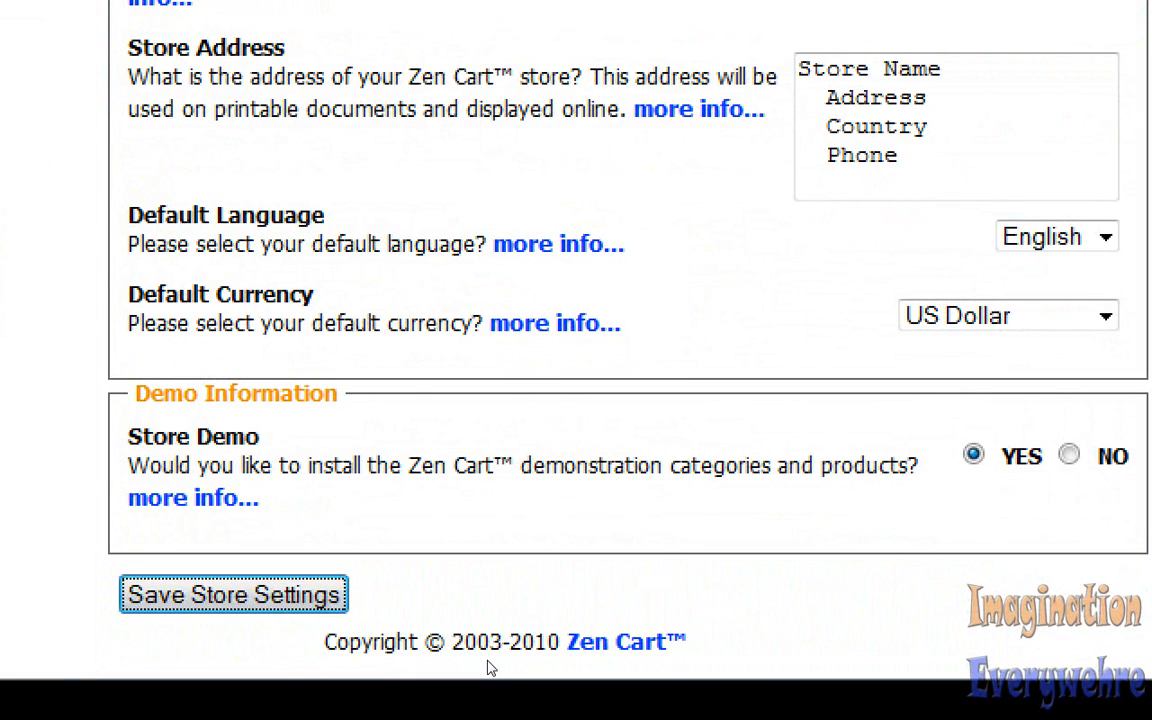
click(233, 594)
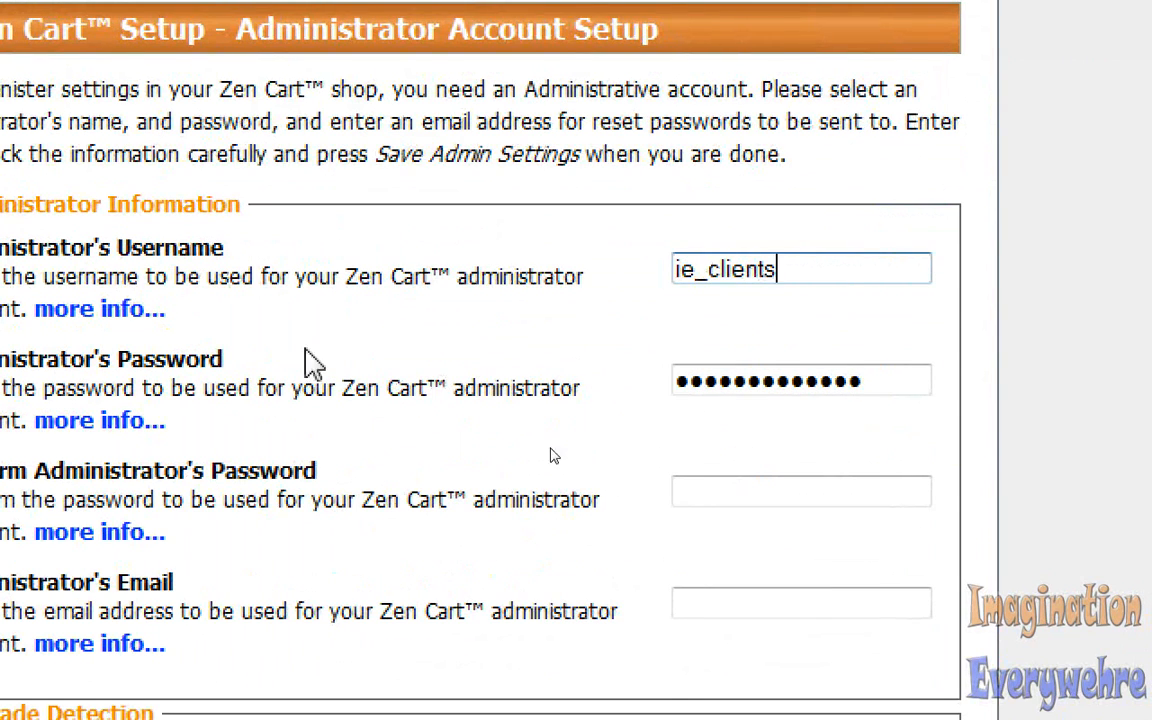
key(Backspace)
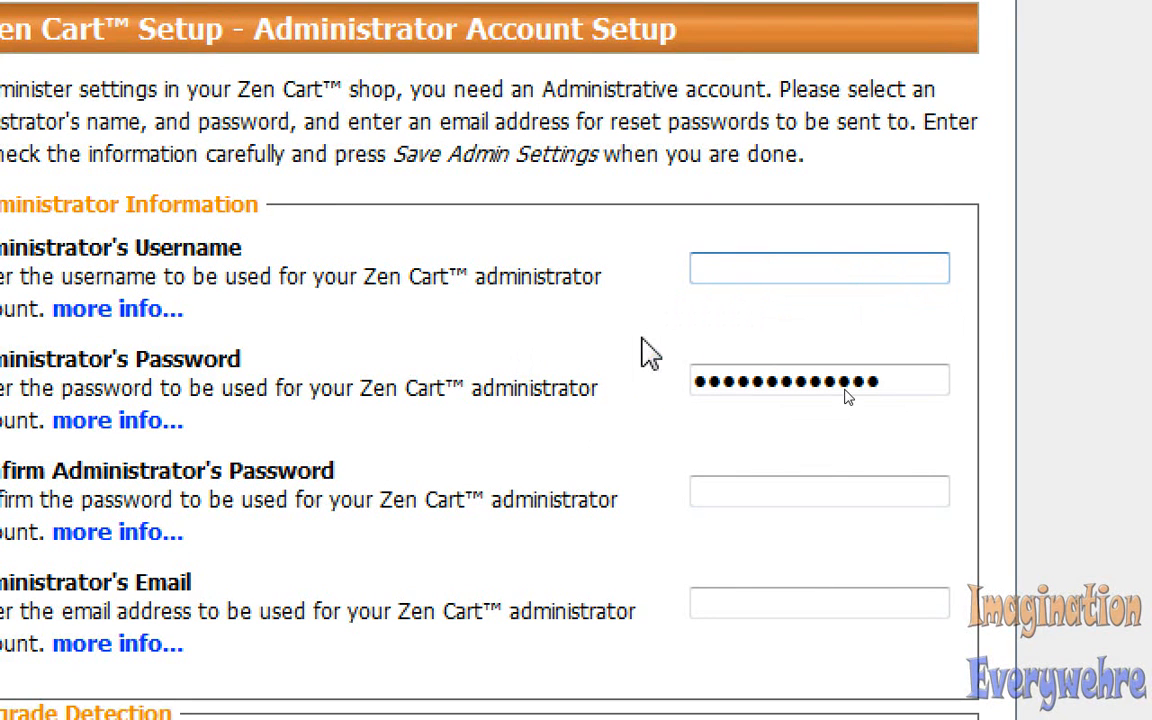
click(818, 269)
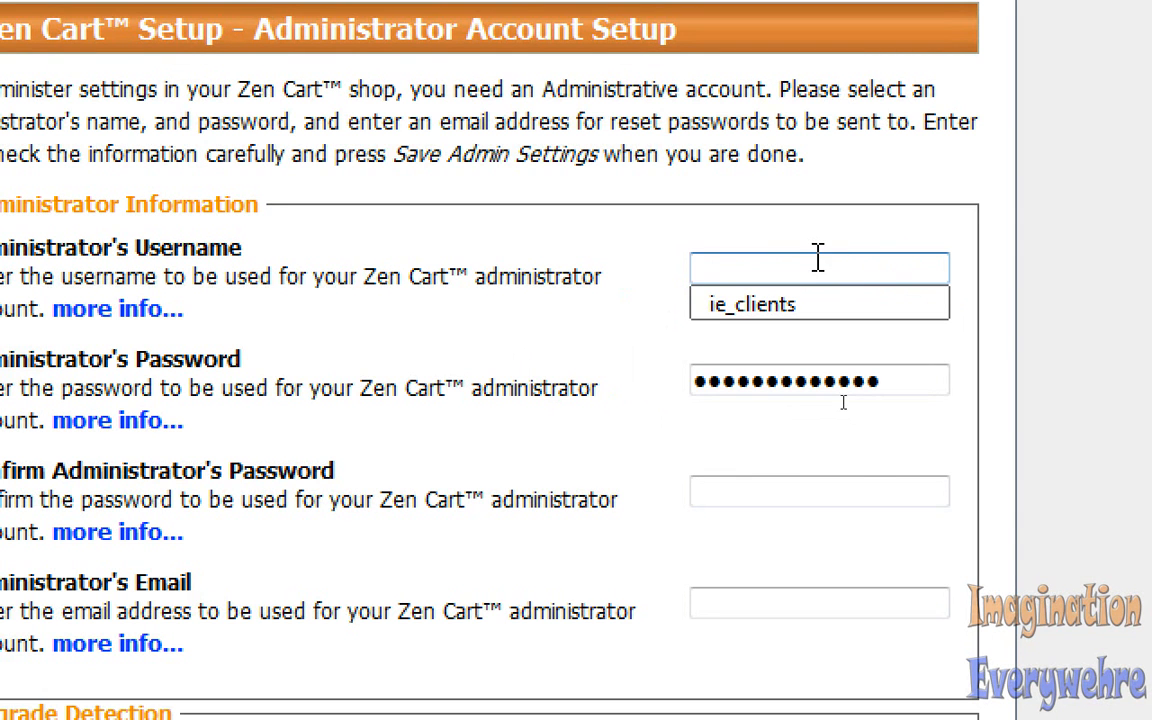
text(mojara)
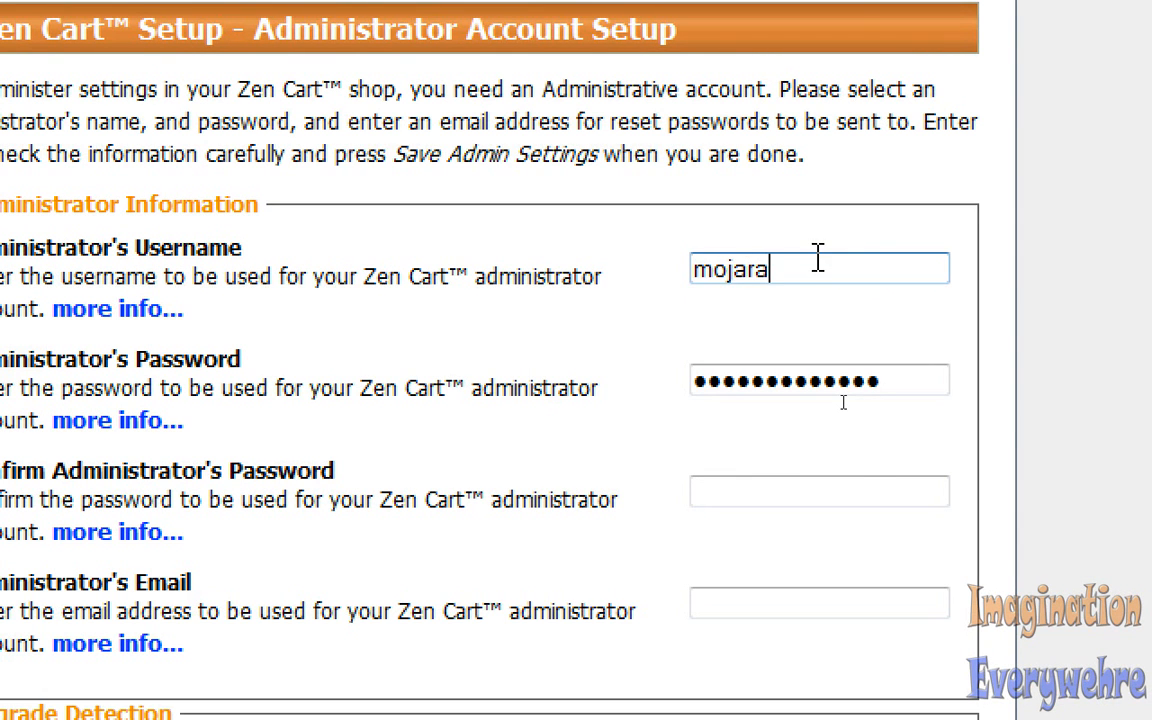
text(2010)
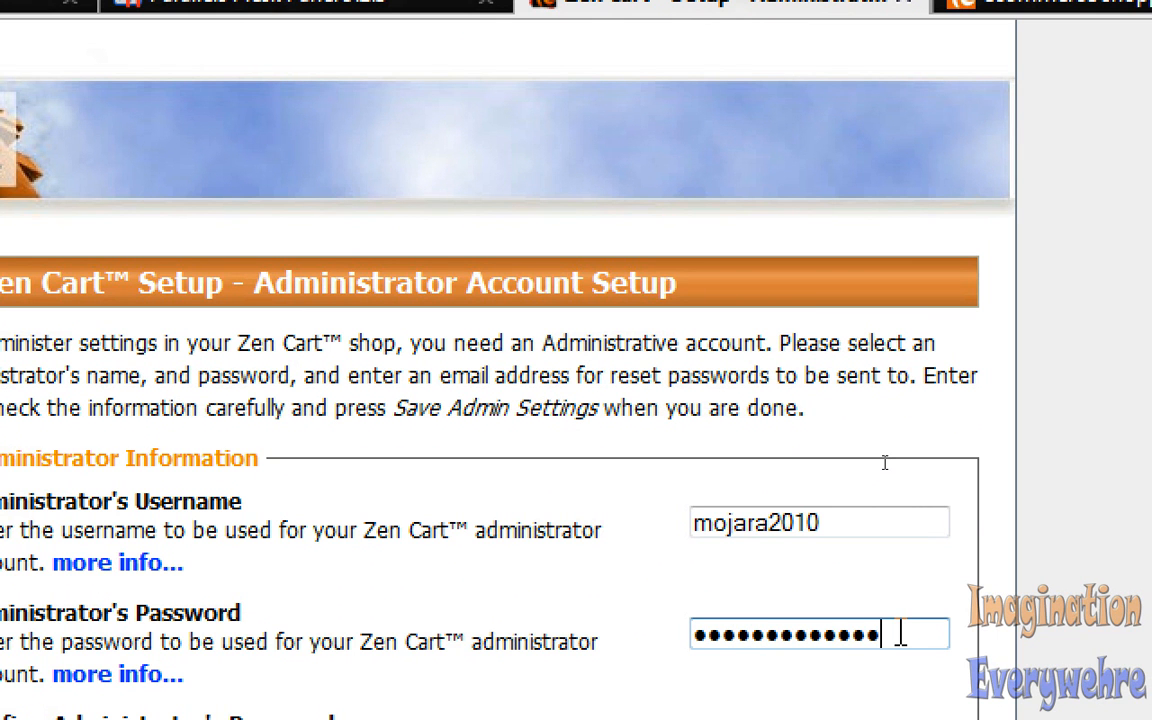
scroll(down, 3)
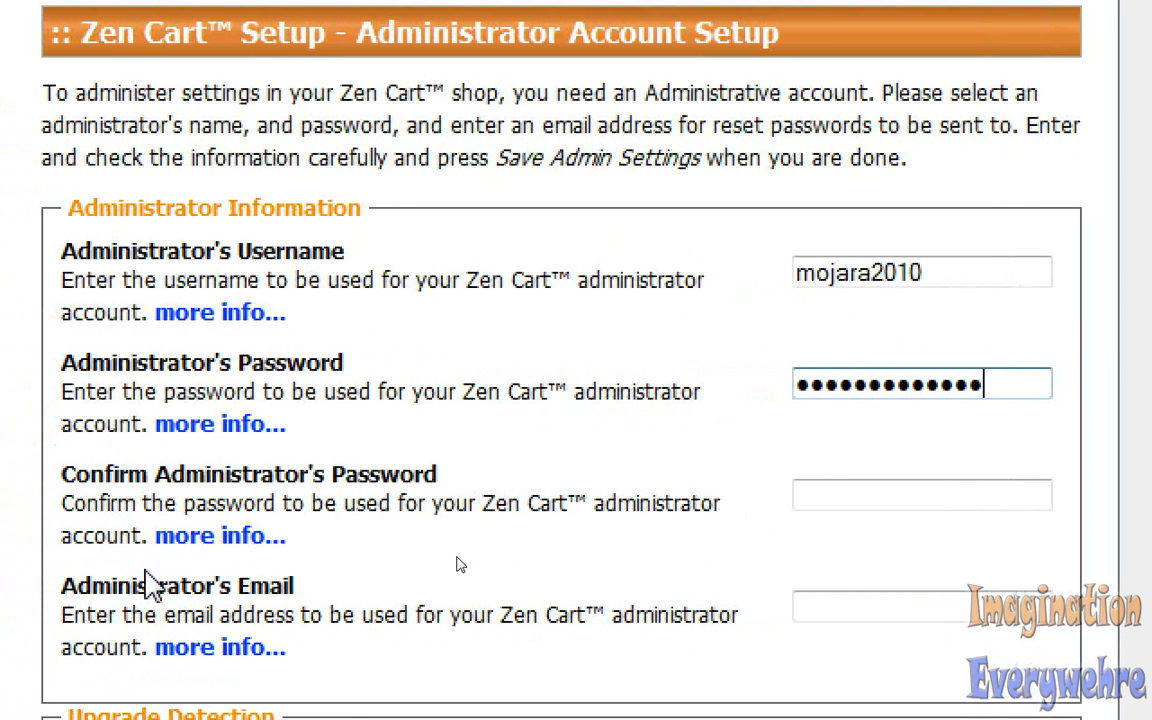
click(920, 494)
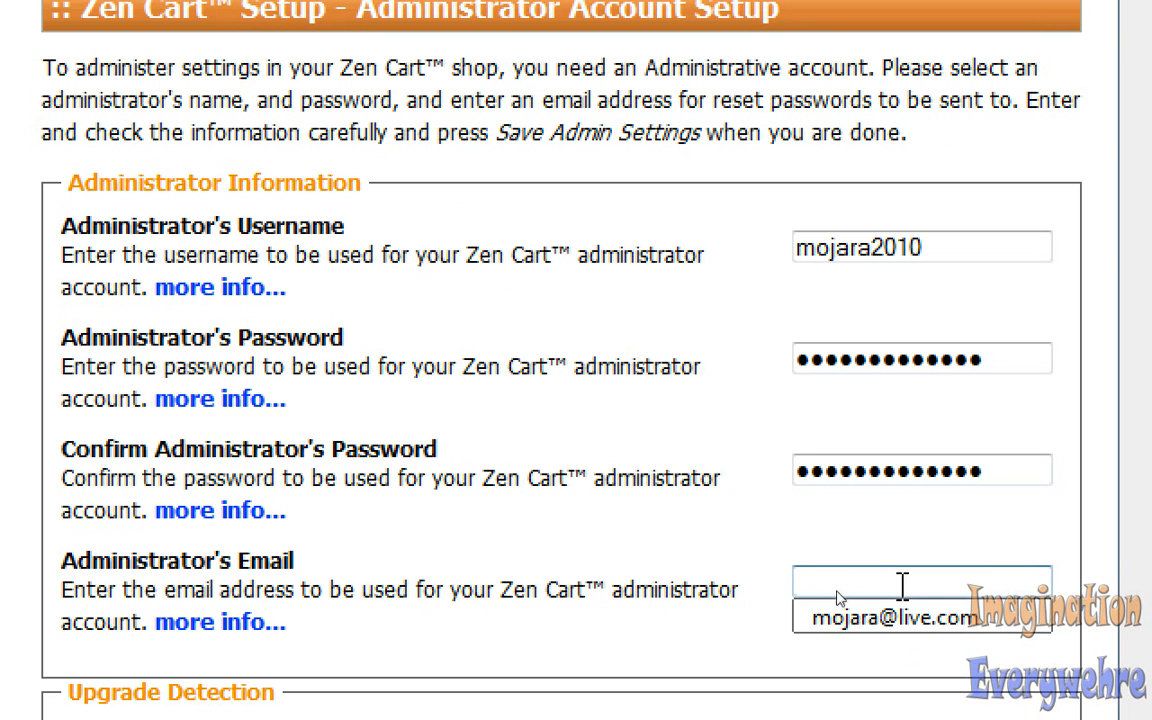
scroll(down, 3)
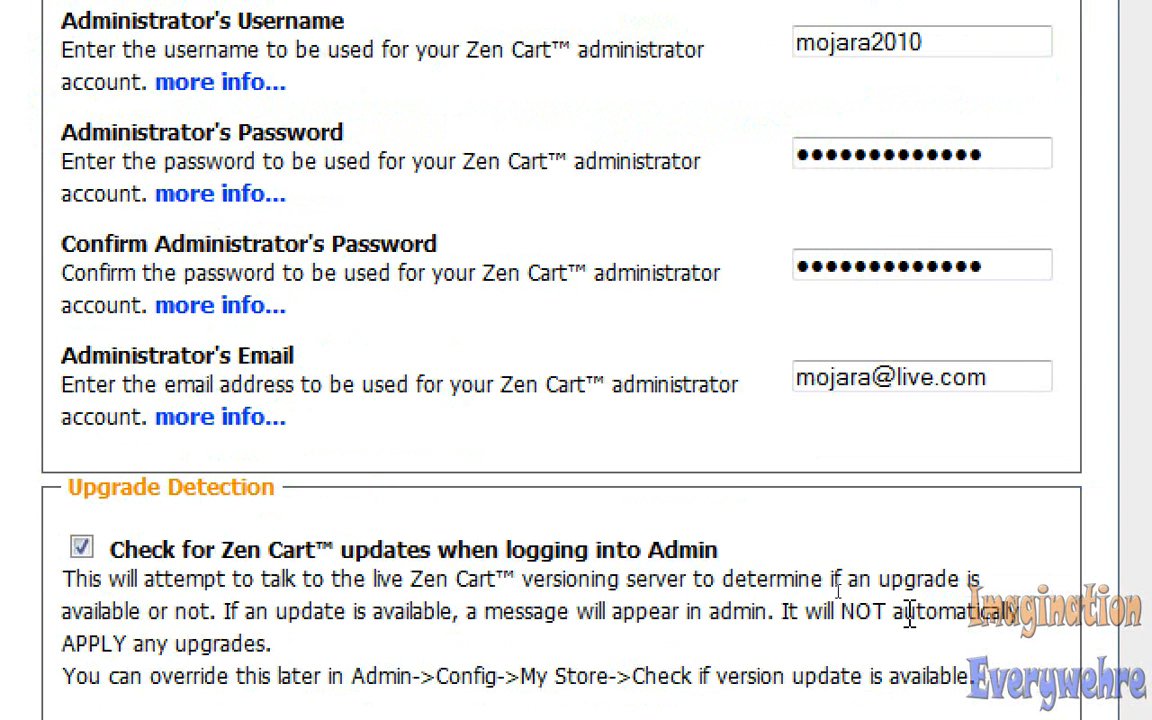
scroll(down, 3)
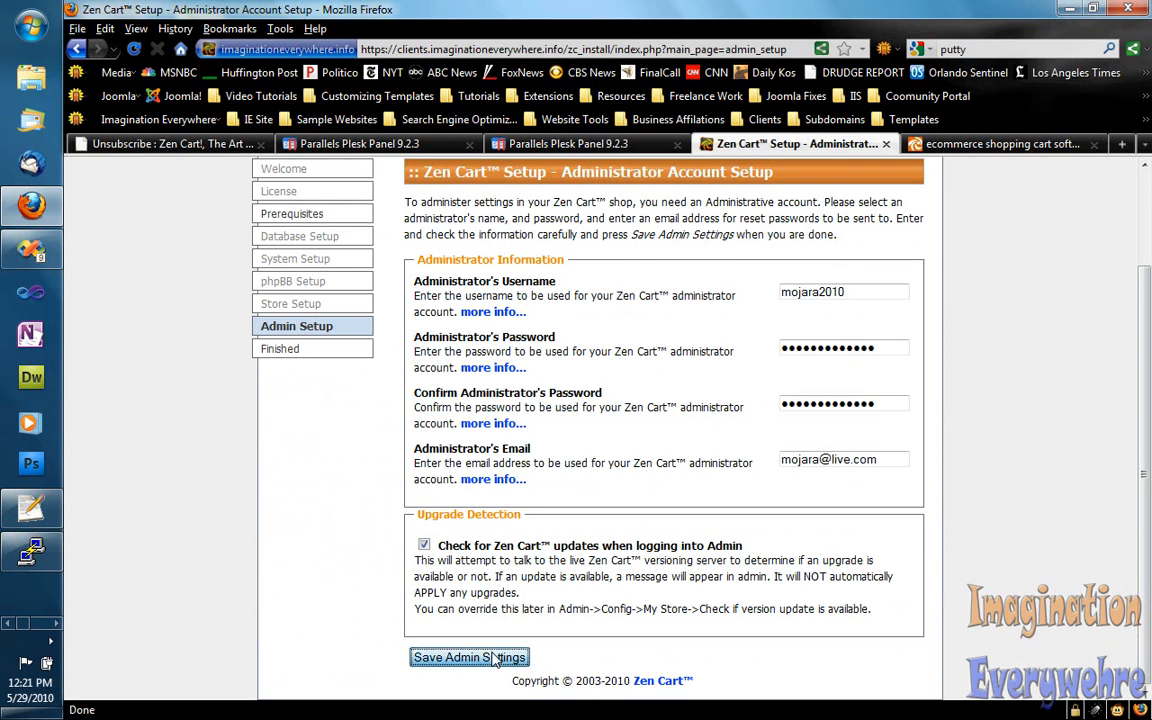
- Save Admin Settings and scroll through the Setup - Finished page
click(469, 657)
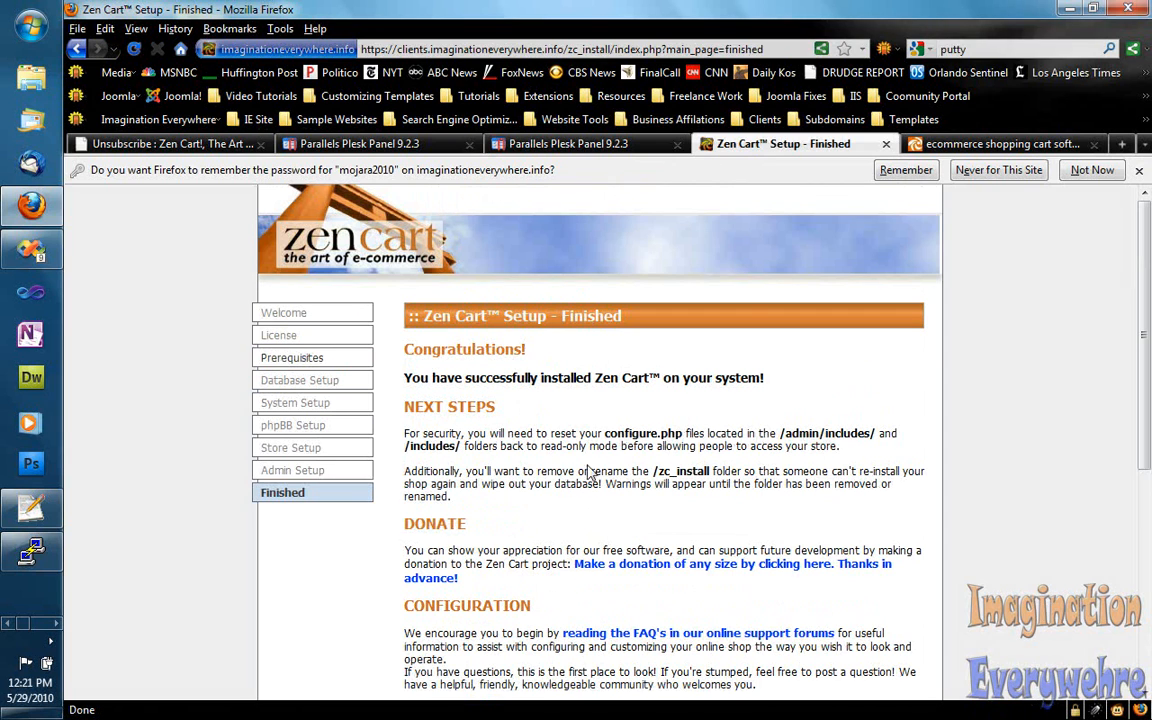
mouse_move(585, 362)
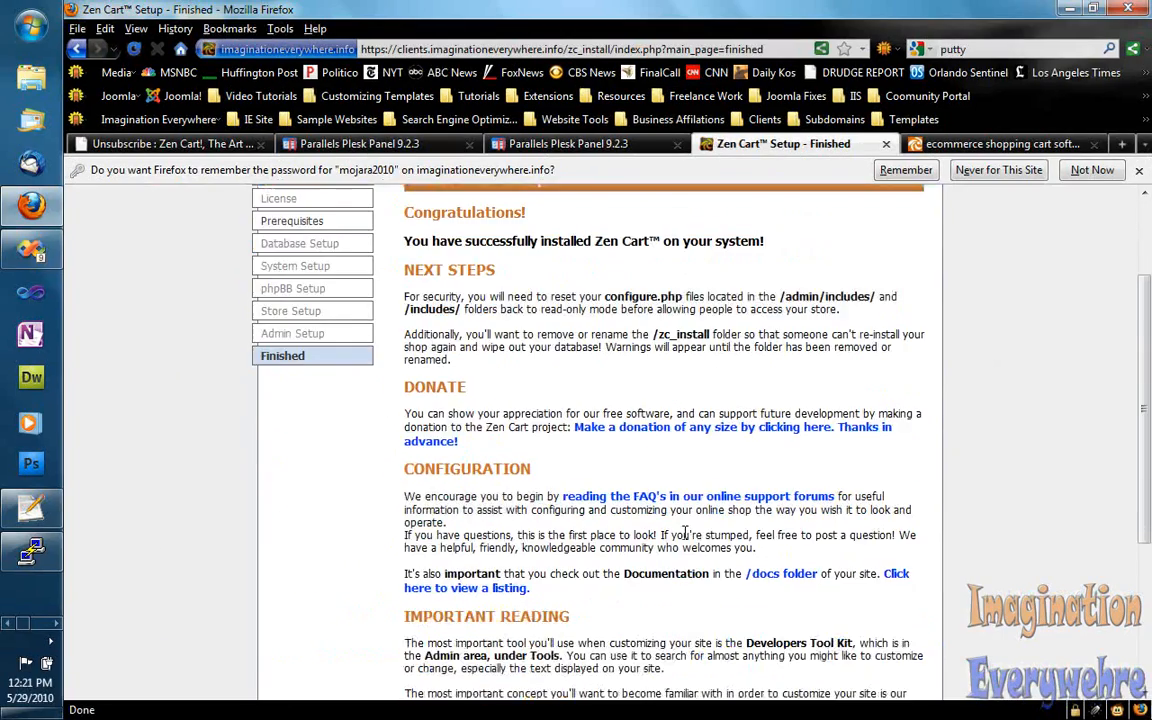
scroll(down, 3)
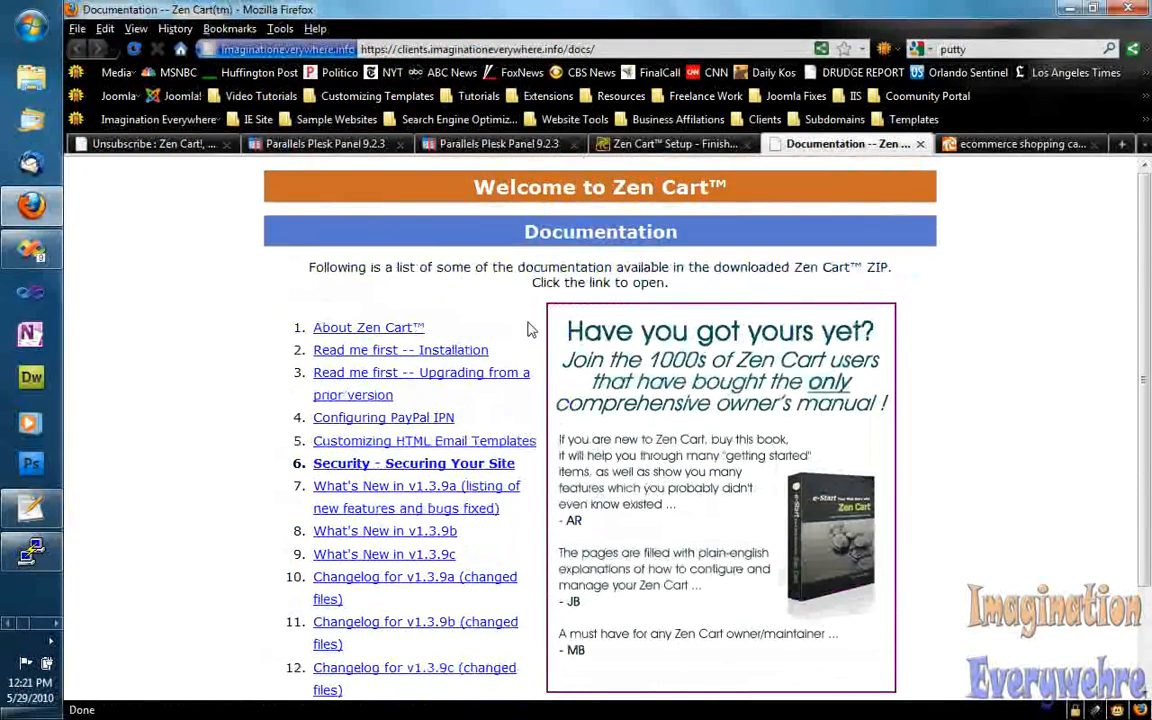
- Return to the Finished page and open the storefront in a new tab
click(665, 143)
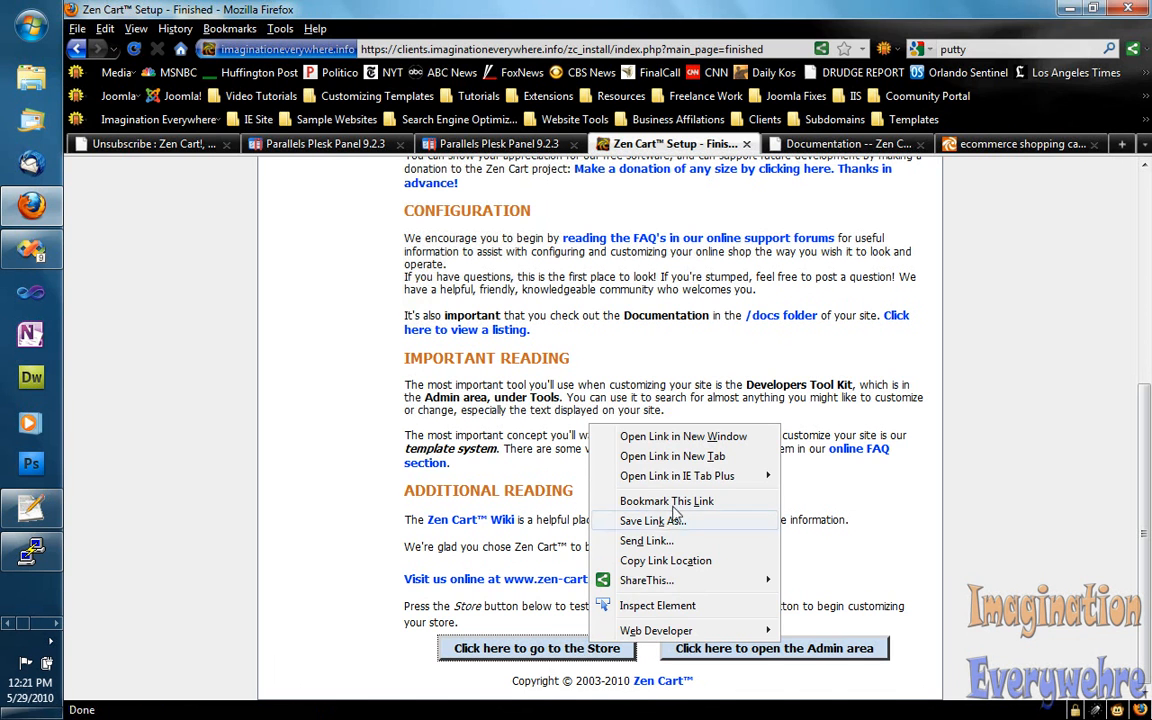
click(672, 455)
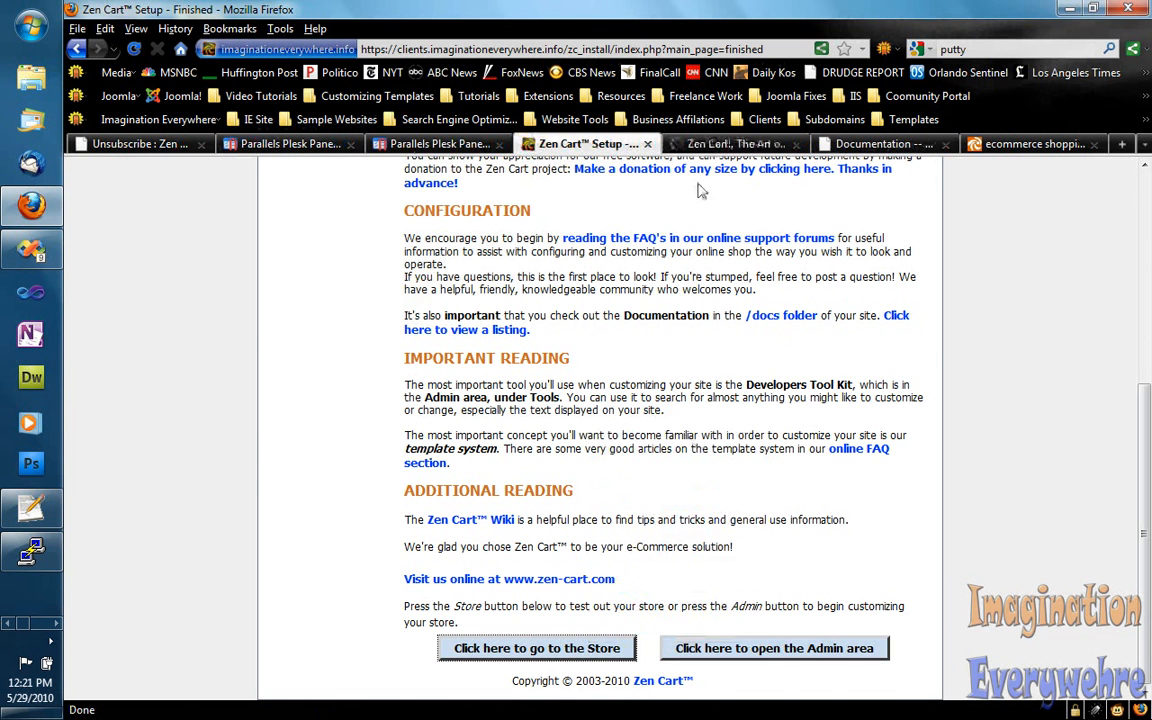
click(536, 648)
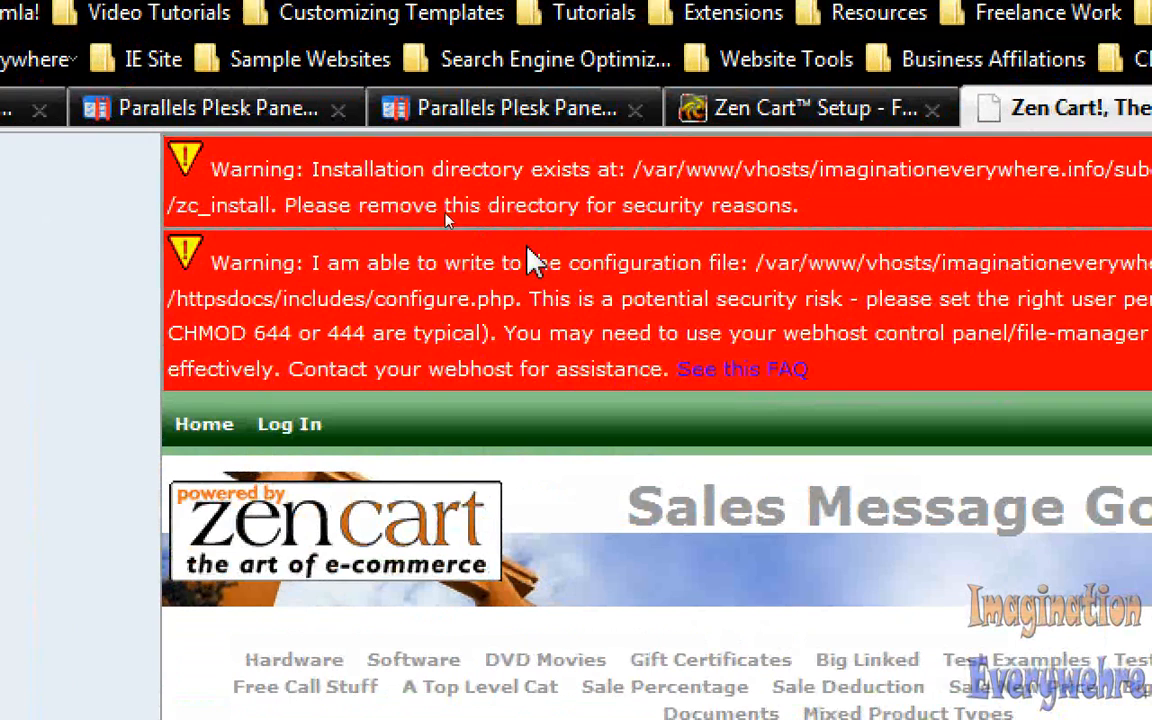
mouse_move(515, 330)
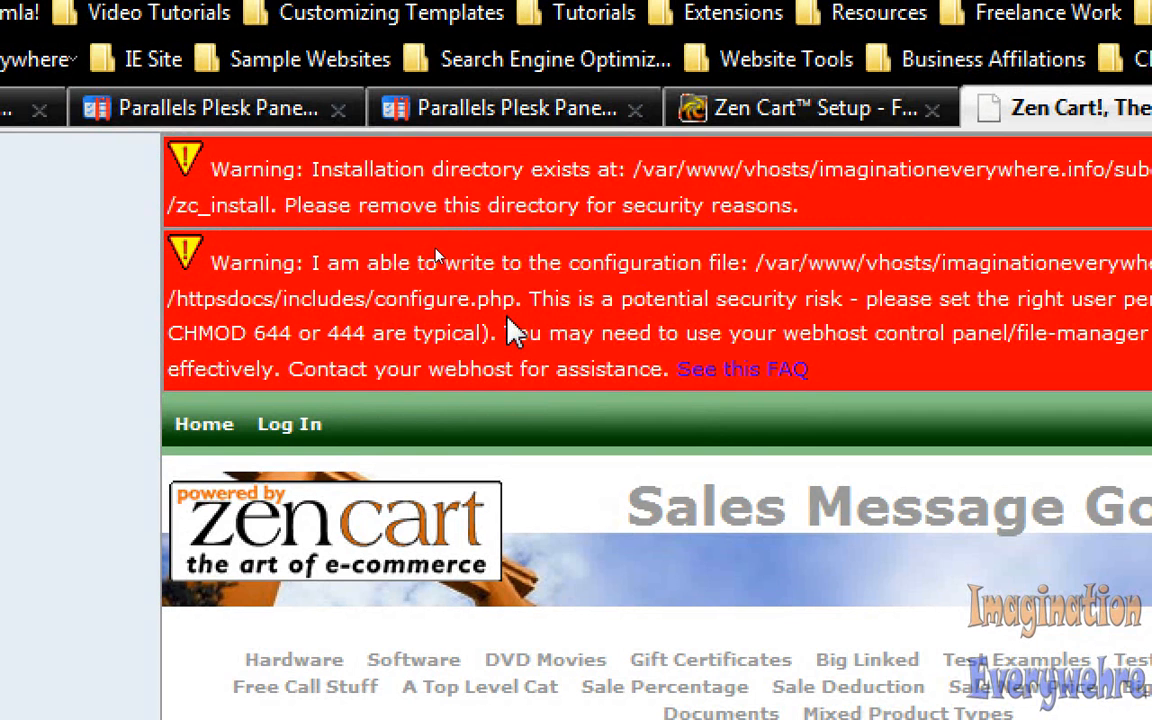
mouse_move(733, 210)
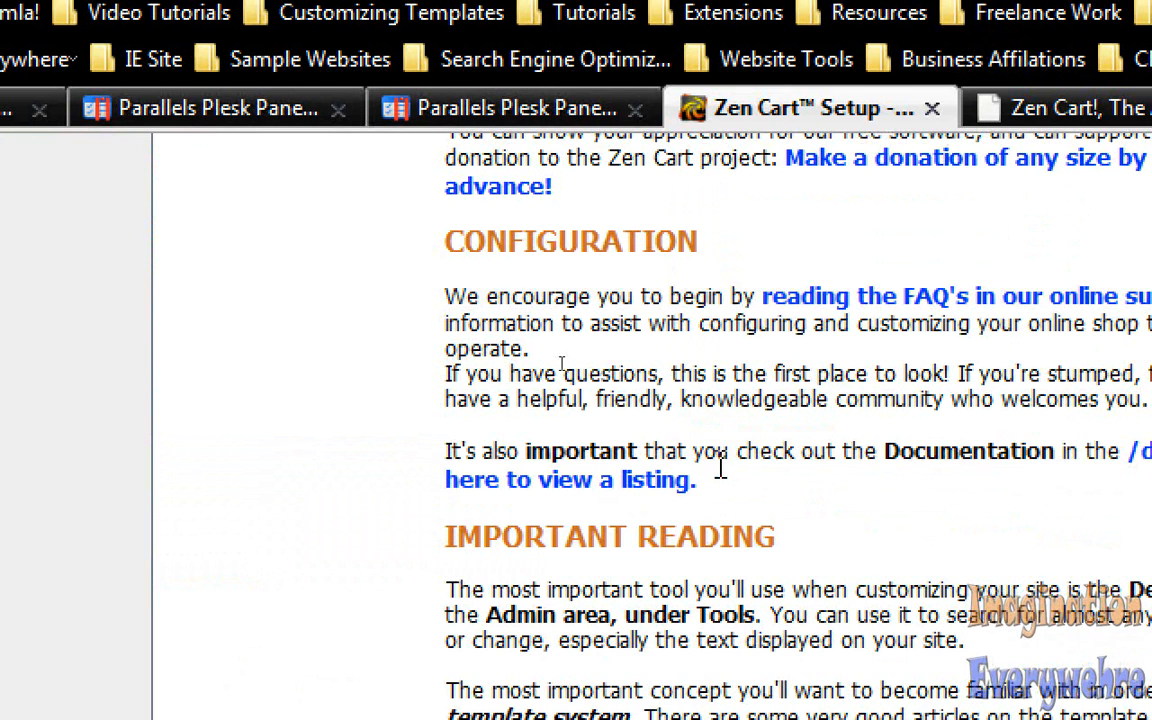
mouse_move(372, 630)
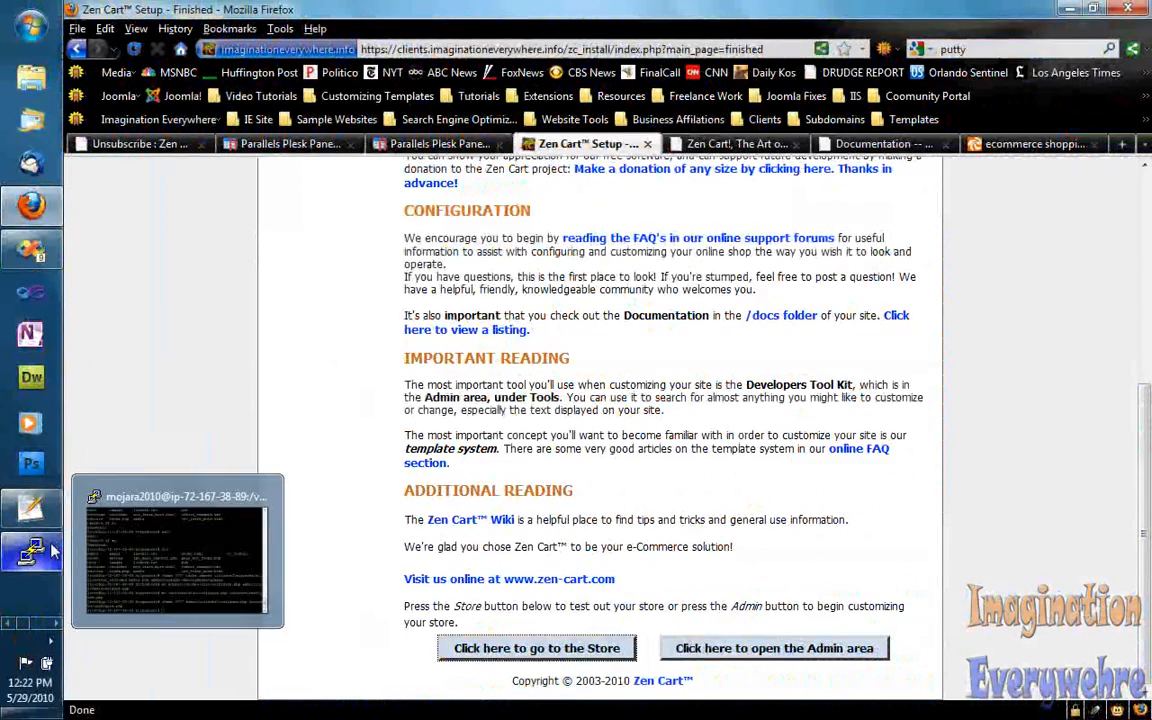
- Run the saved command resetting configure.php permissions on the server
click(177, 550)
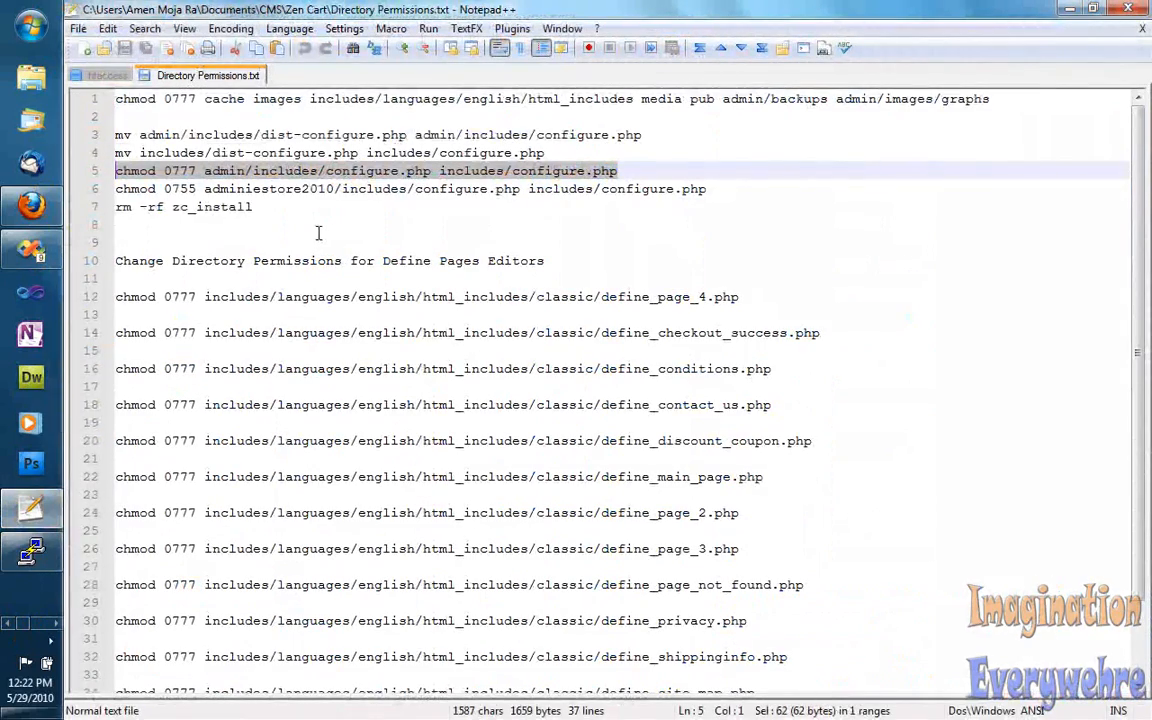
click(583, 188)
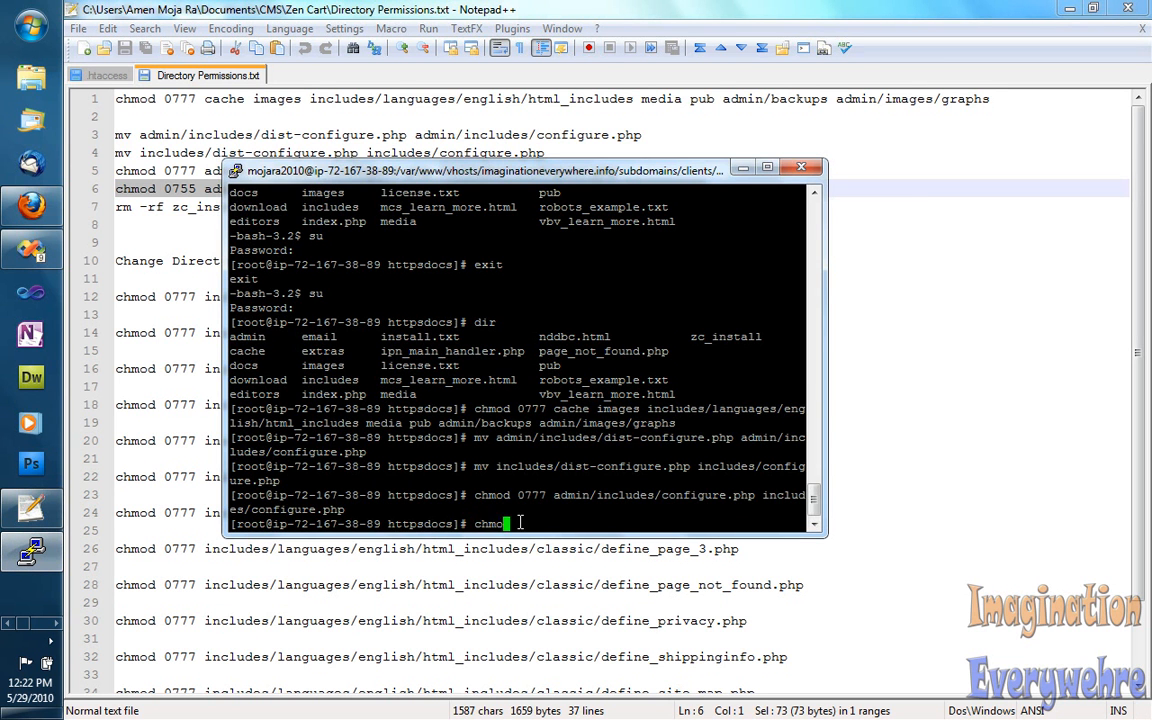
key(Return)
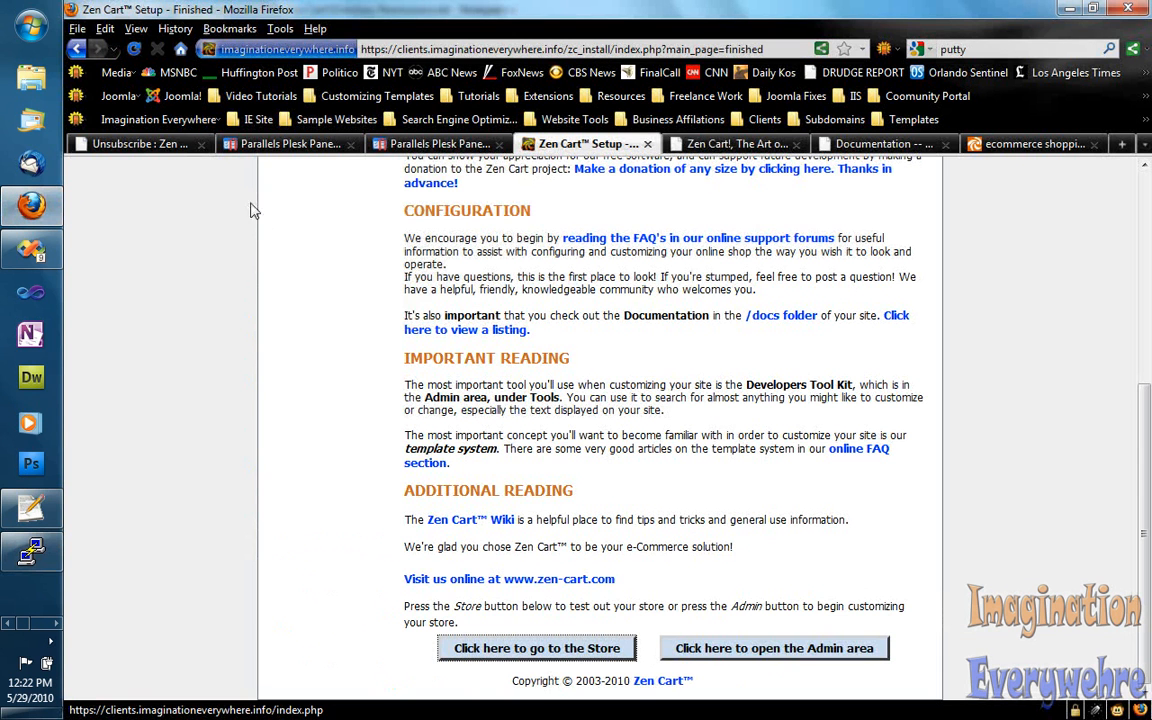
- Delete the installer with 'rm -rf zc_install' and reload the storefront
click(536, 648)
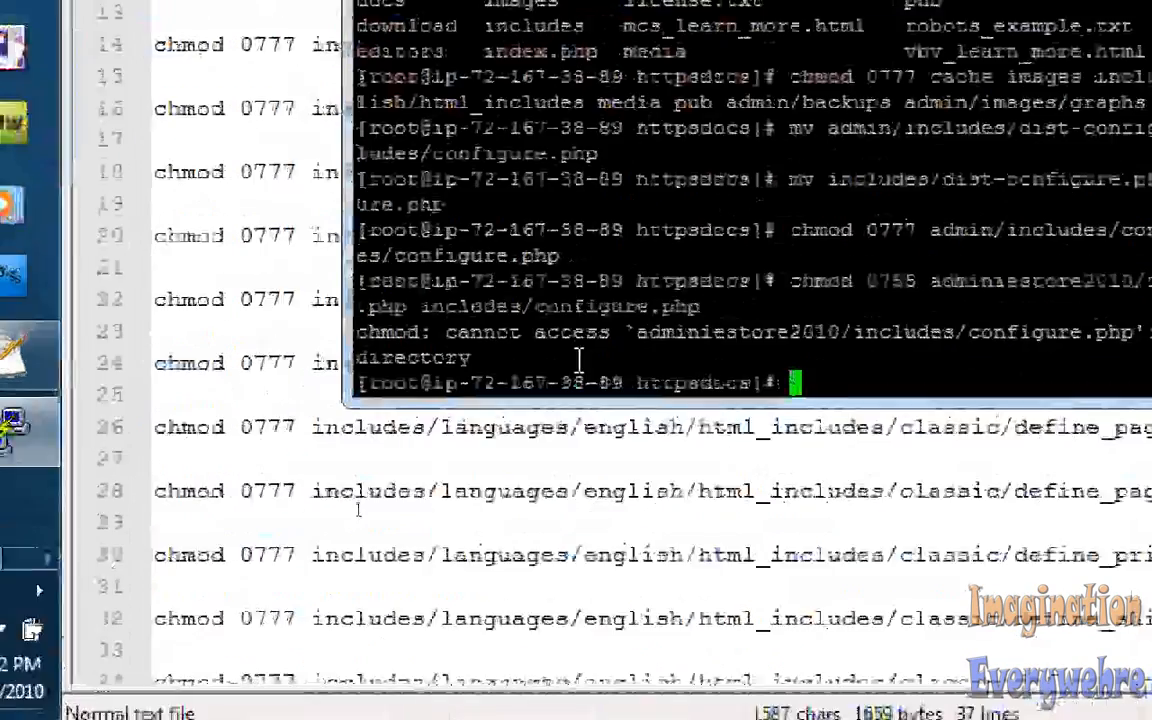
text(rm -rf zc_install)
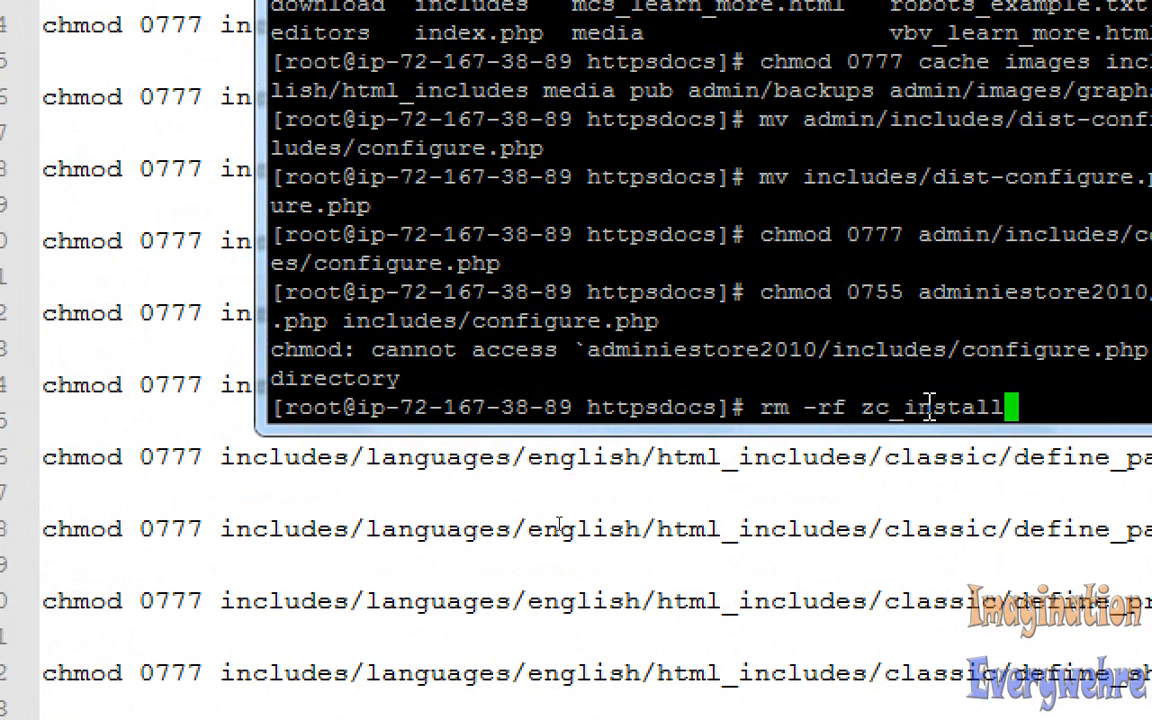
key(Return)
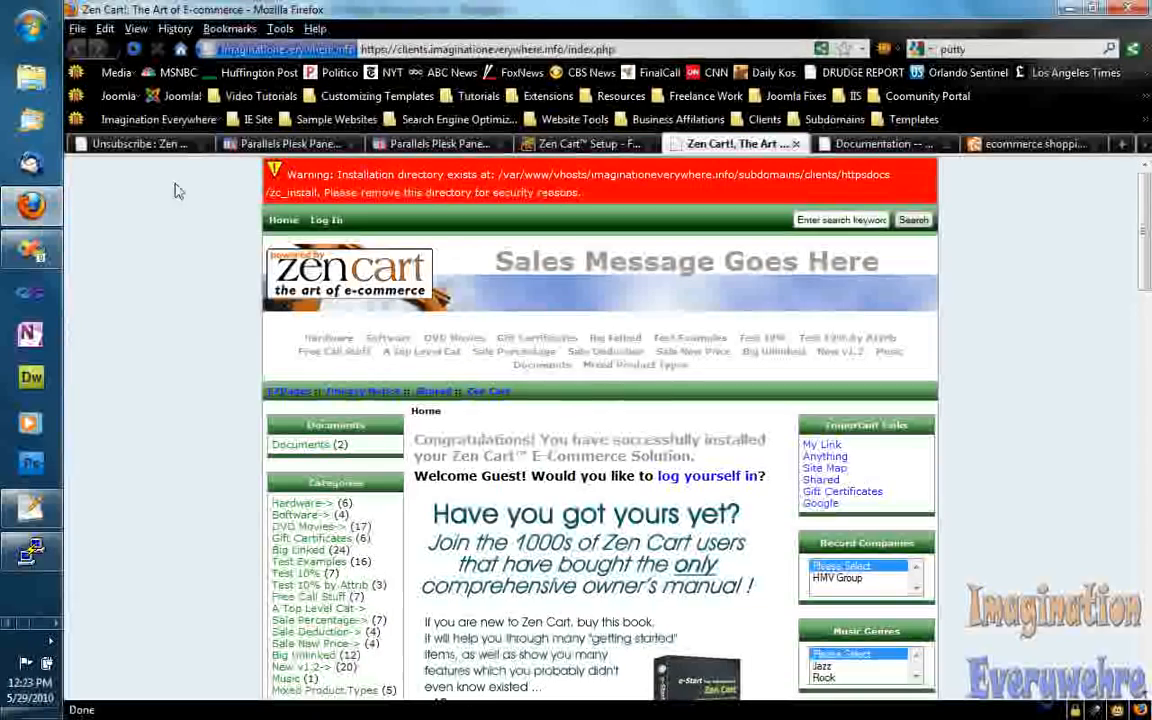
click(134, 49)
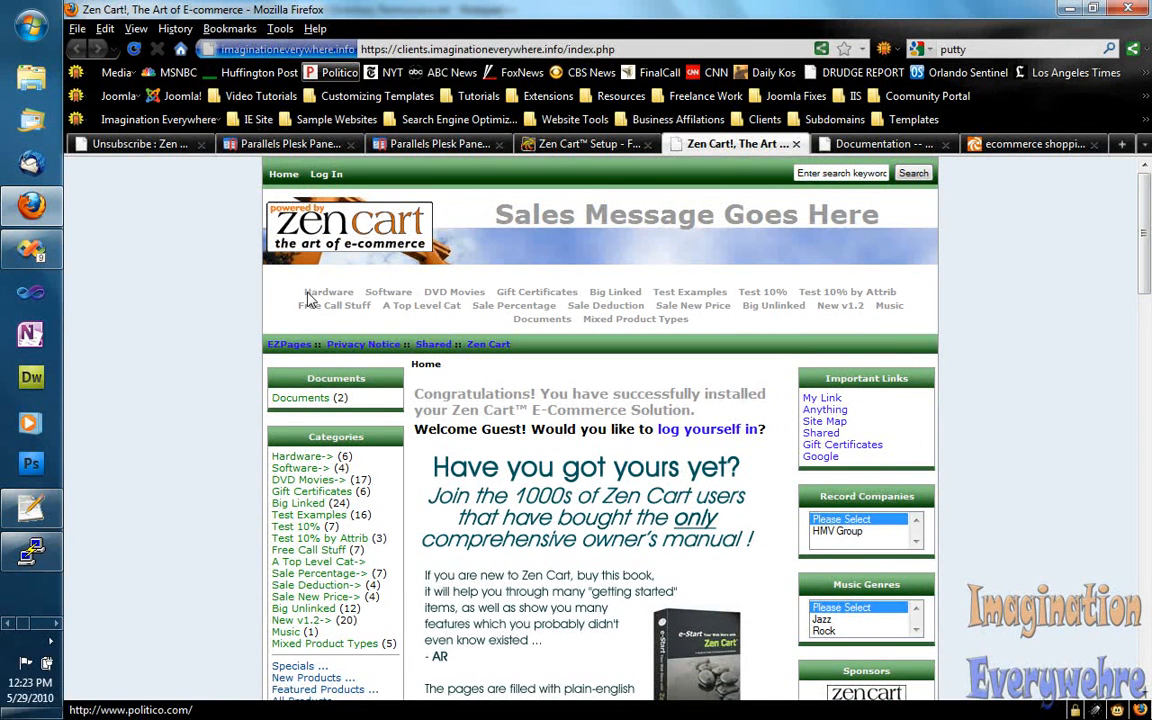
- Open the Gift Certificates and A Top Level Cat storefront categories
click(311, 491)
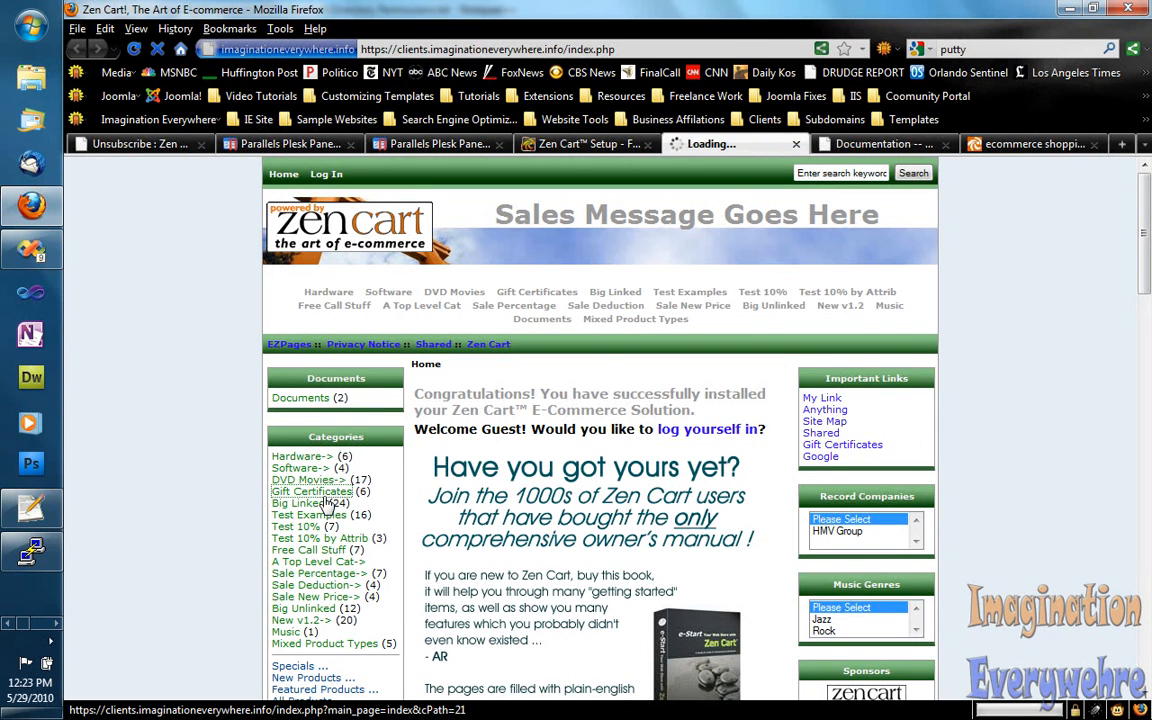
click(310, 490)
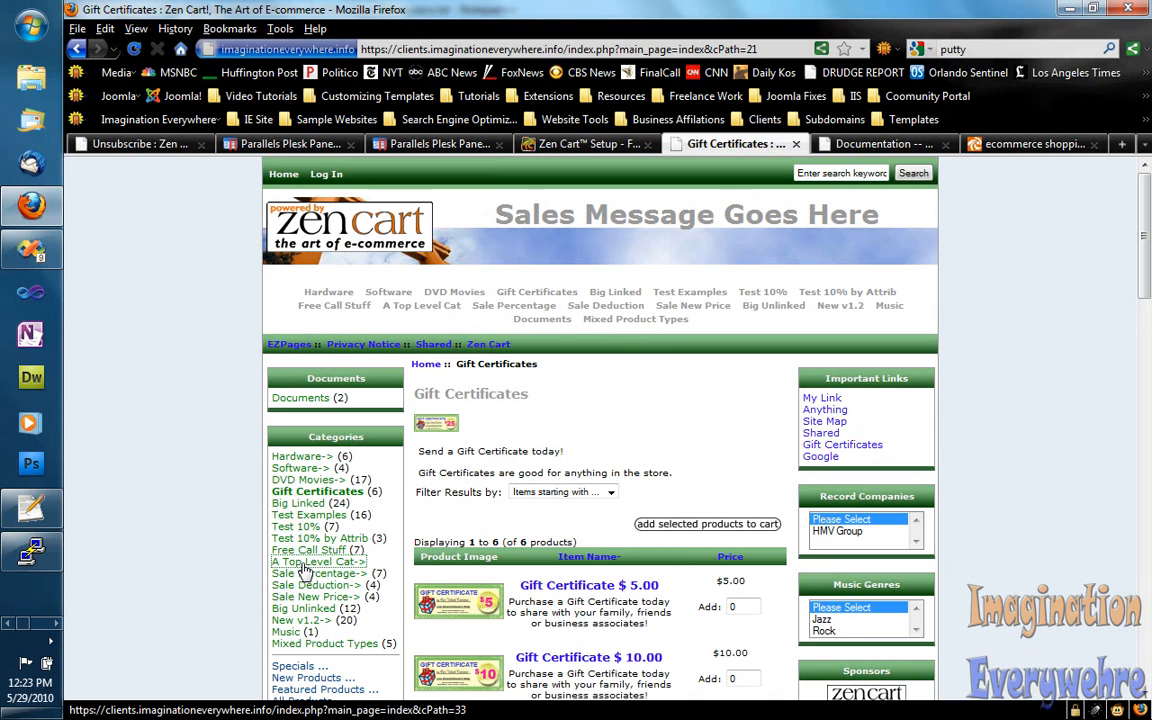
click(313, 561)
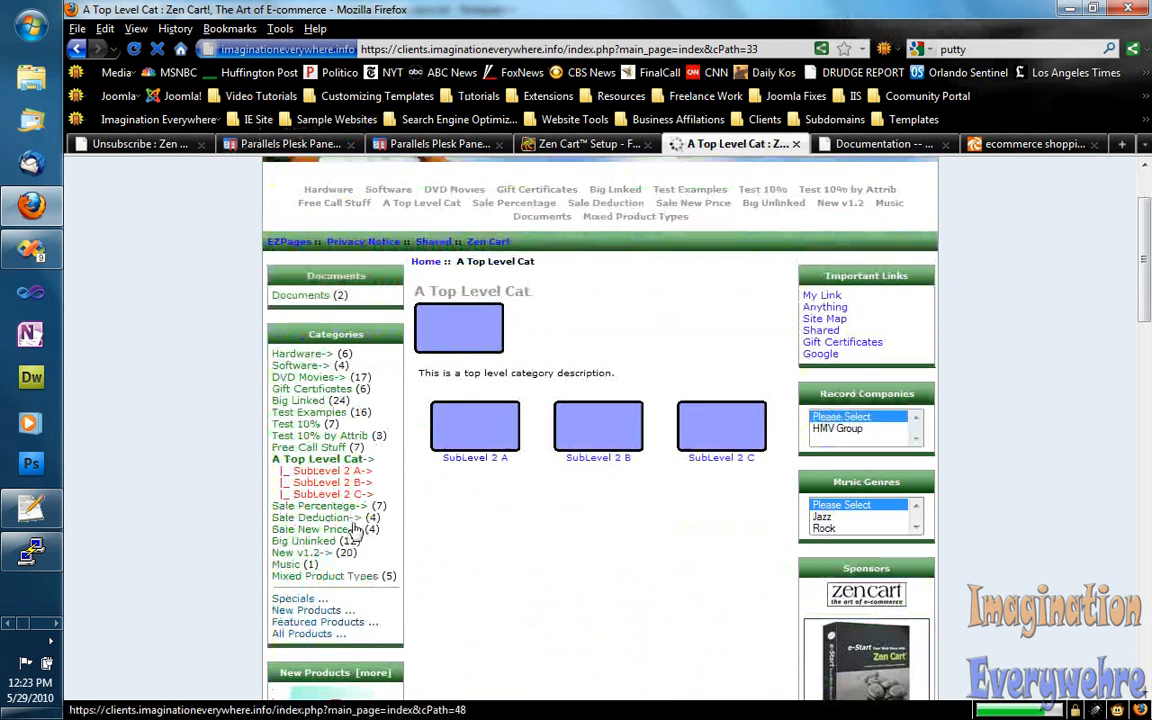
scroll(down, 3)
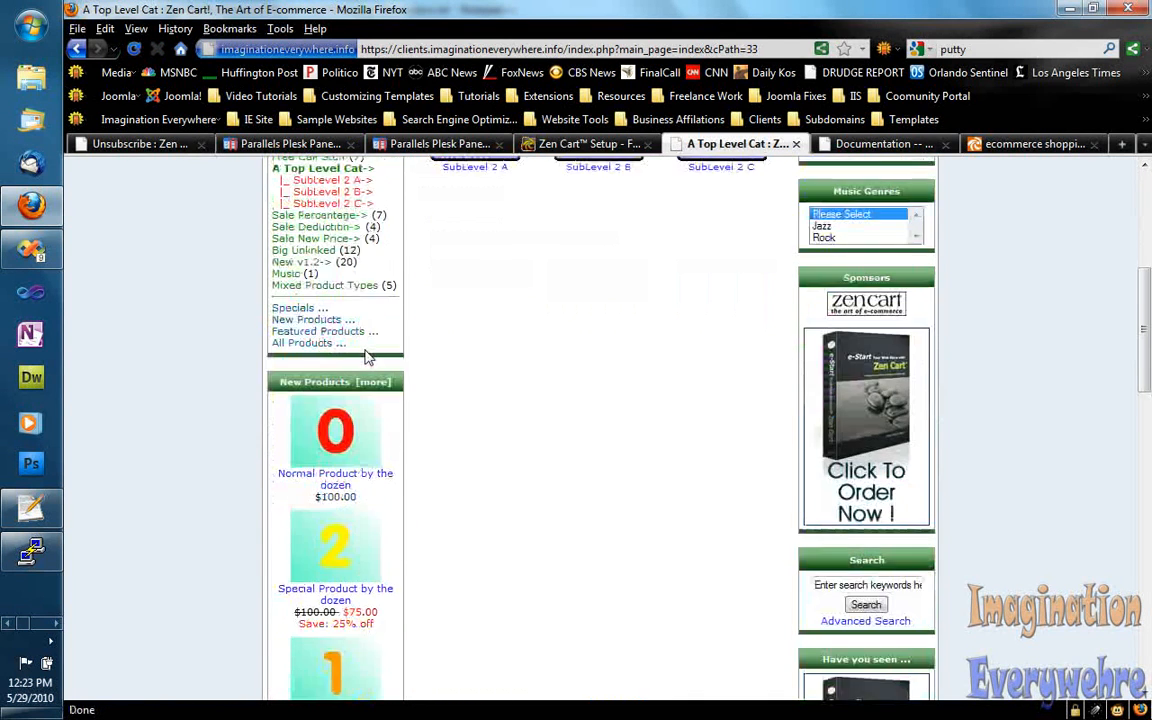
scroll(down, 3)
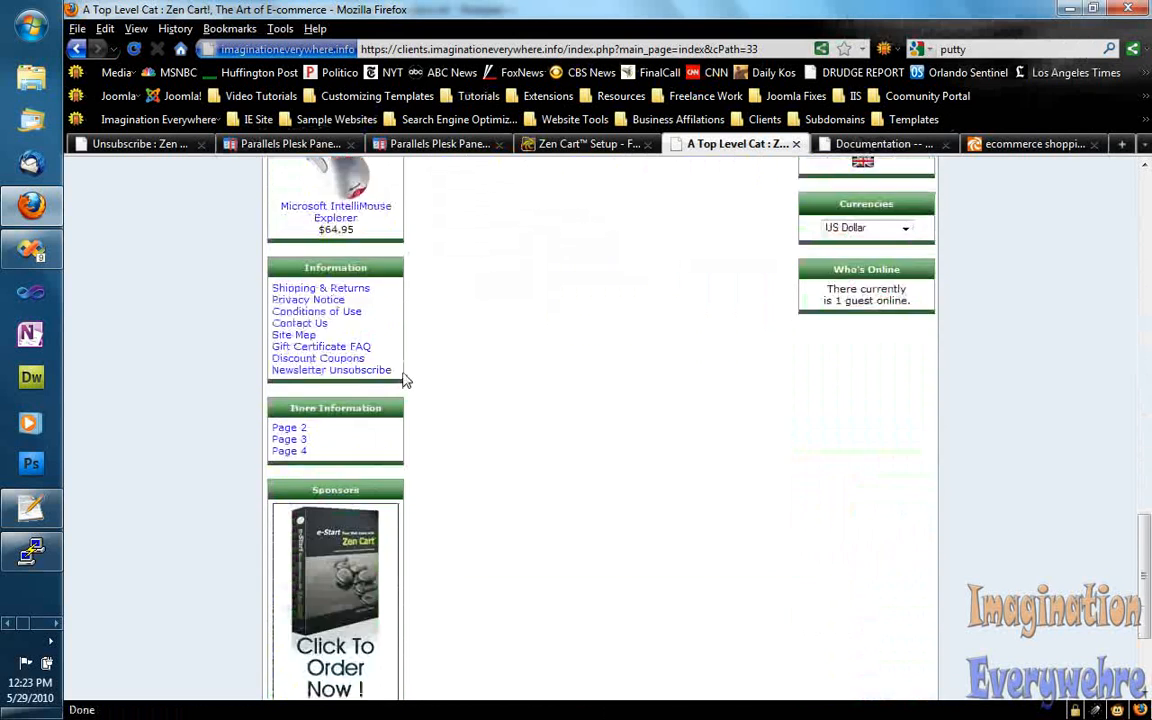
scroll(down, 3)
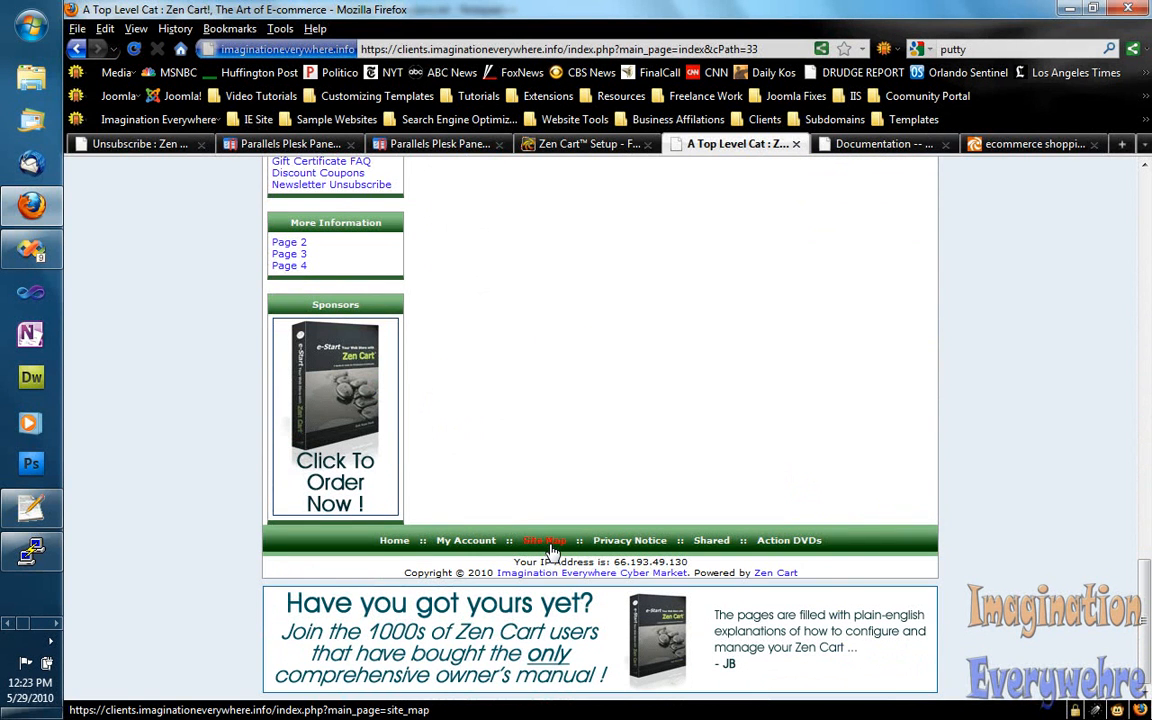
- Browse the Site Map, go Home, then right-click the admin link on the Finished page
click(544, 540)
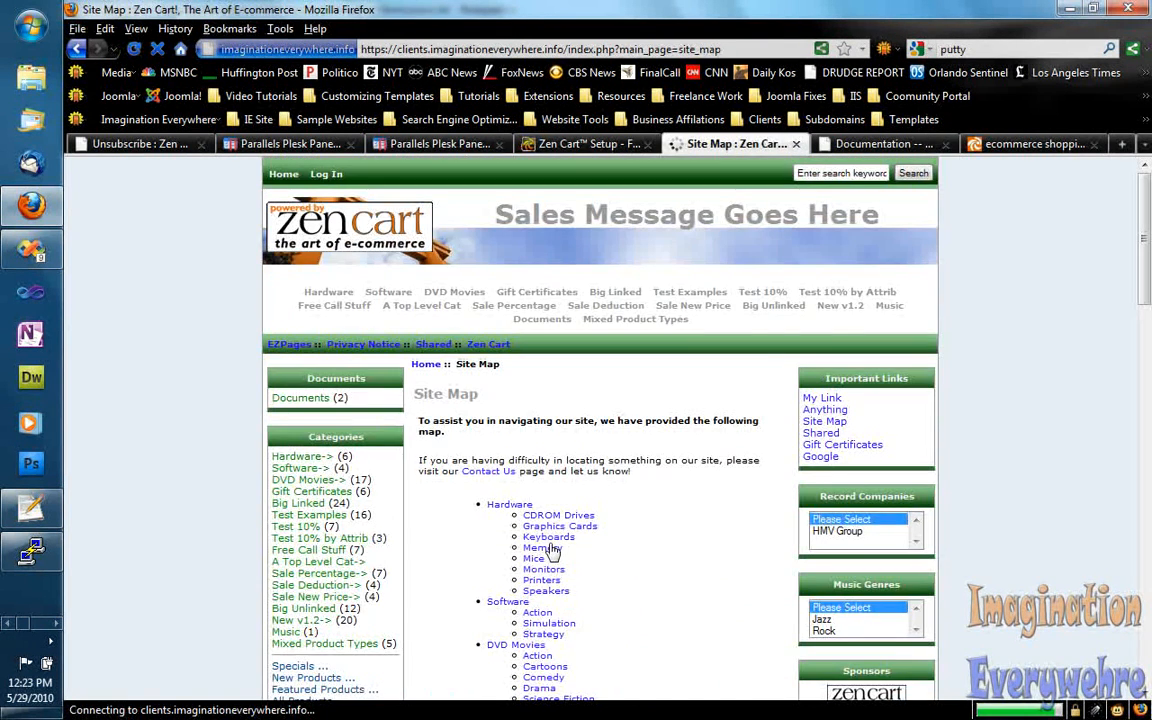
scroll(down, 3)
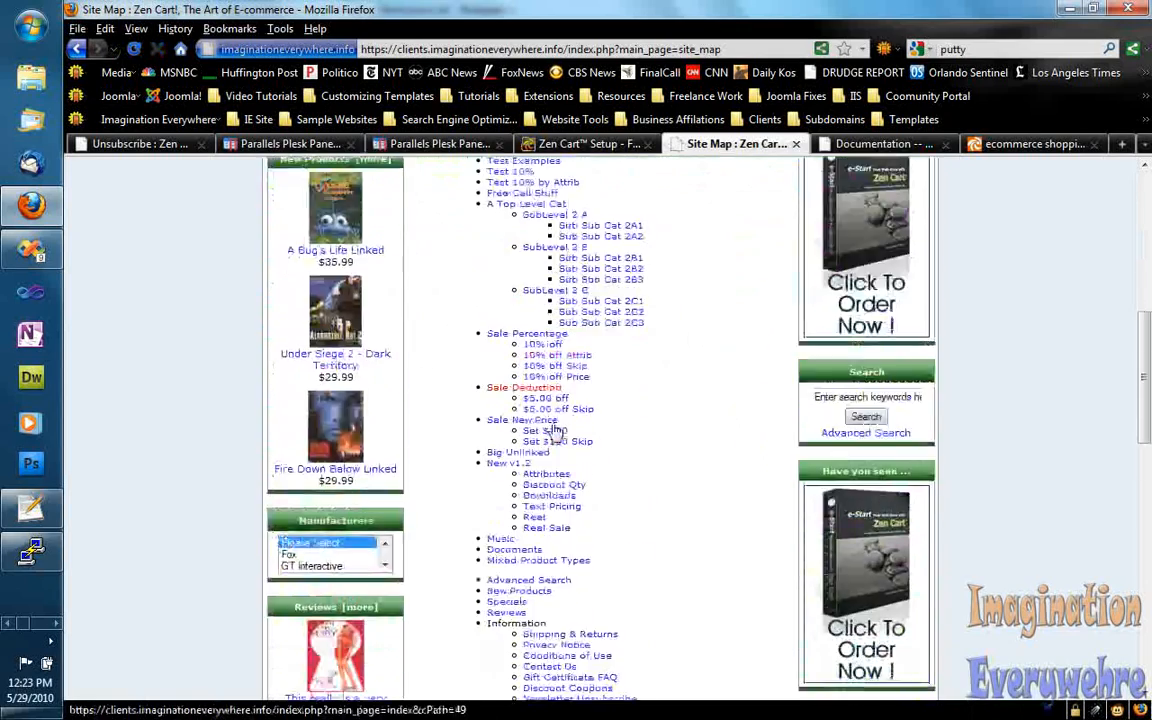
scroll(up, 3)
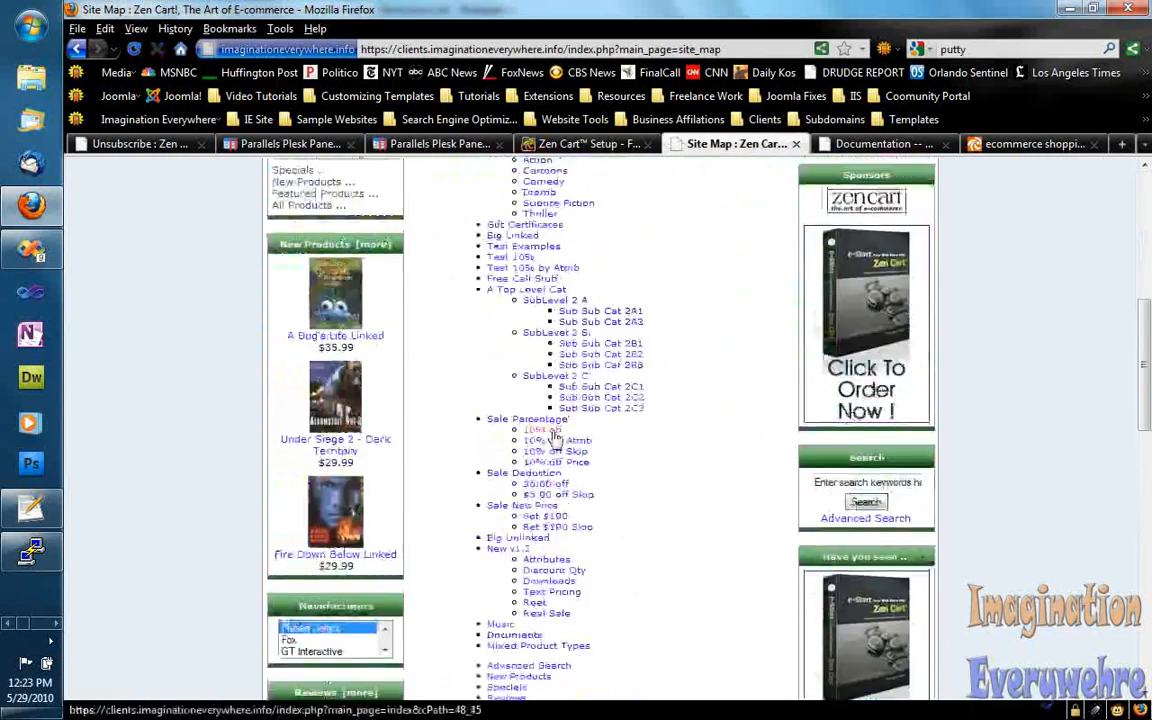
scroll(up, 3)
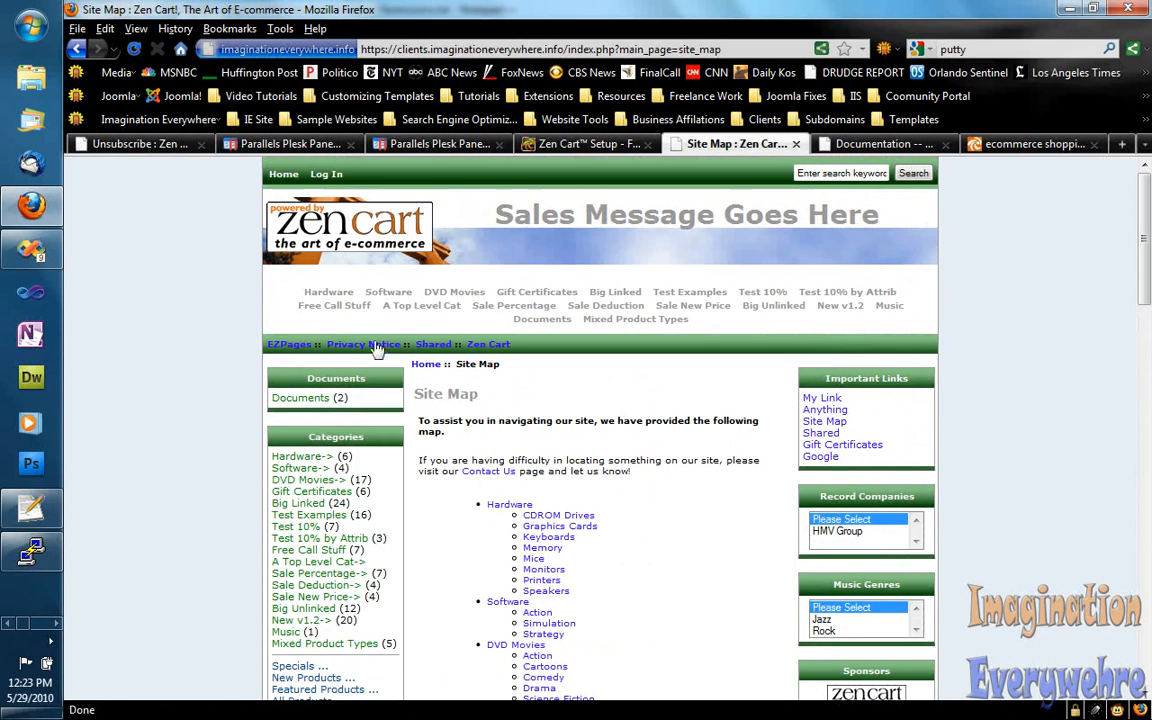
click(283, 174)
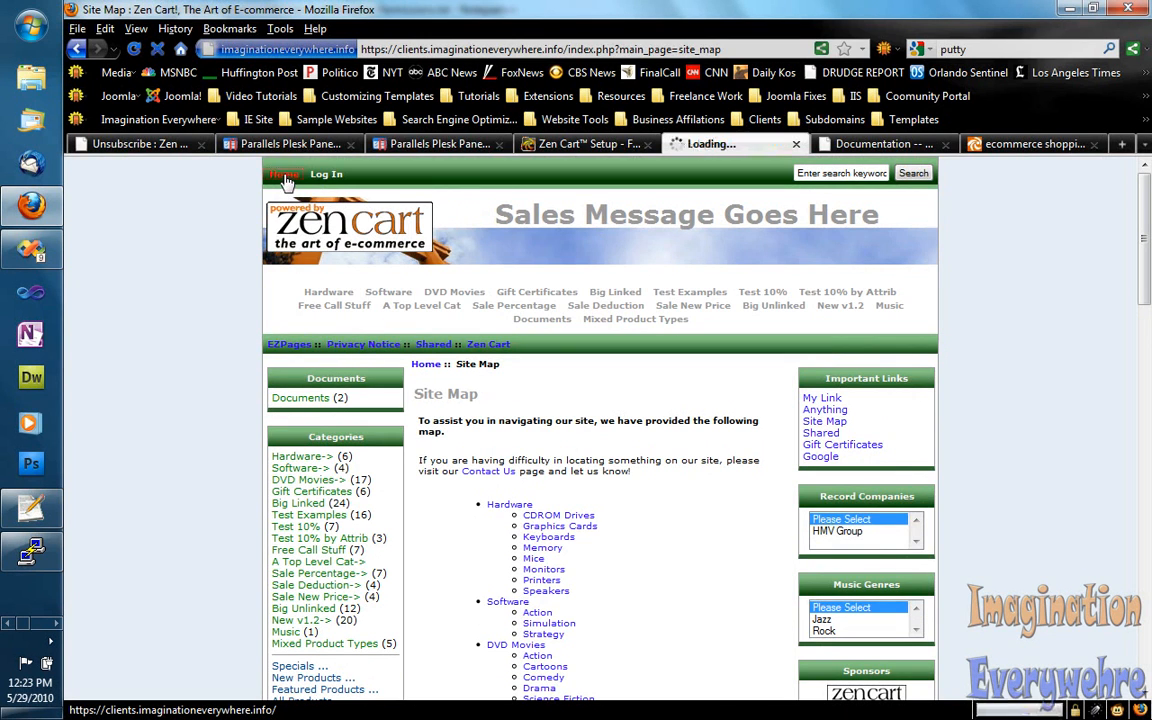
click(585, 143)
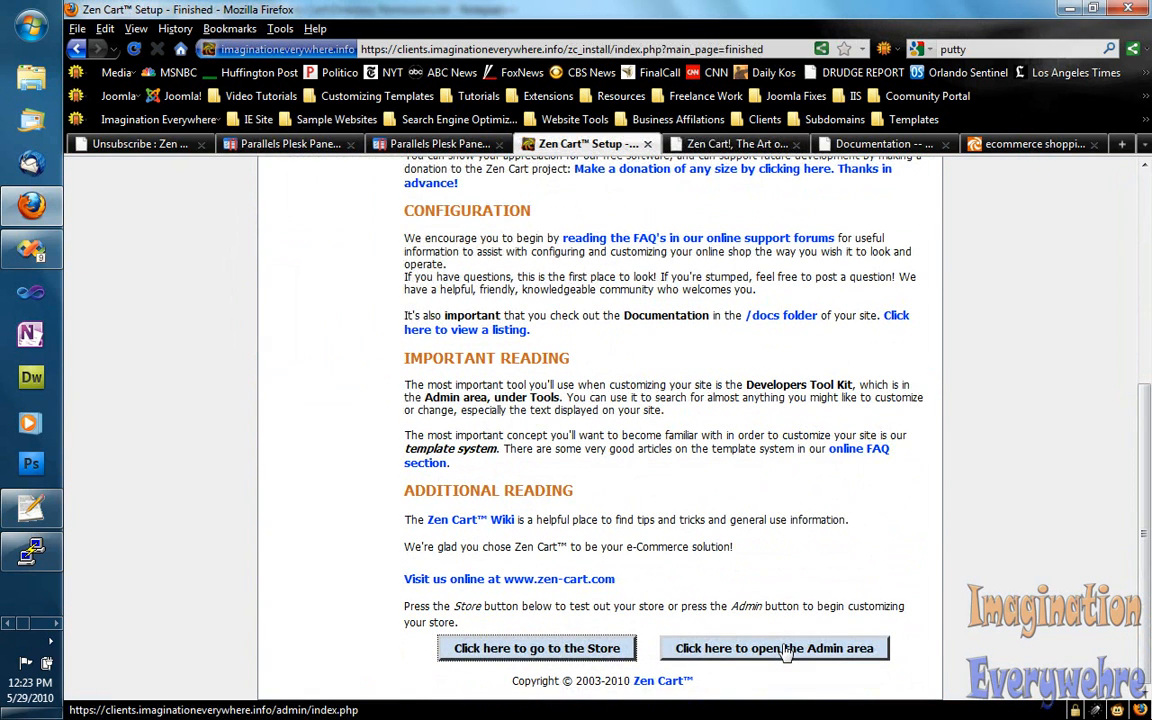
right_click(774, 648)
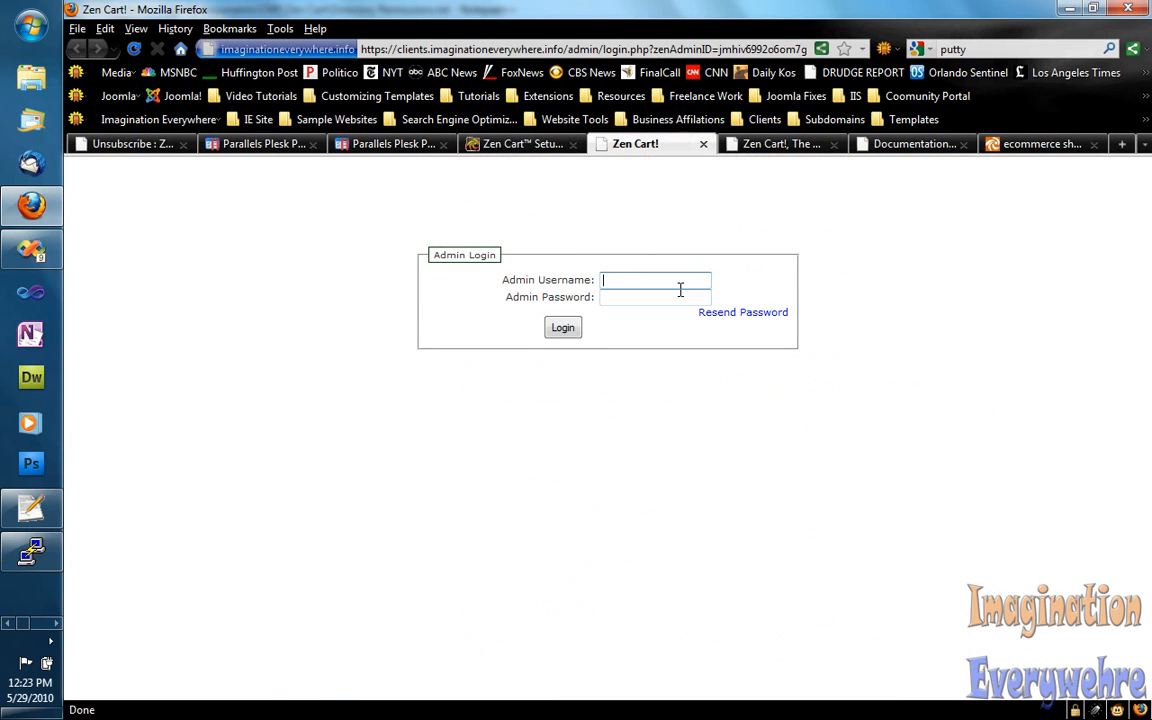
- Log into the admin using the saved administrator username and password
click(655, 279)
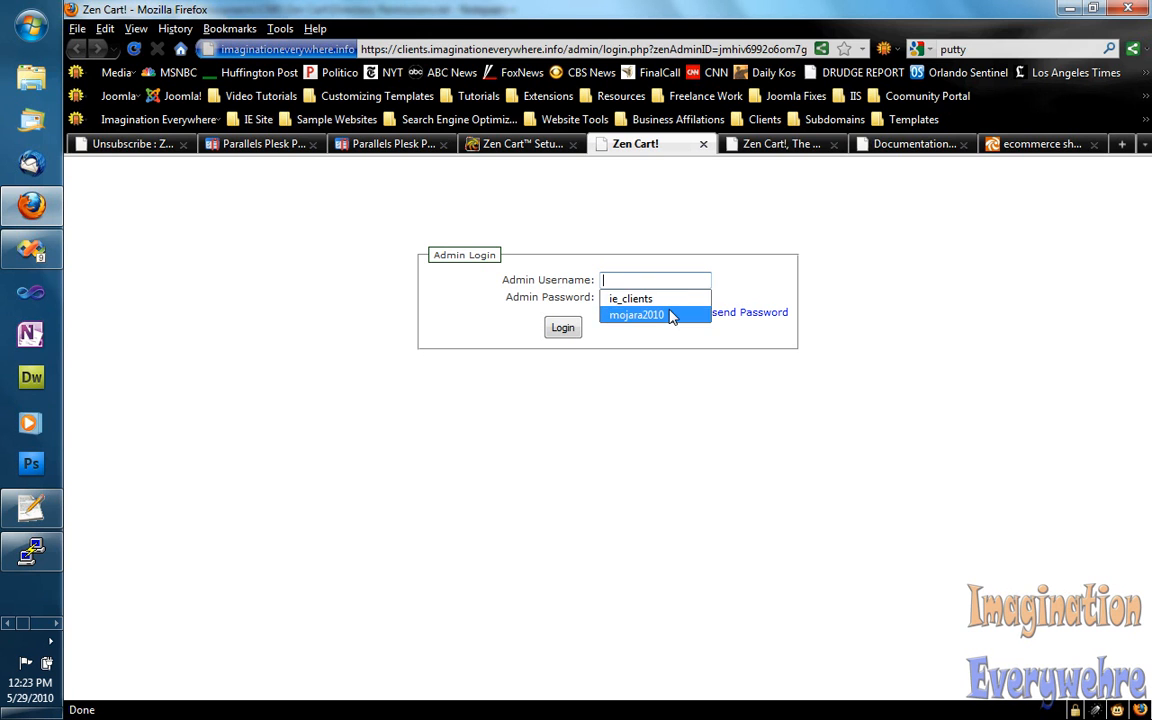
click(562, 328)
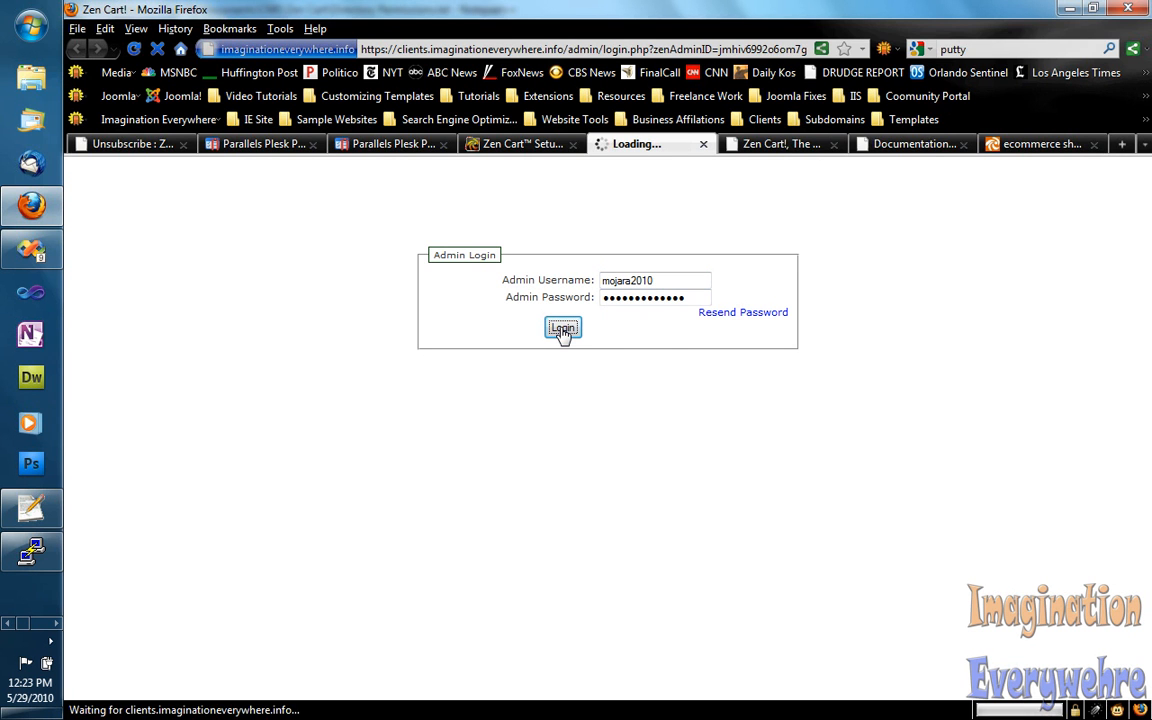
click(562, 329)
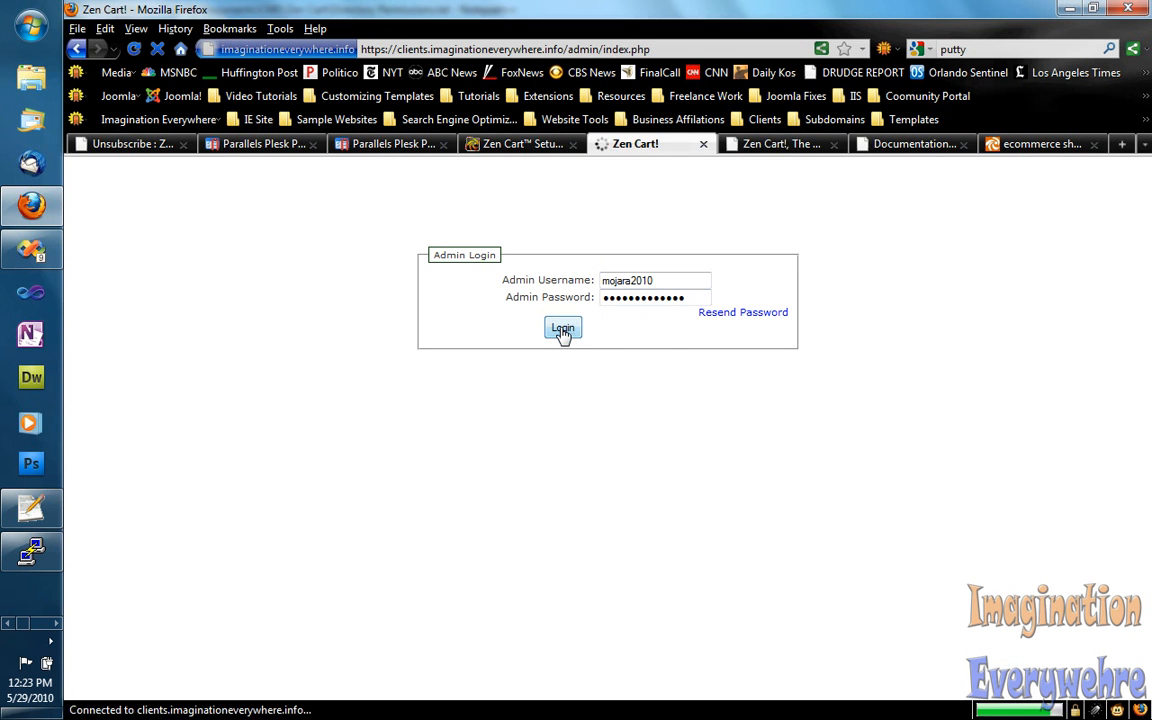
click(562, 329)
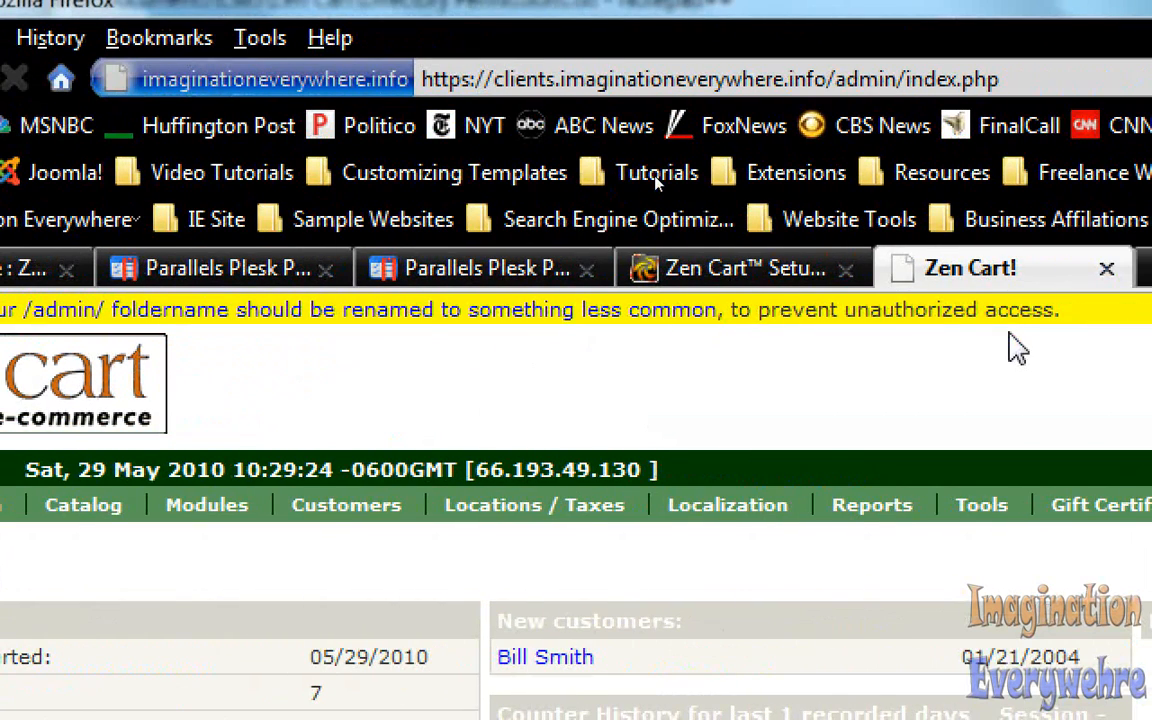
mouse_move(820, 363)
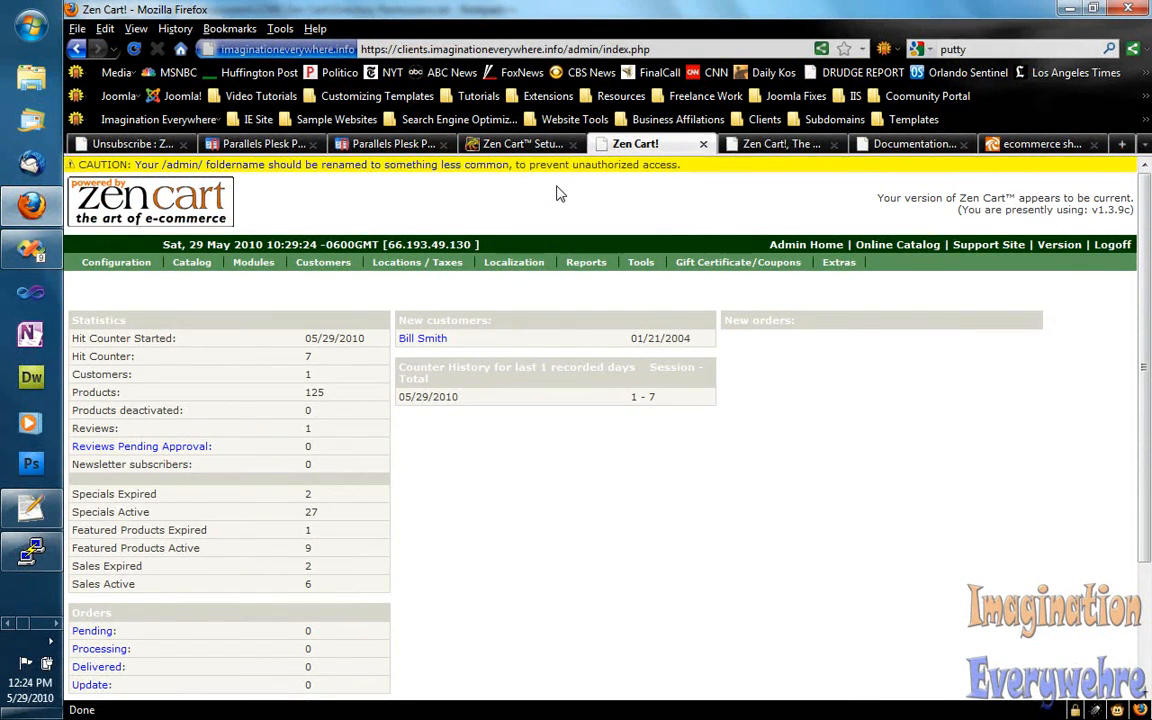
mouse_move(463, 190)
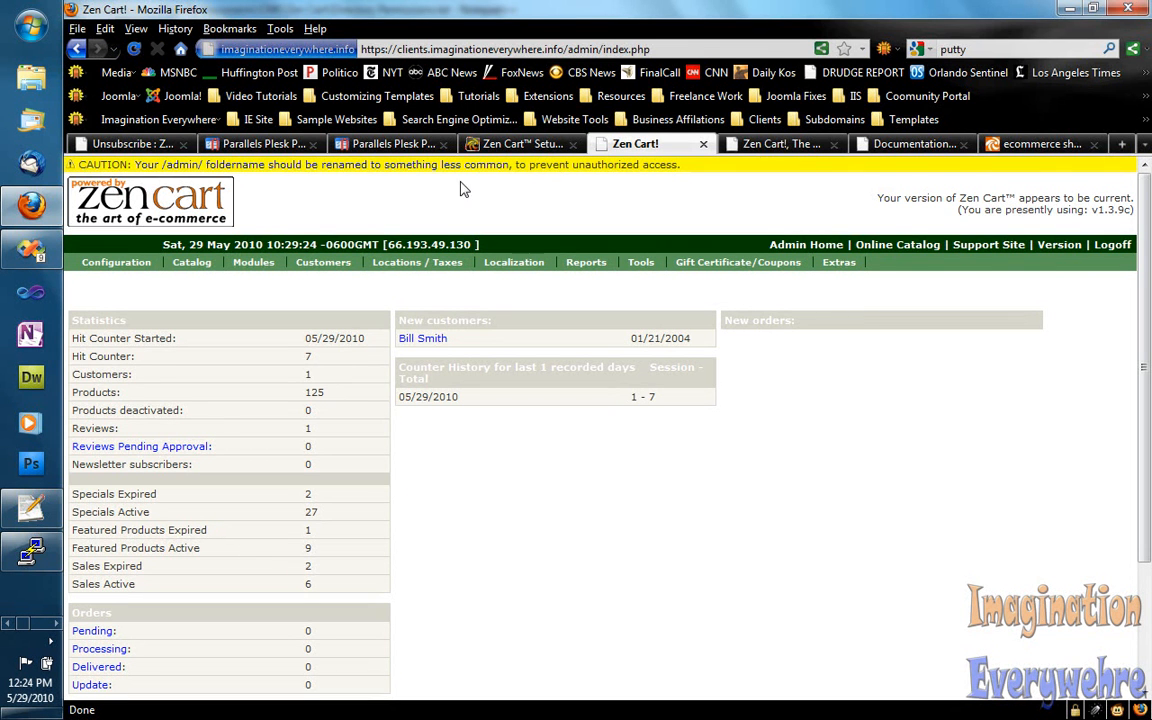
- Scroll the admin-renaming FAQ to section A, Edit /admin/includes/configure.php
click(700, 143)
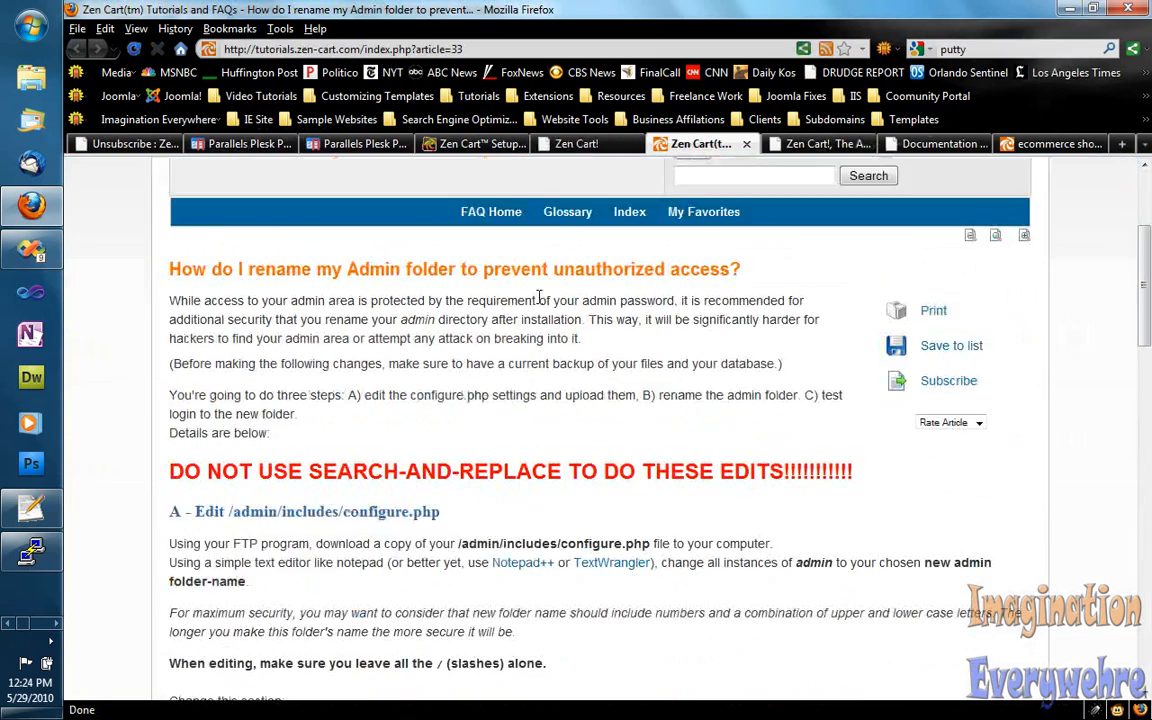
scroll(down, 3)
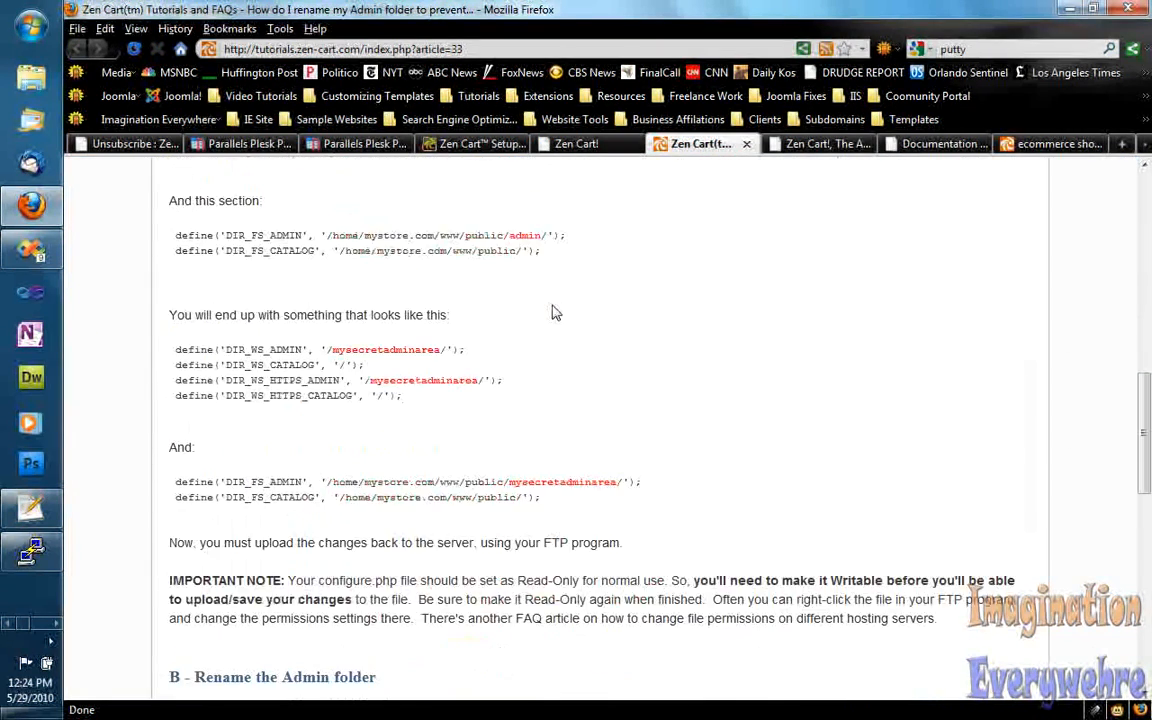
scroll(up, 3)
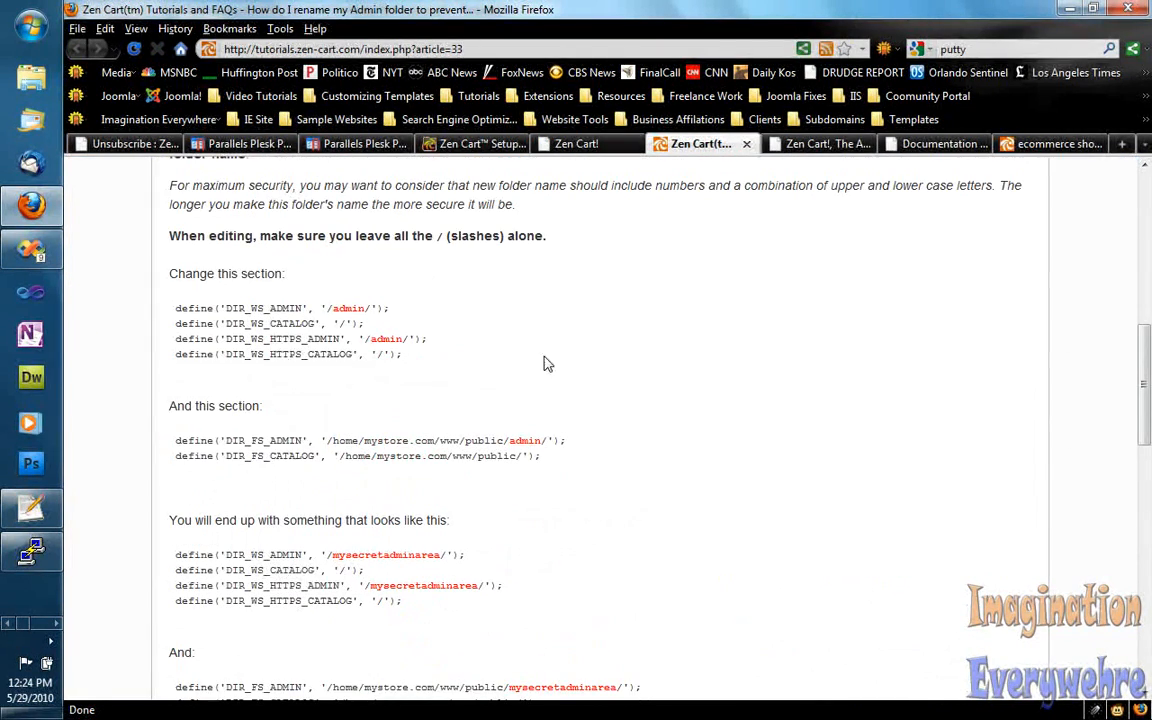
mouse_move(484, 391)
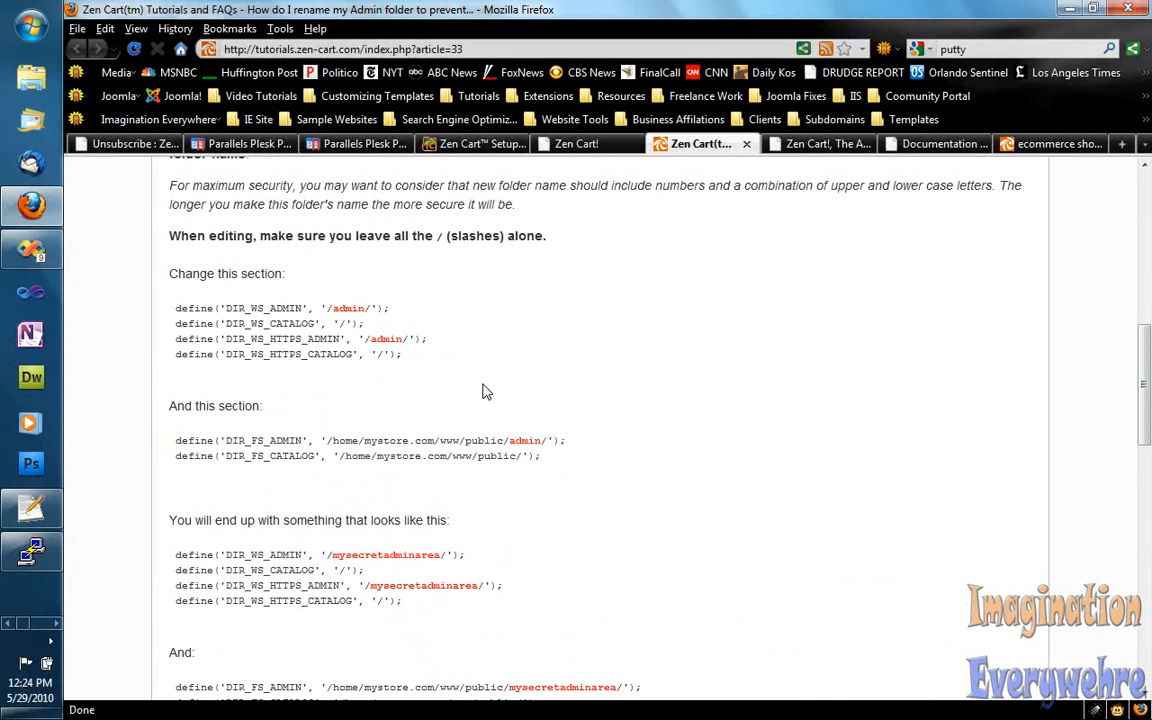
mouse_move(615, 370)
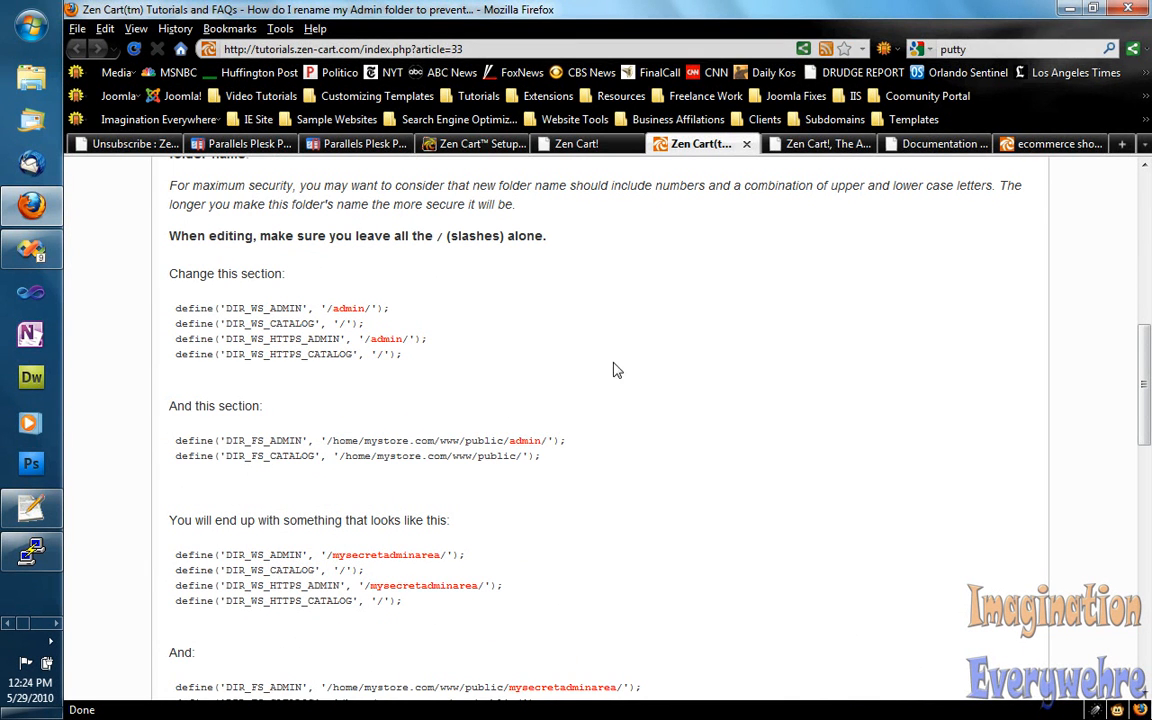
mouse_move(60, 608)
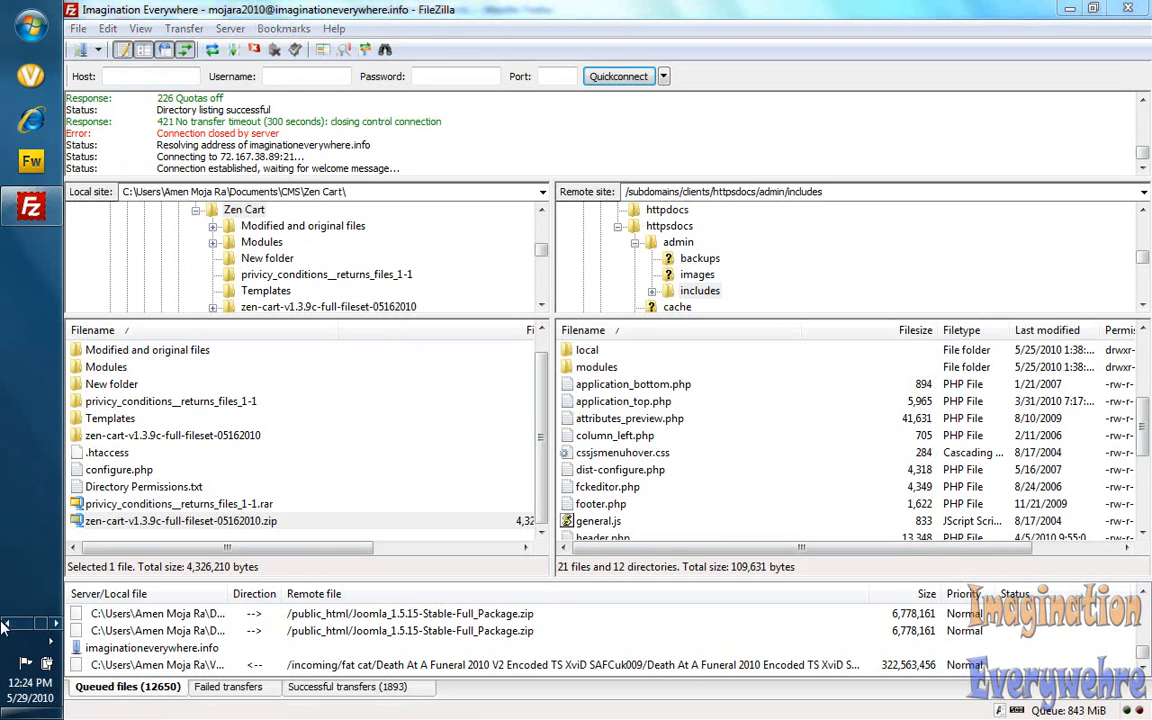
click(31, 205)
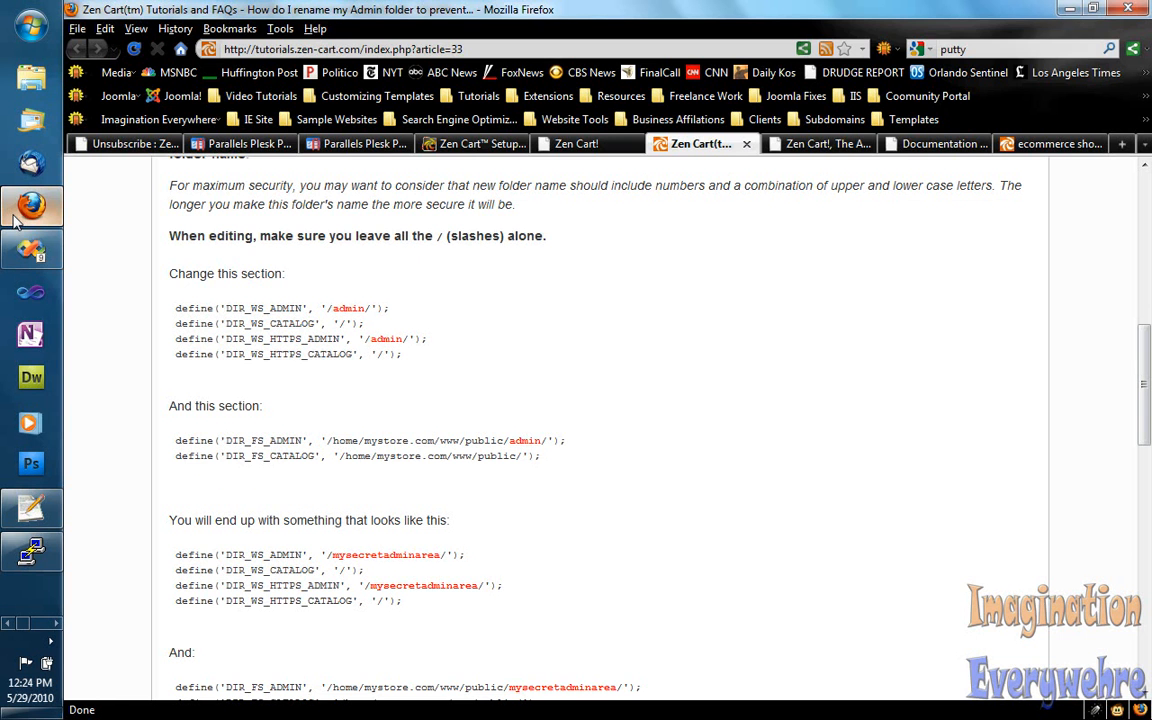
scroll(up, 3)
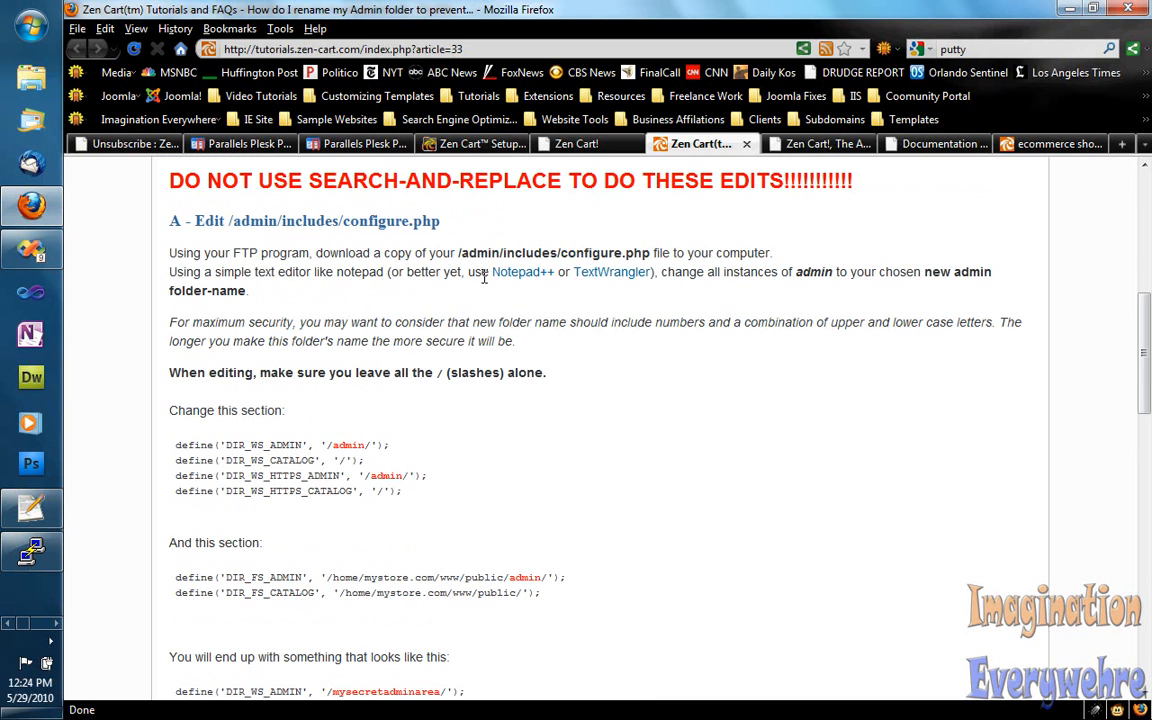
mouse_move(618, 251)
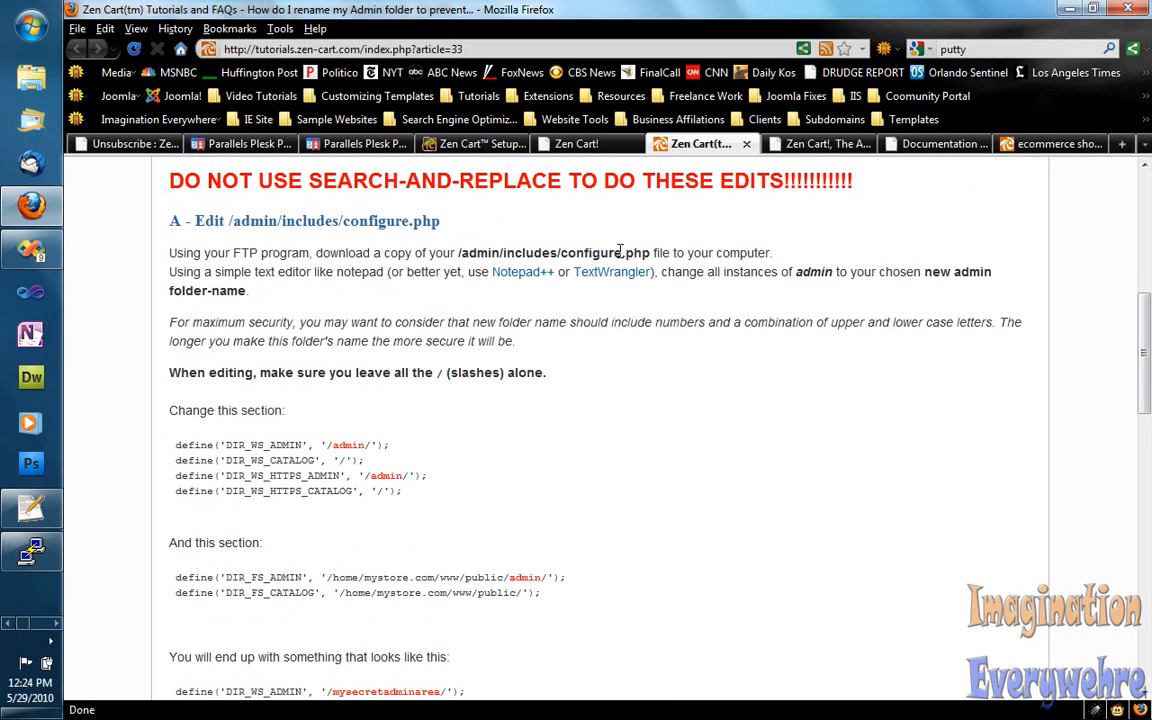
mouse_move(58, 596)
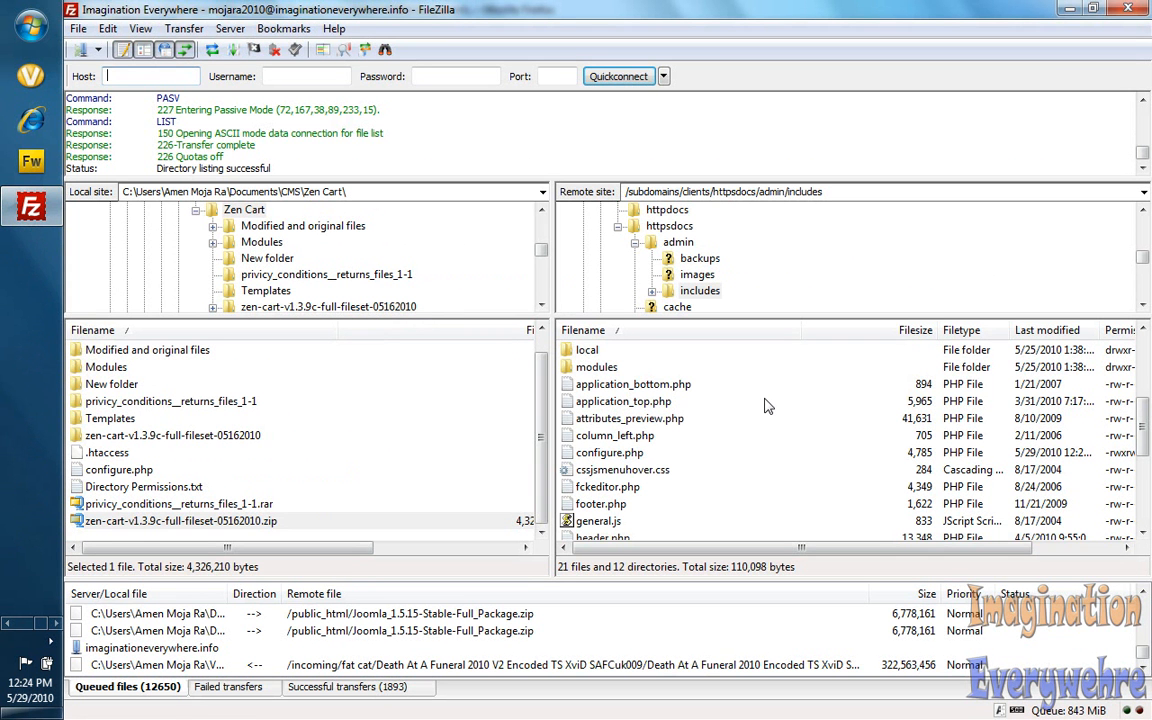
mouse_move(650, 410)
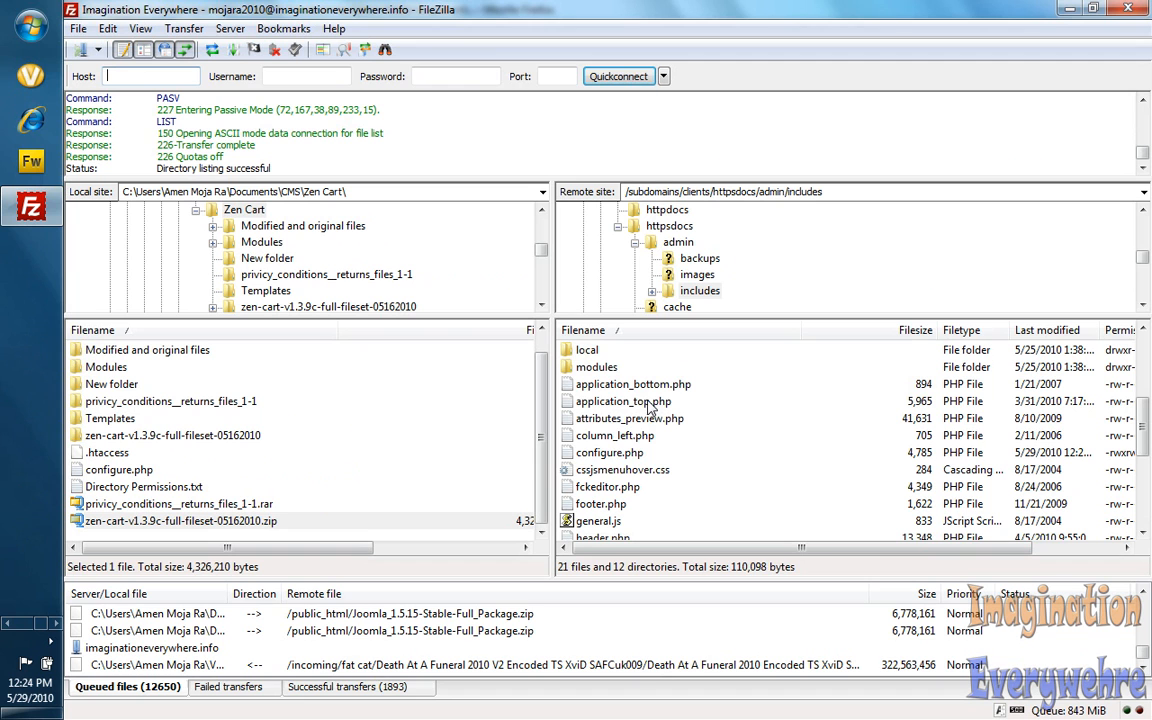
- Download the server's admin/includes configure.php into the local Zen Cart New folder, then refresh
click(610, 452)
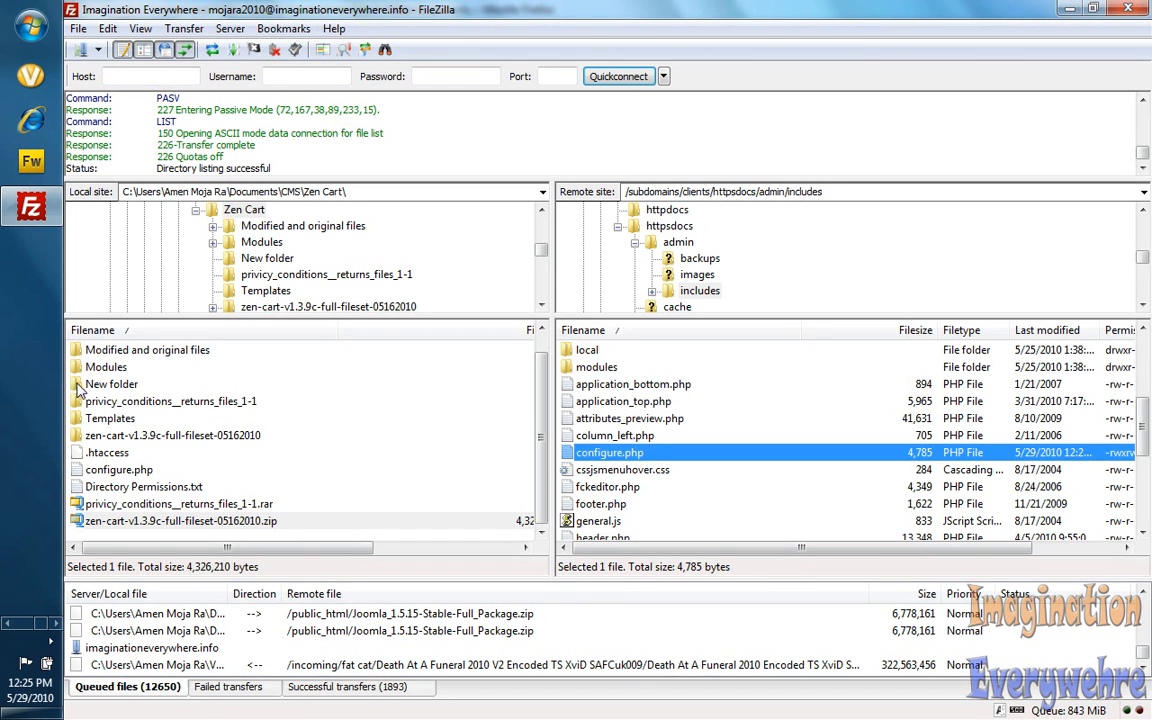
double_click(110, 384)
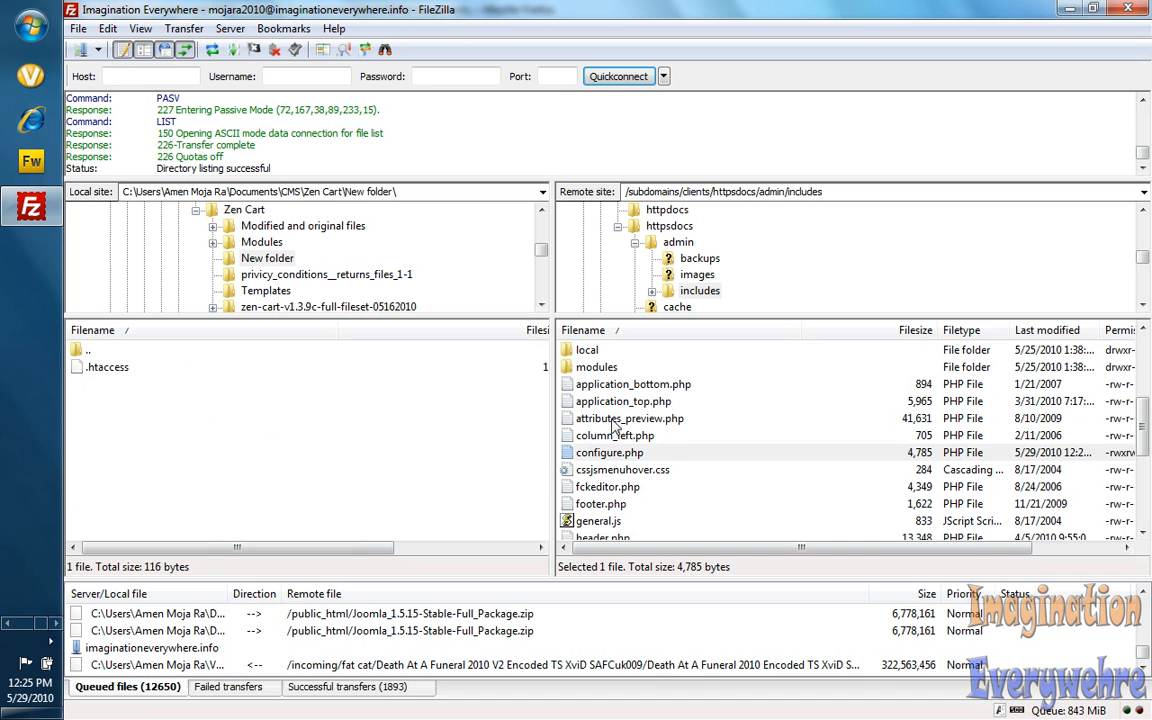
click(609, 452)
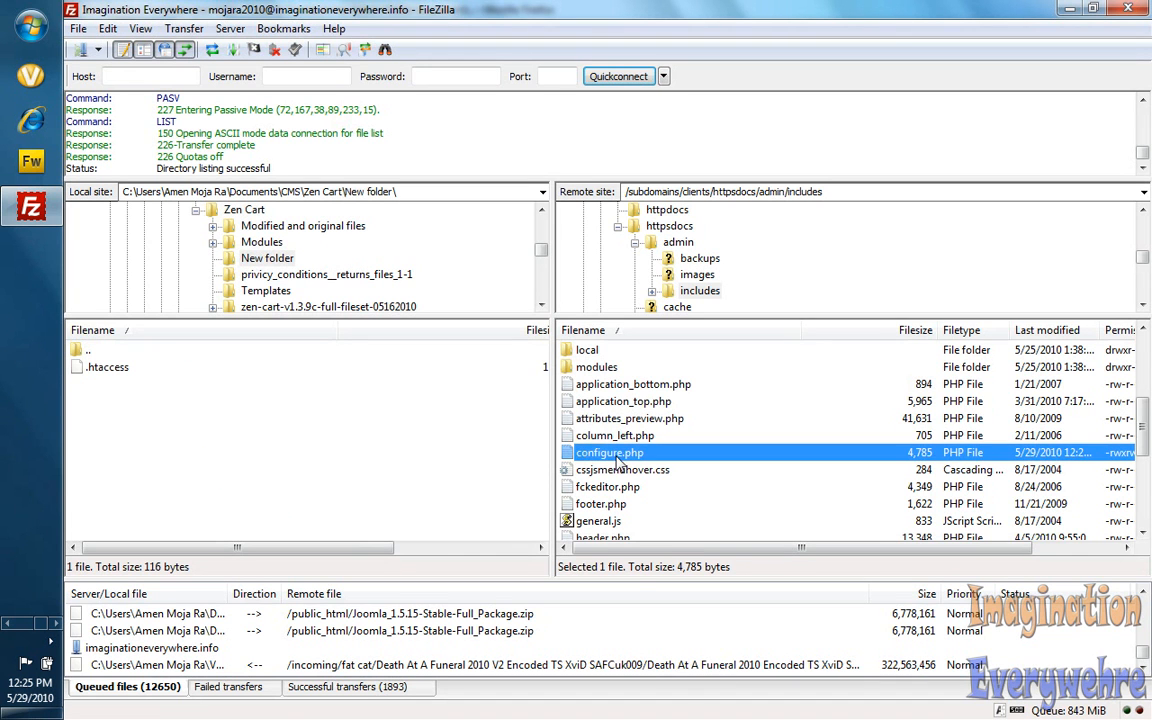
double_click(609, 452)
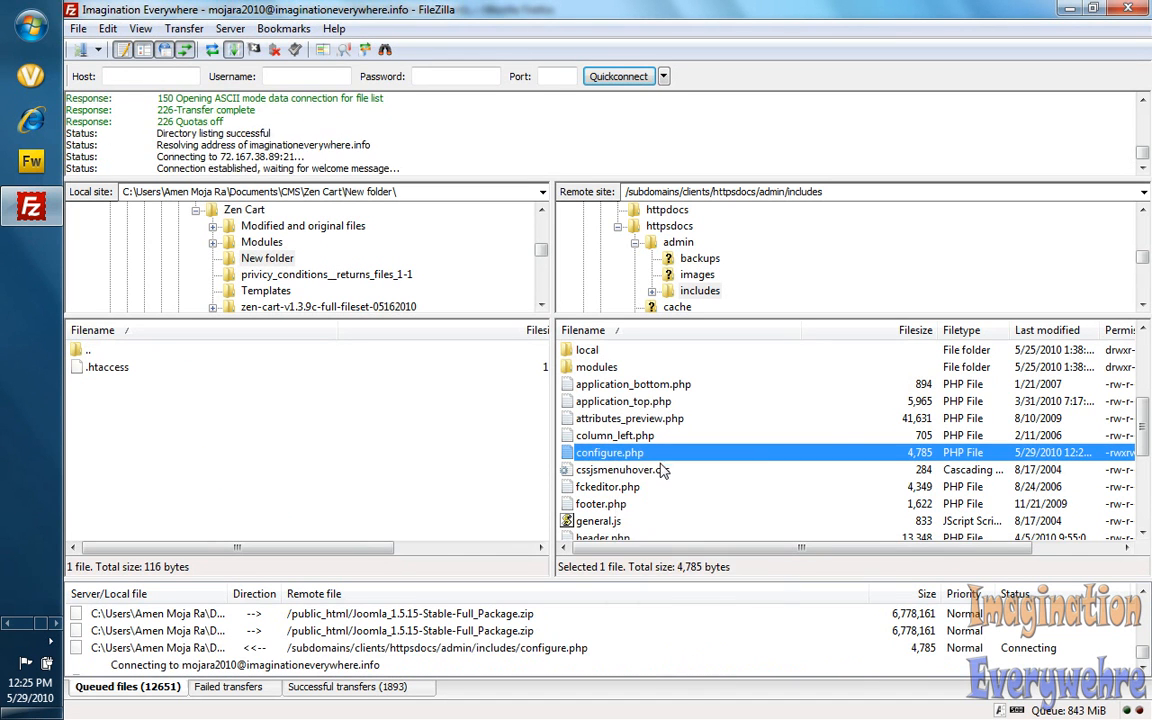
click(211, 50)
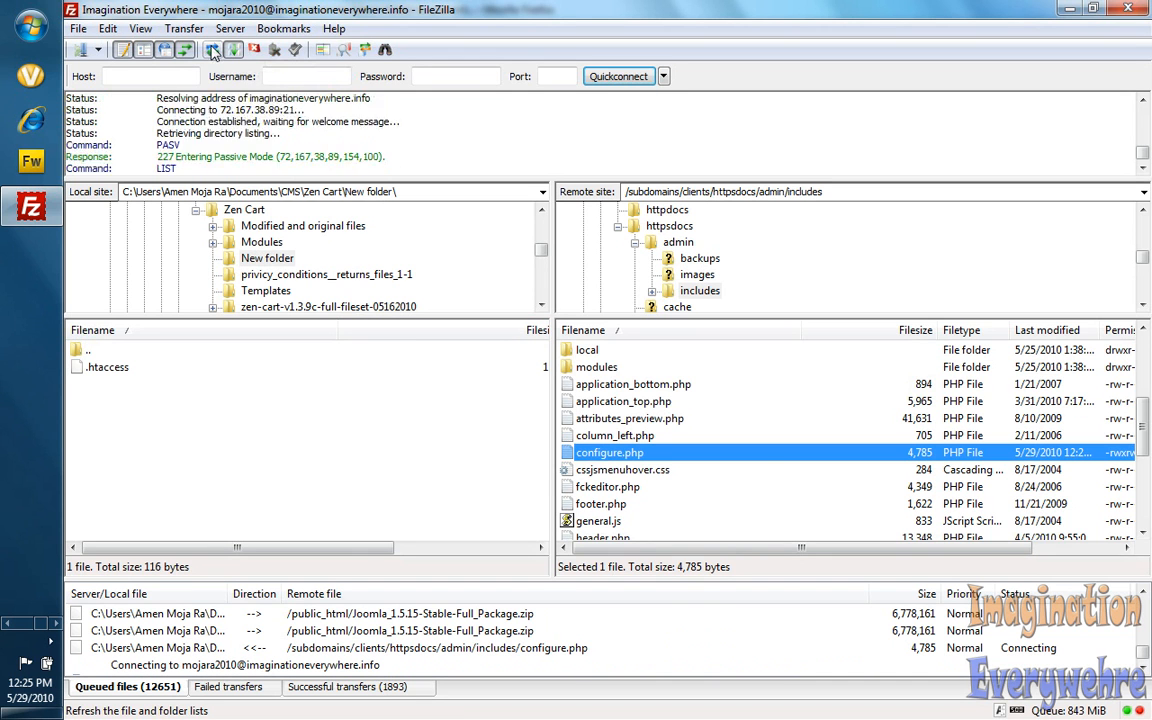
click(211, 50)
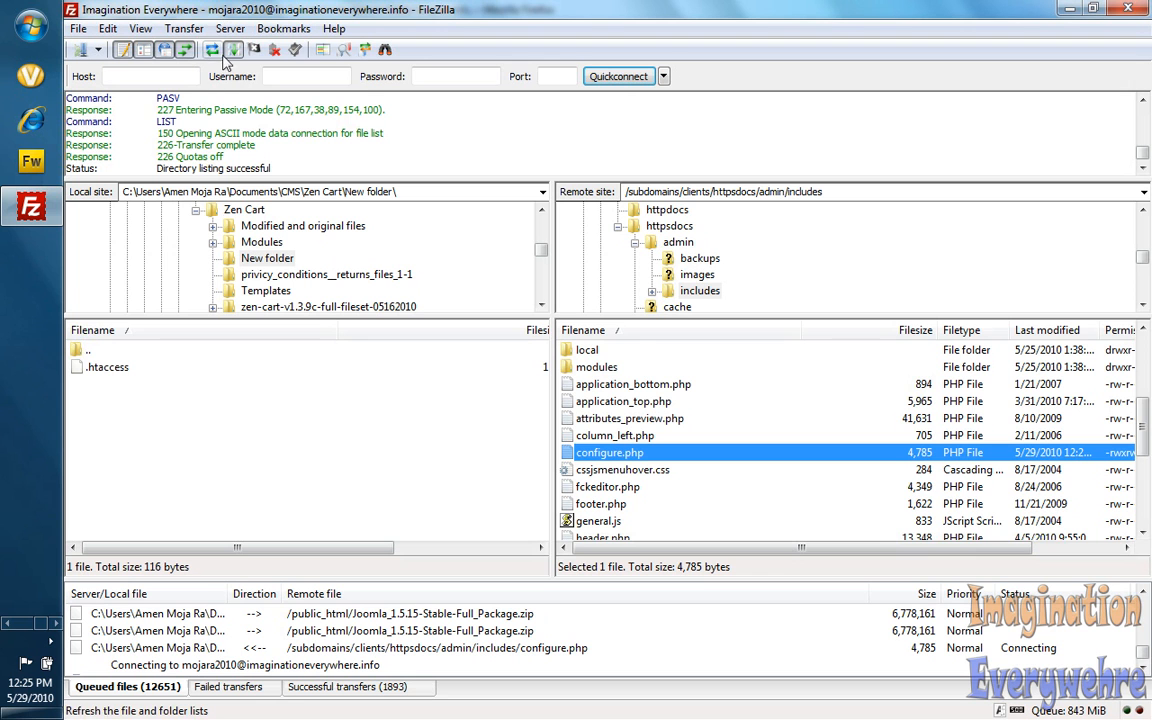
click(212, 50)
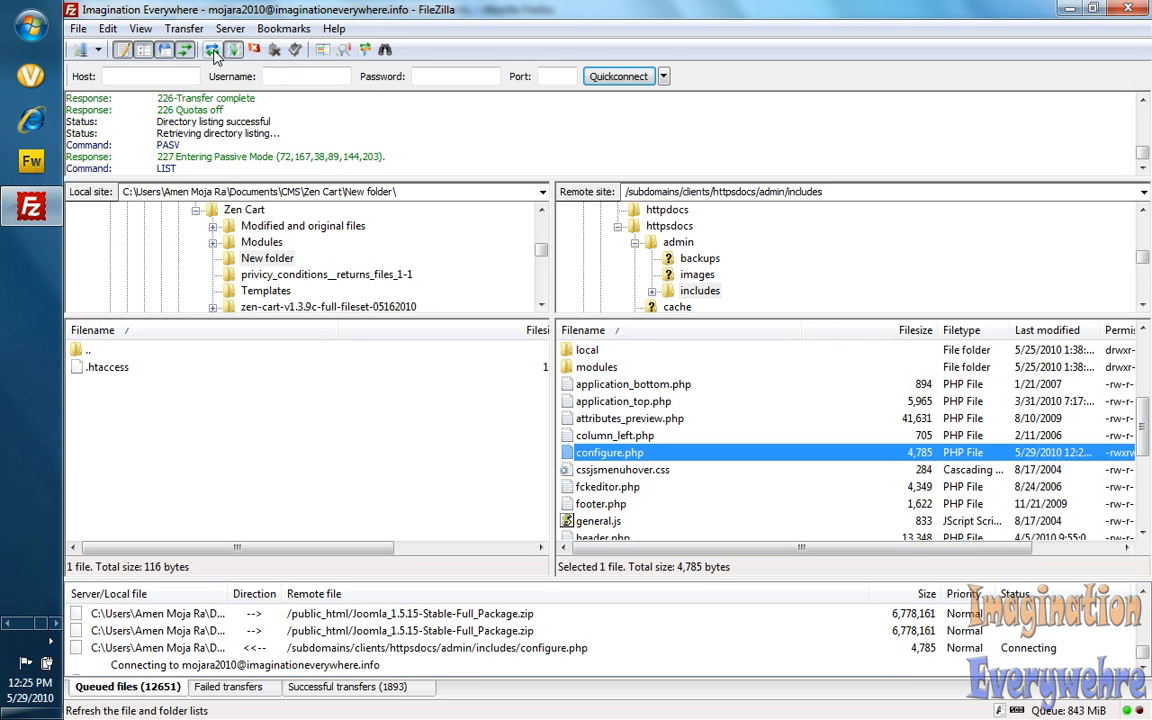
click(213, 50)
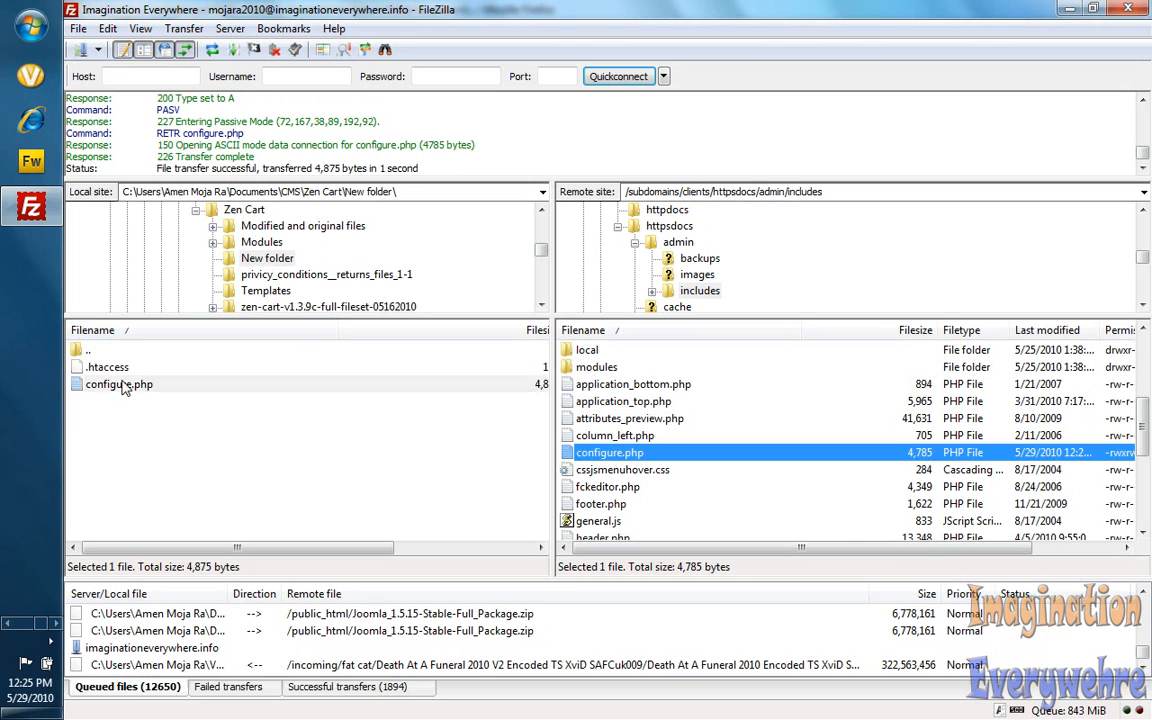
click(119, 384)
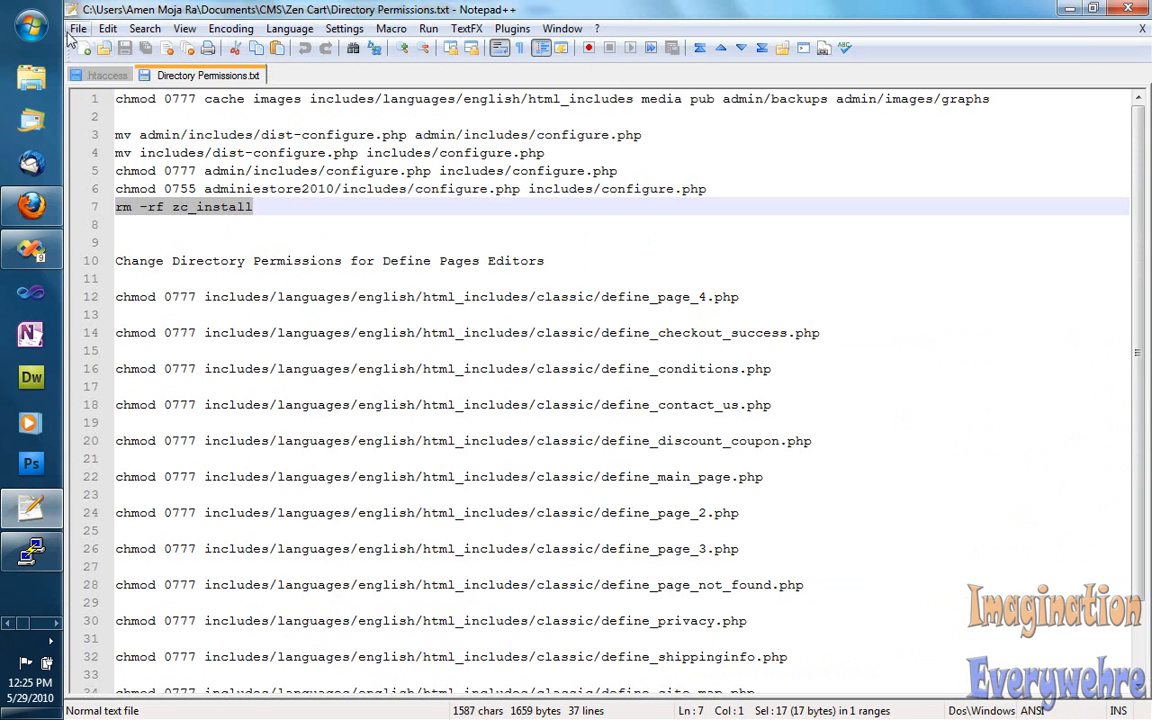
- Open Zen Cart\New folder\configure.php in Notepad++ and scroll to the directory defines
click(77, 28)
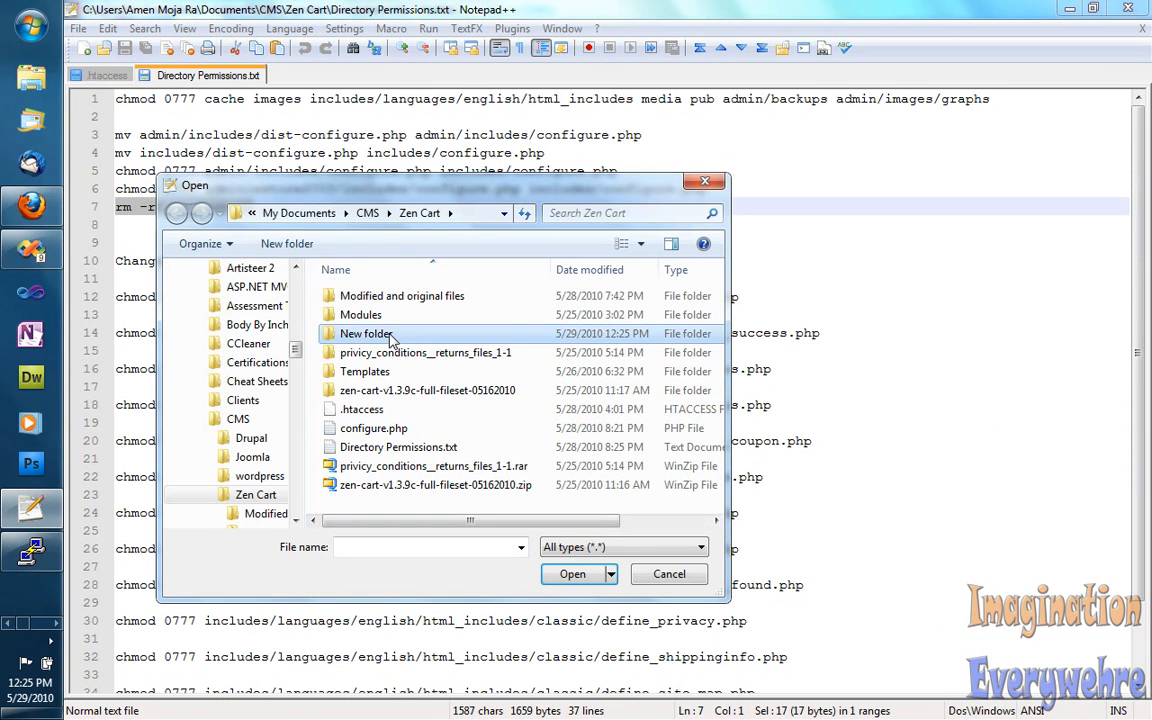
double_click(366, 333)
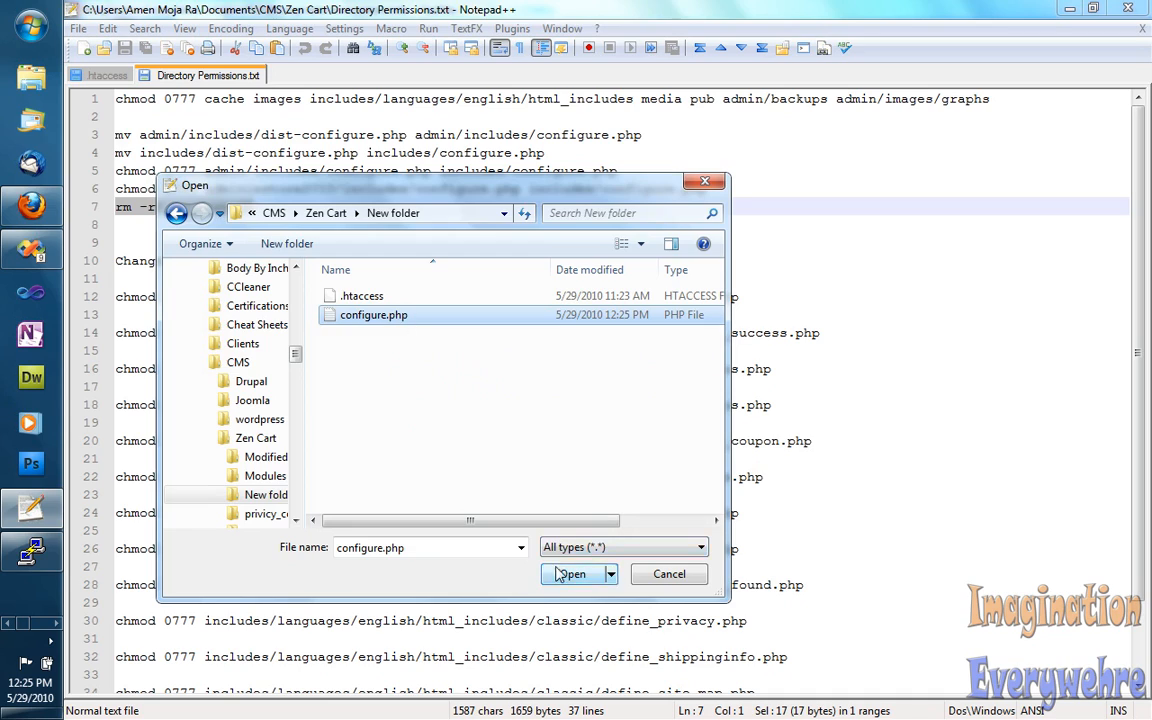
click(570, 573)
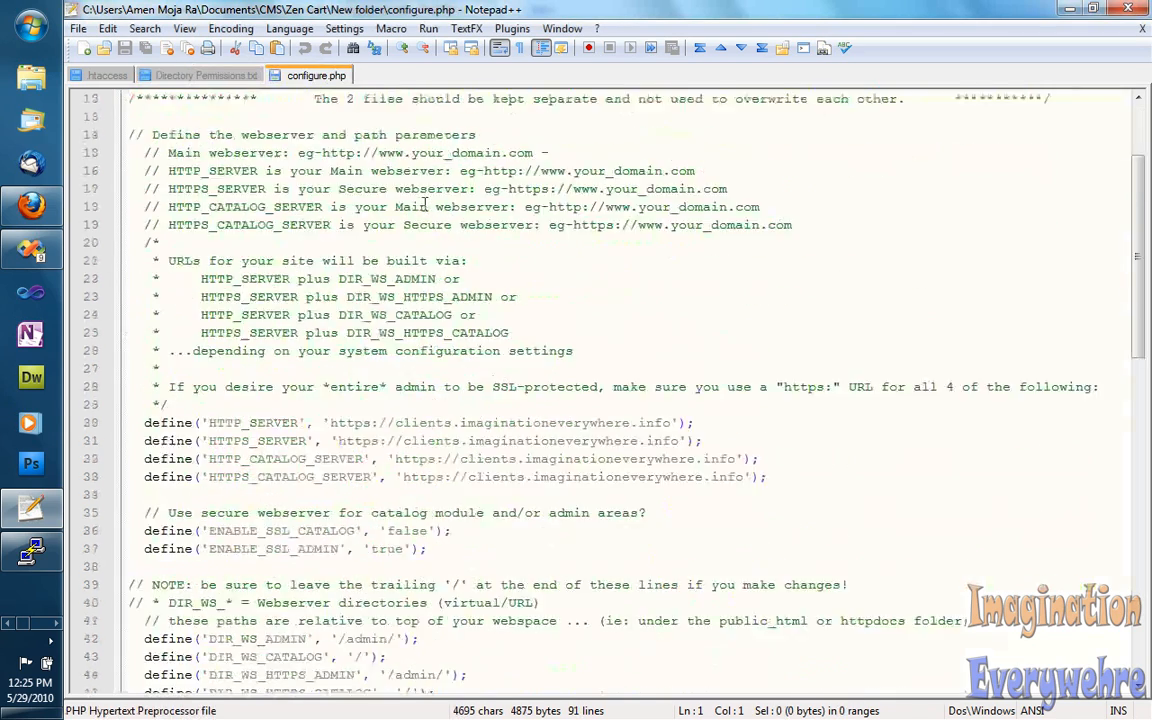
scroll(down, 3)
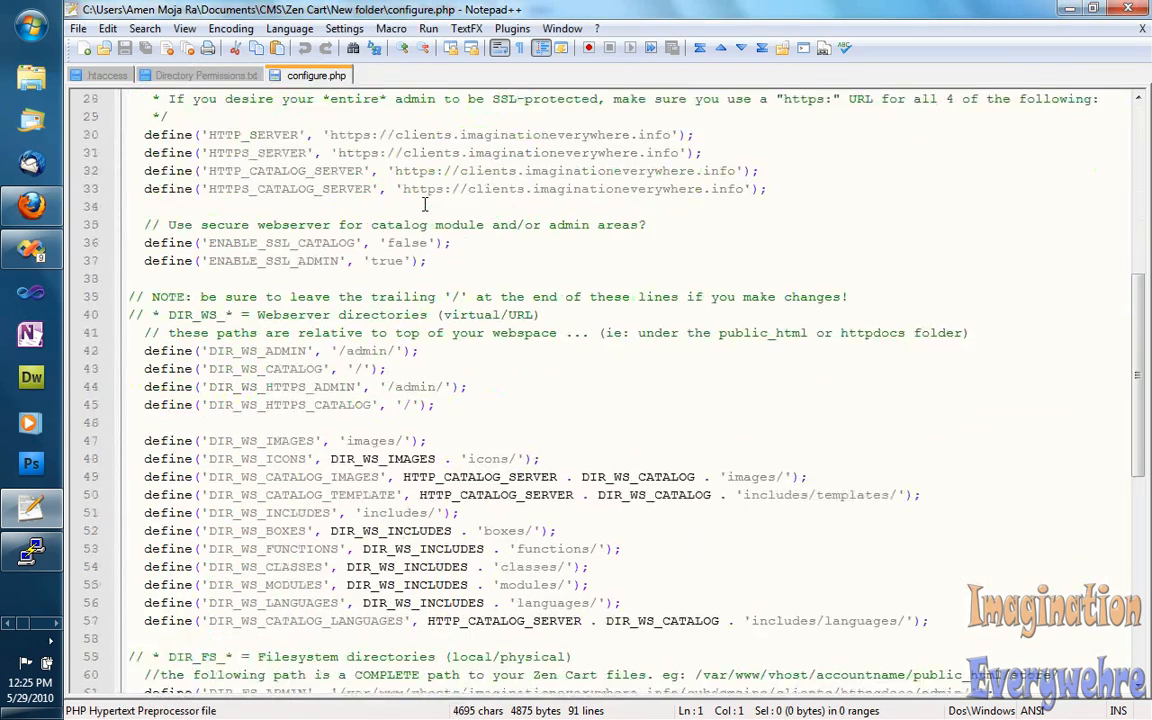
scroll(down, 3)
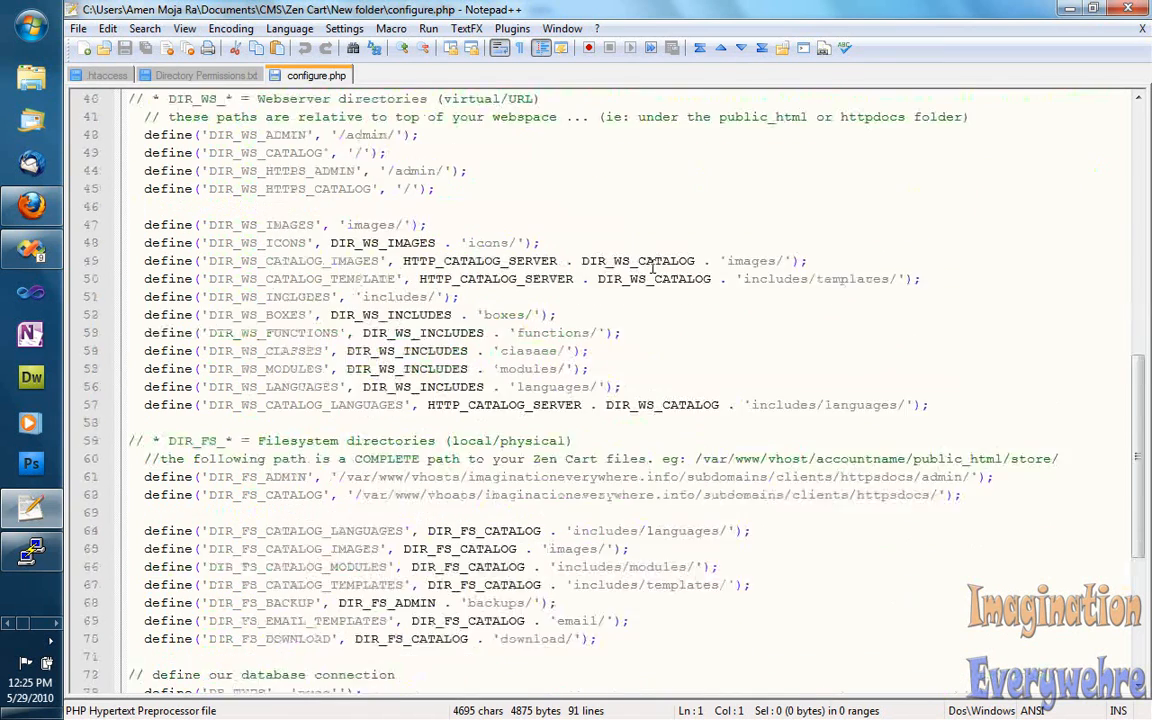
scroll(up, 3)
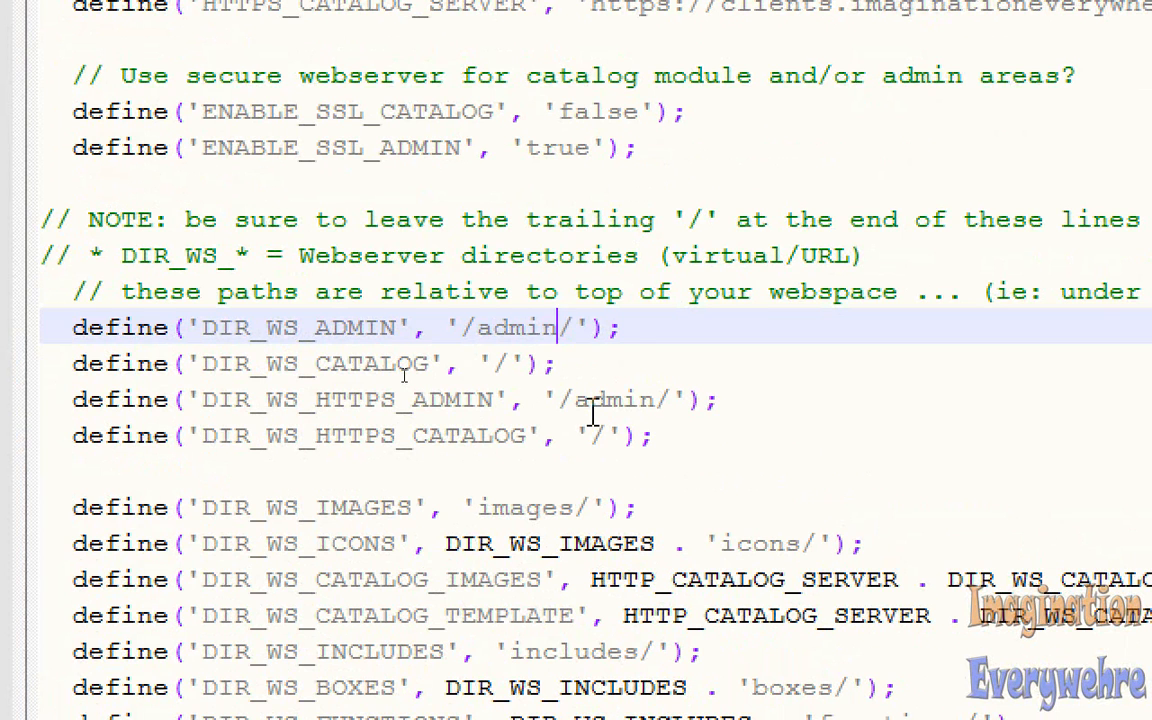
- Type 'ie' after admin in the DIR_WS_ADMIN, DIR_WS_HTTPS_ADMIN and DIR_FS_ADMIN lines
text(ie)
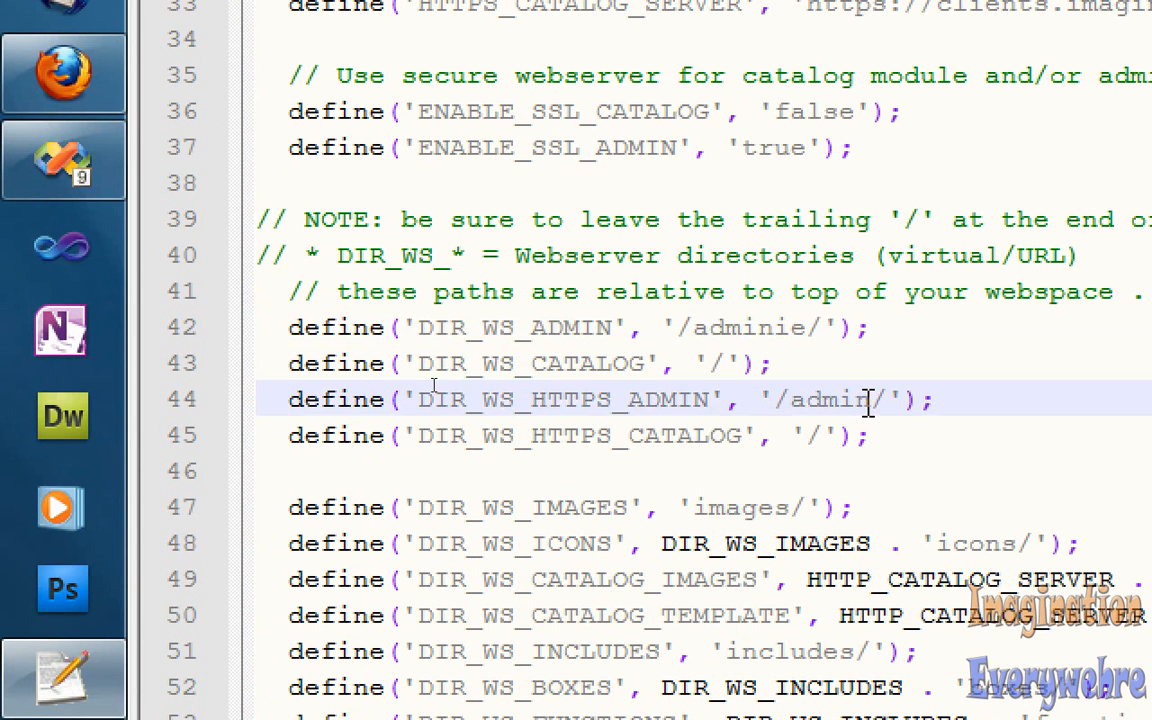
text(ie)
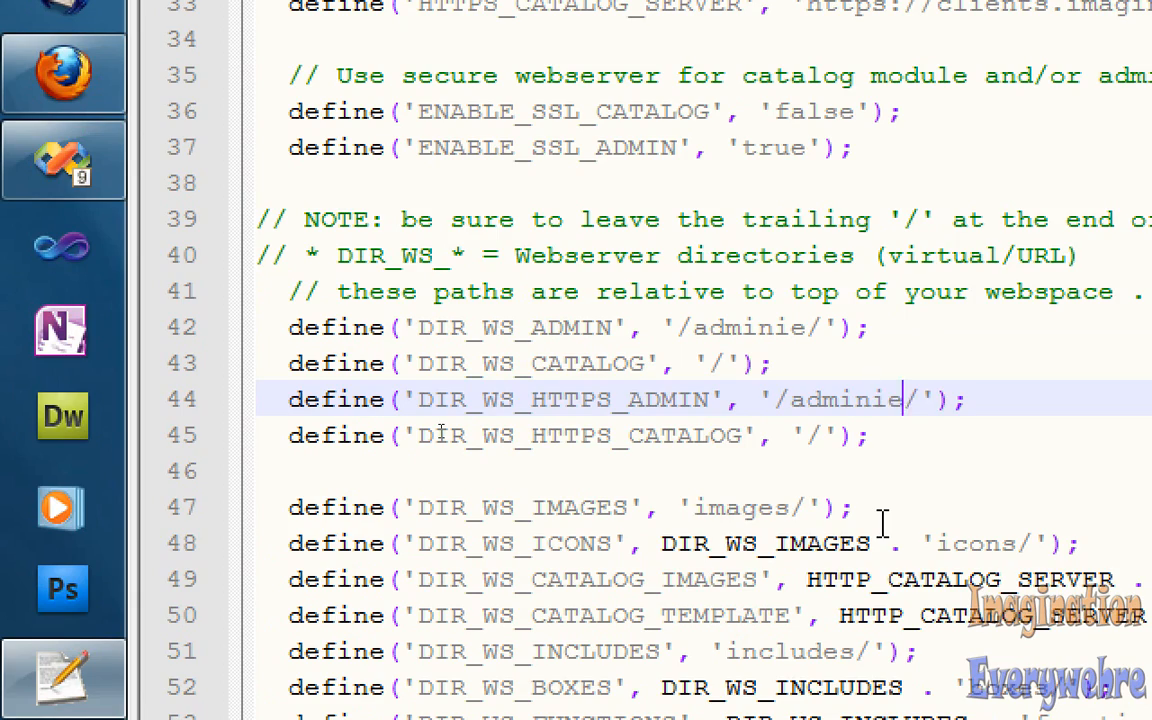
scroll(down, 3)
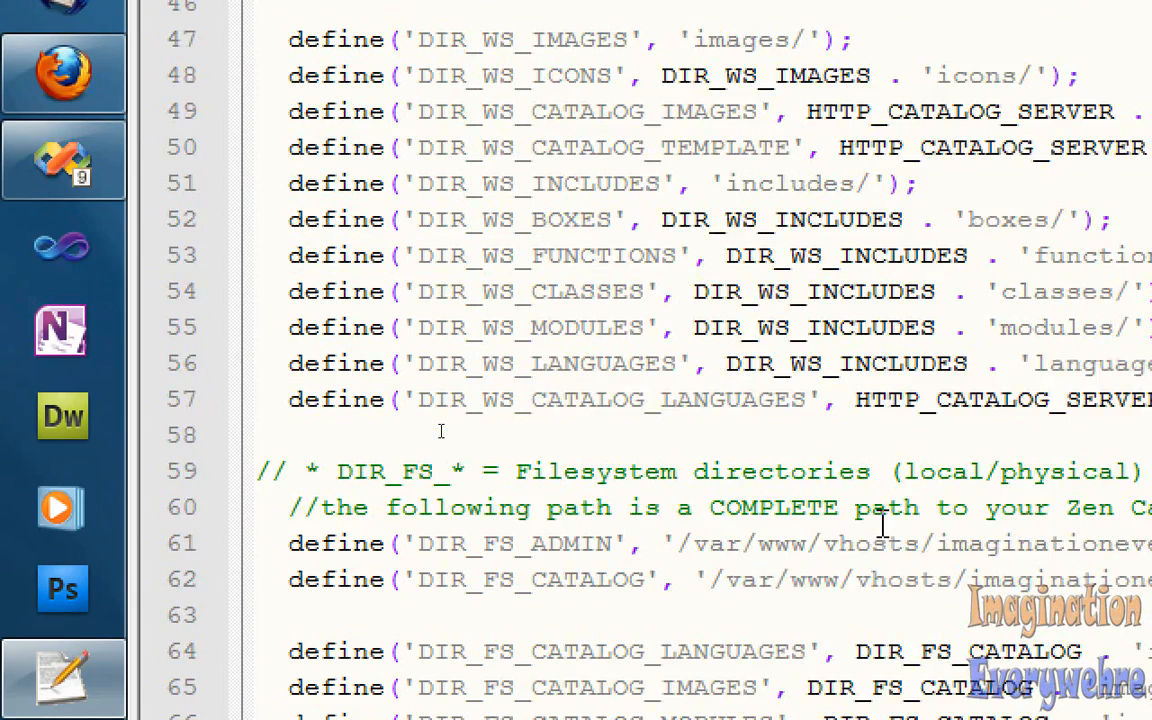
scroll(down, 3)
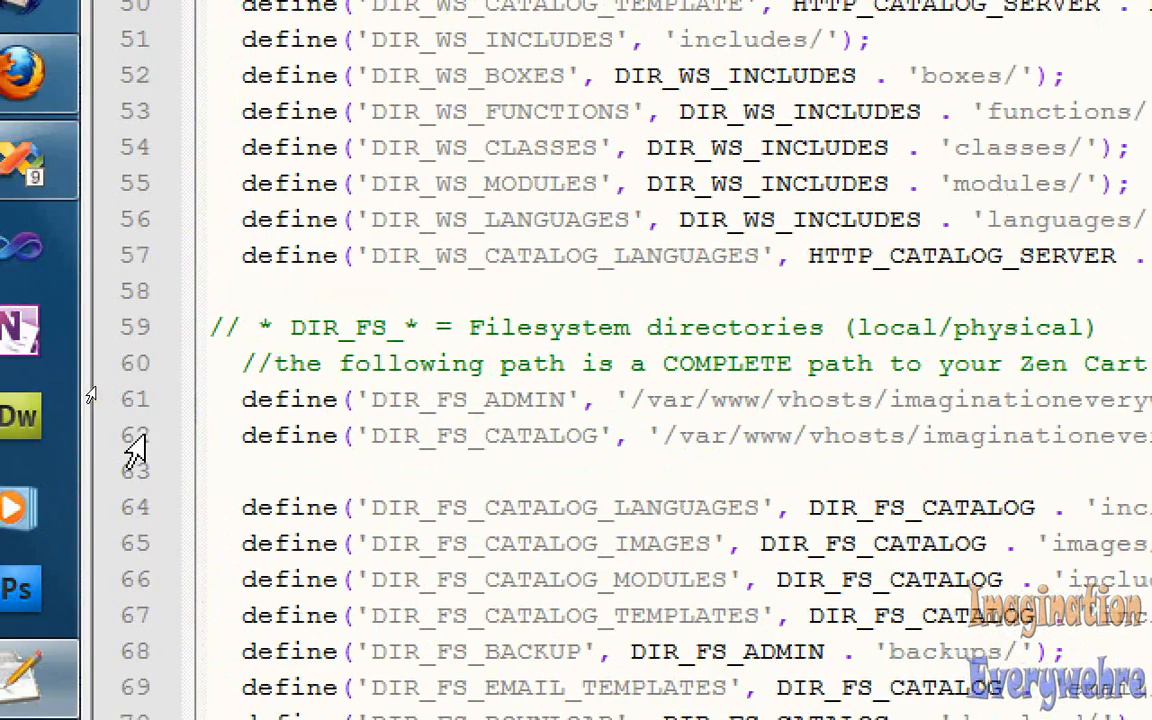
scroll(right, 3)
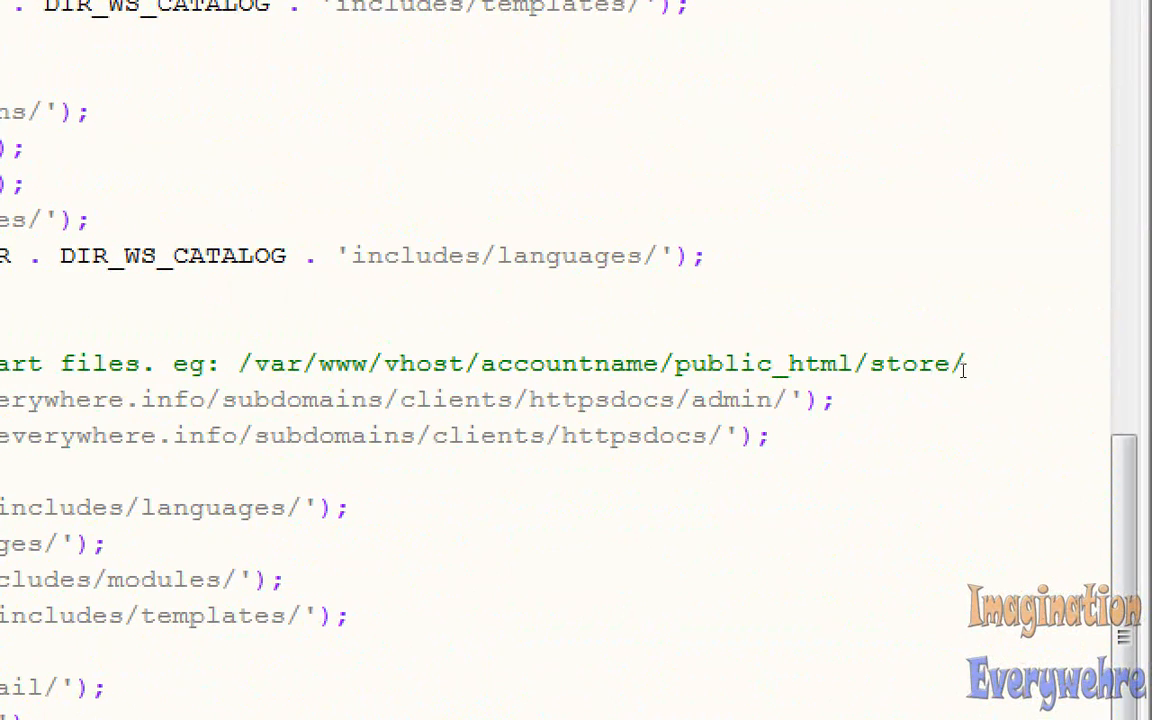
text(ie)
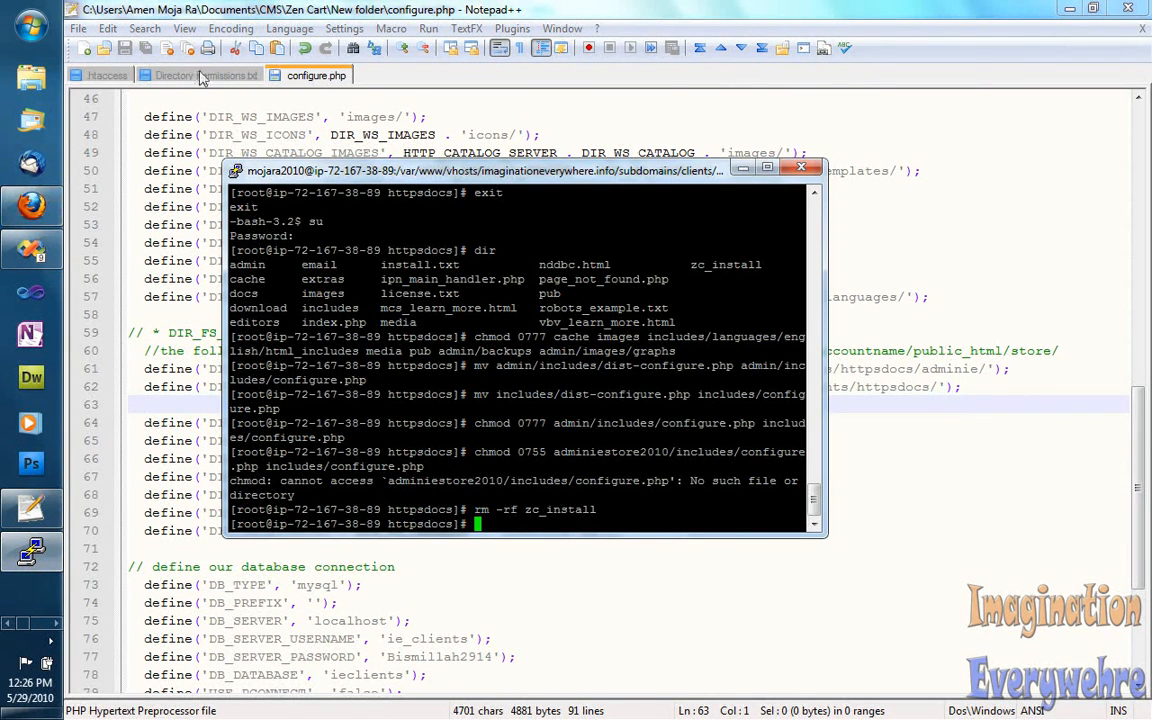
- Run 'rm -f admin/includes/configure.php' in PuTTY to remove the server copy
click(174, 75)
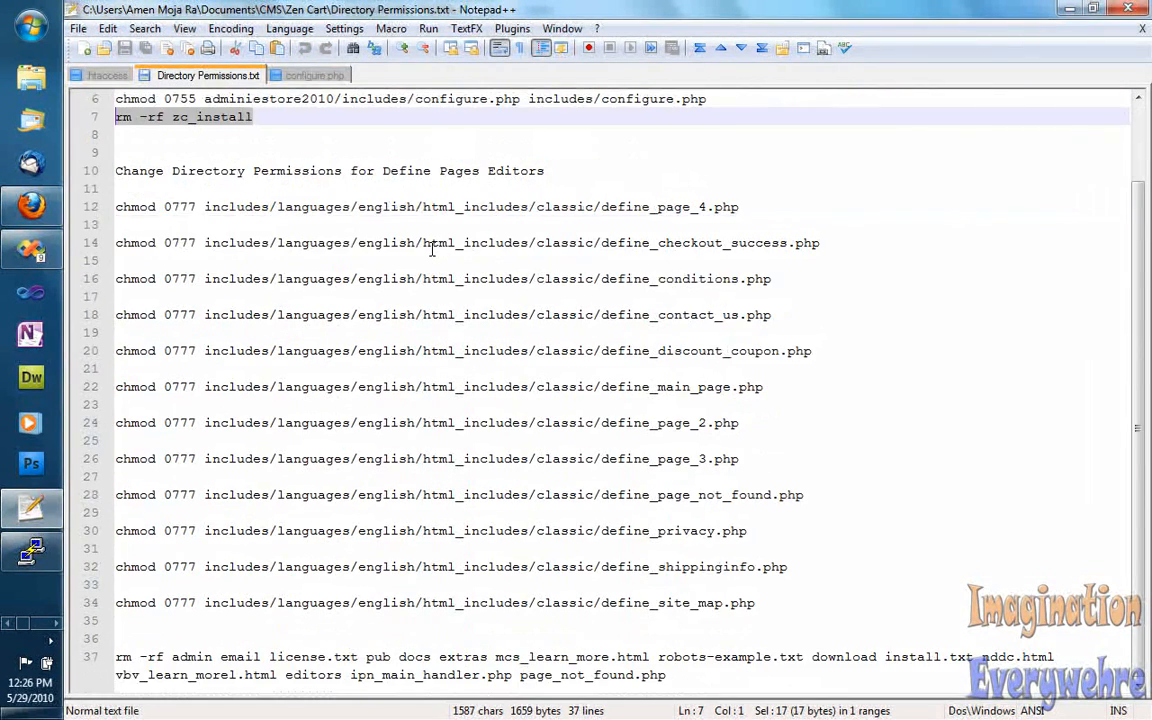
scroll(up, 3)
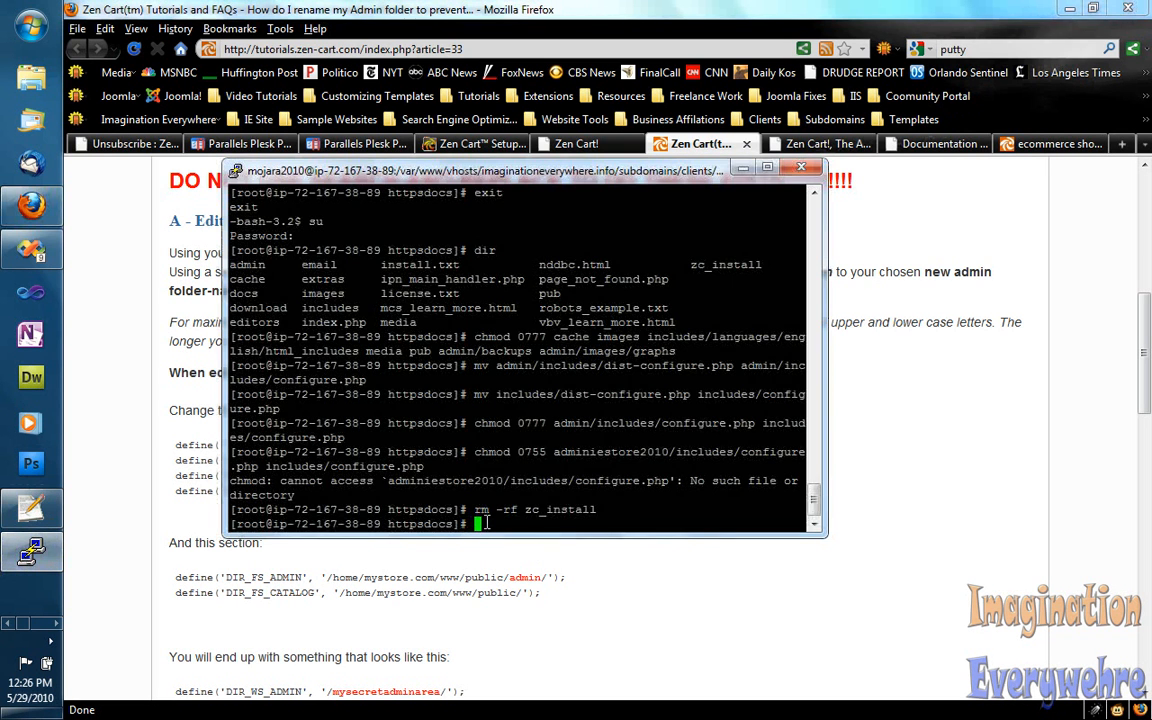
text(rm)
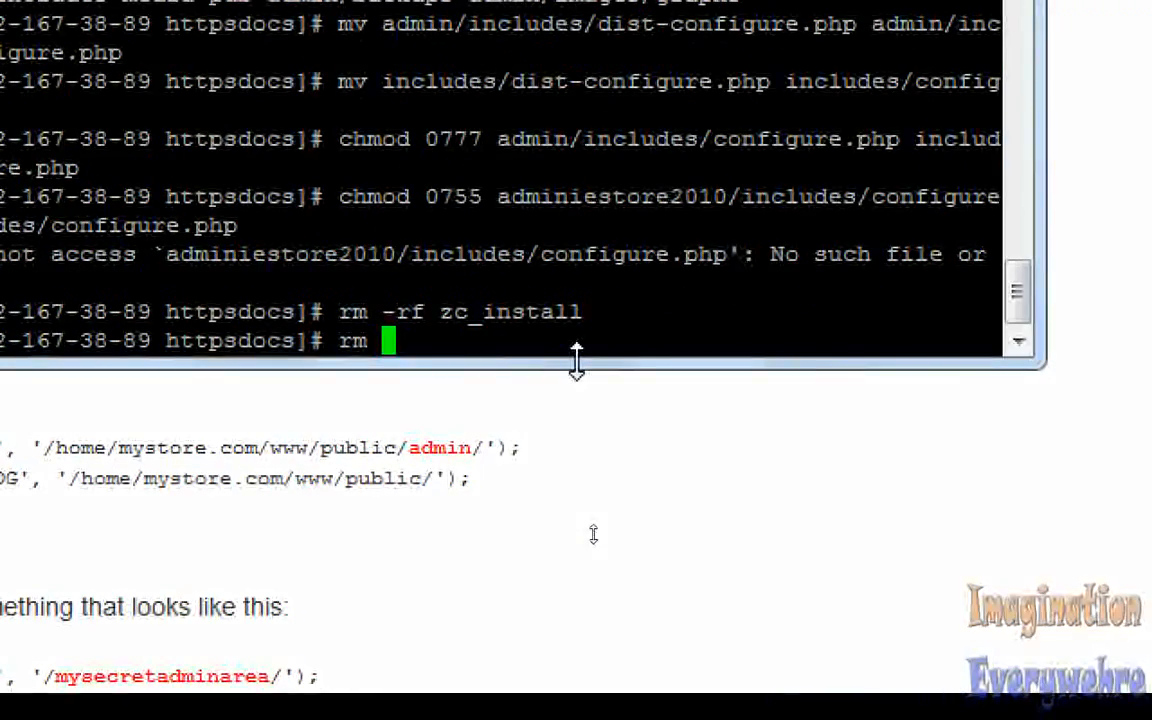
text(-f)
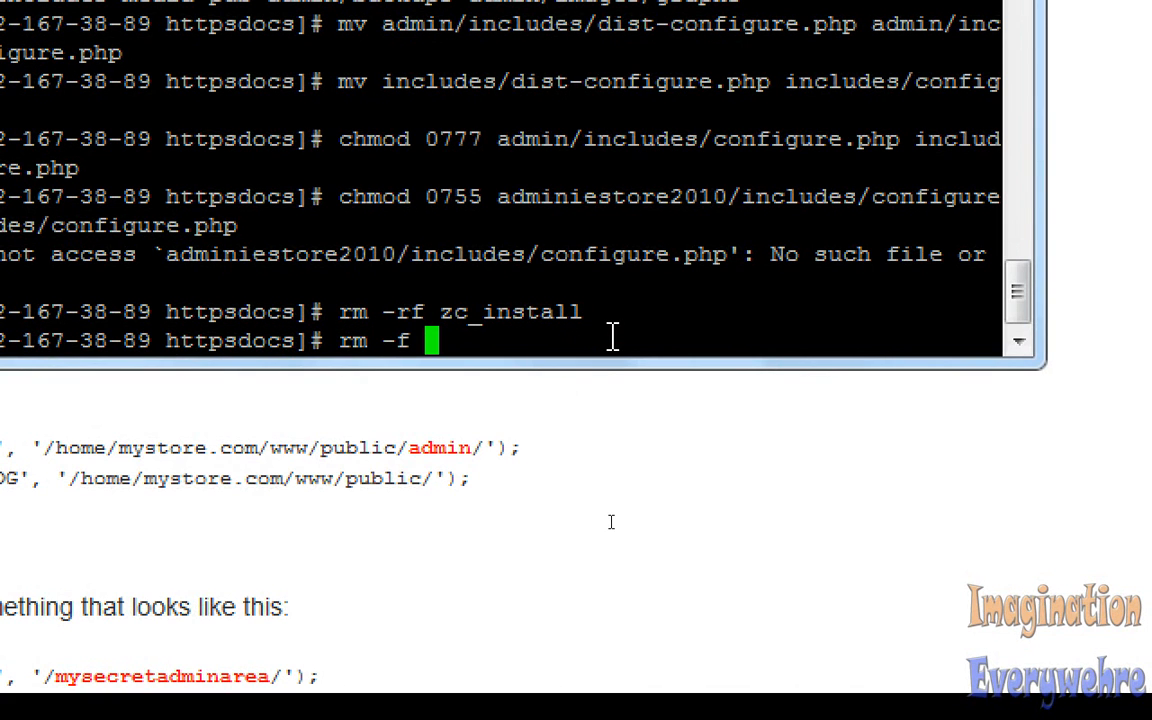
text(admin/includes/configure.php)
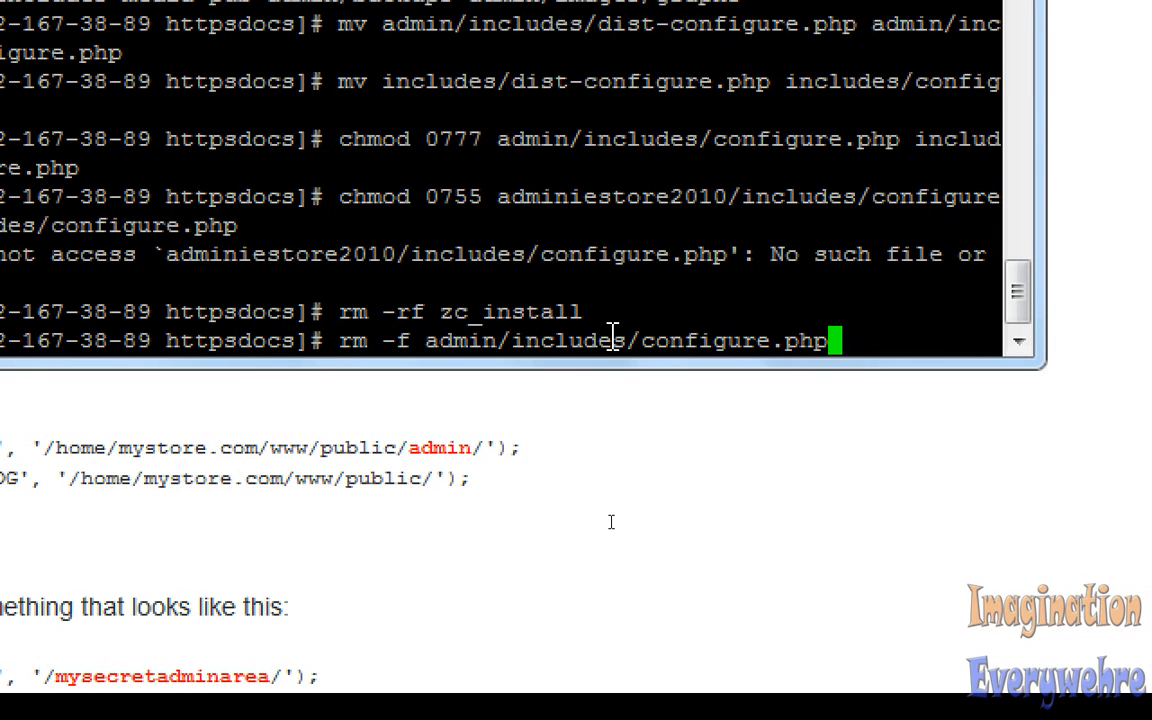
key(Return)
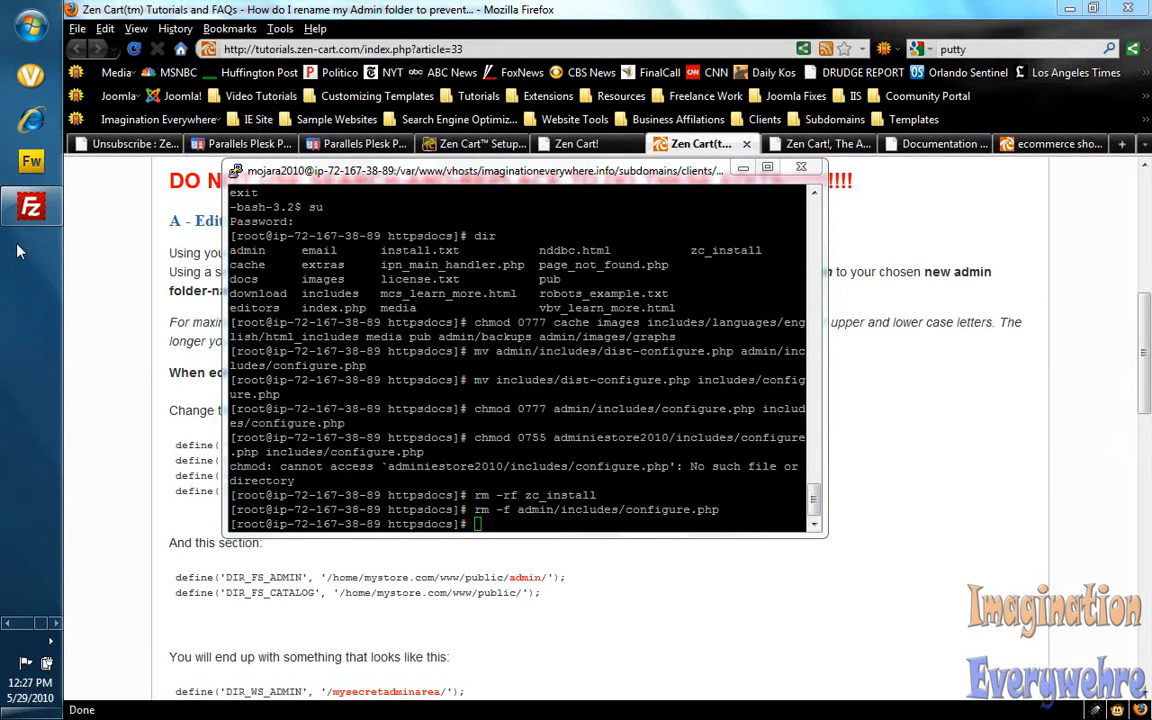
- Refresh FileZilla and upload the edited local configure.php to the server's admin/includes
click(31, 206)
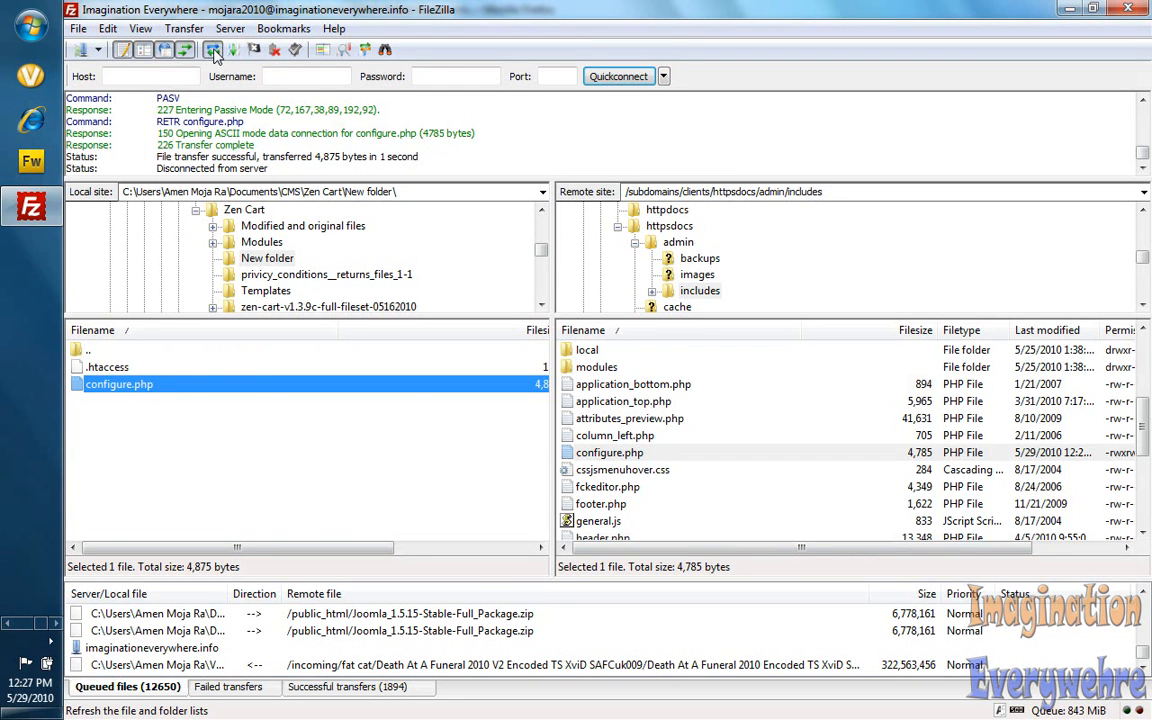
click(213, 50)
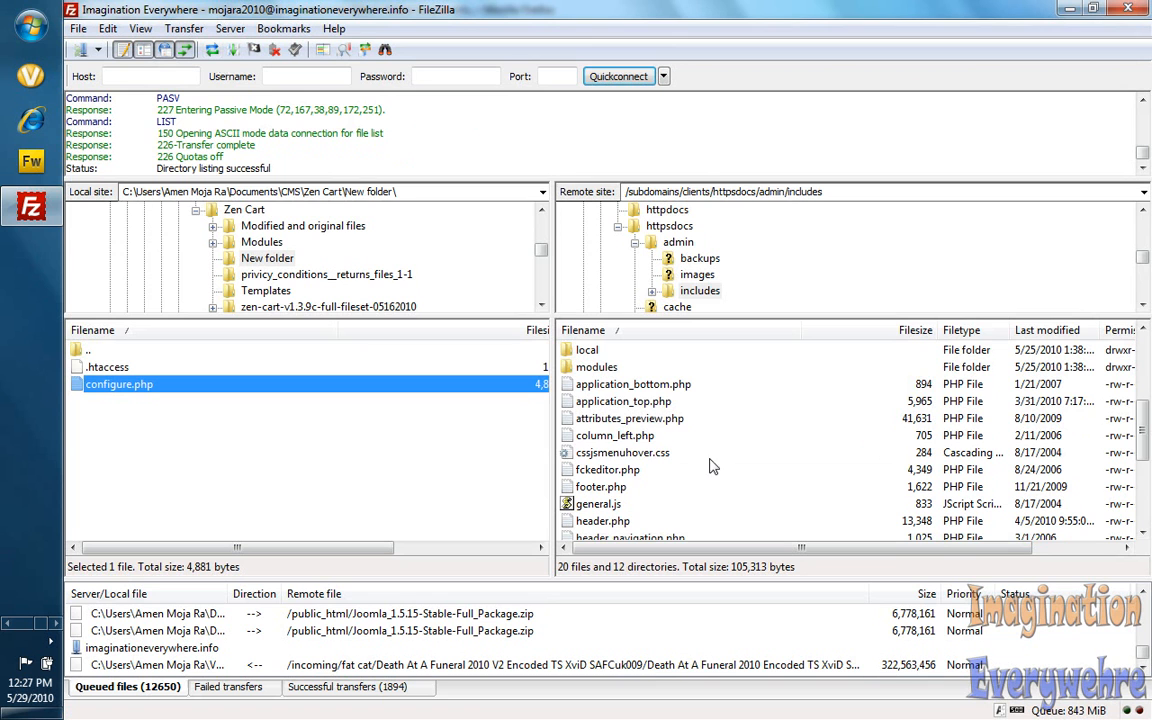
mouse_move(620, 480)
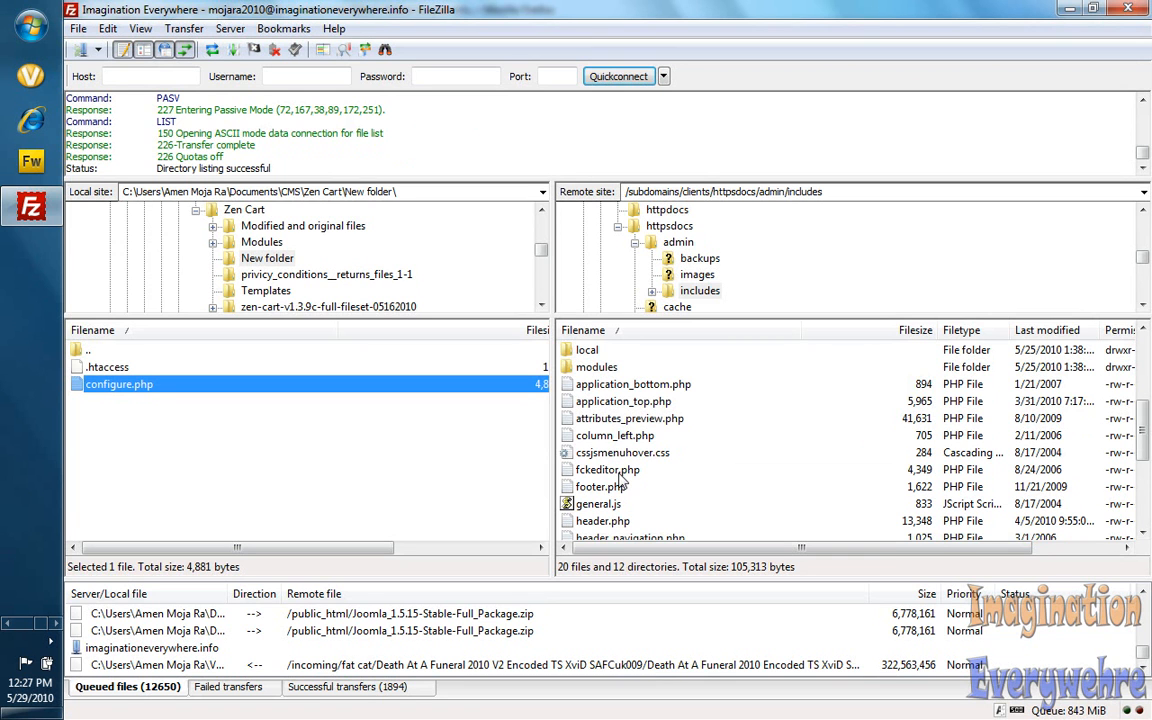
right_click(119, 384)
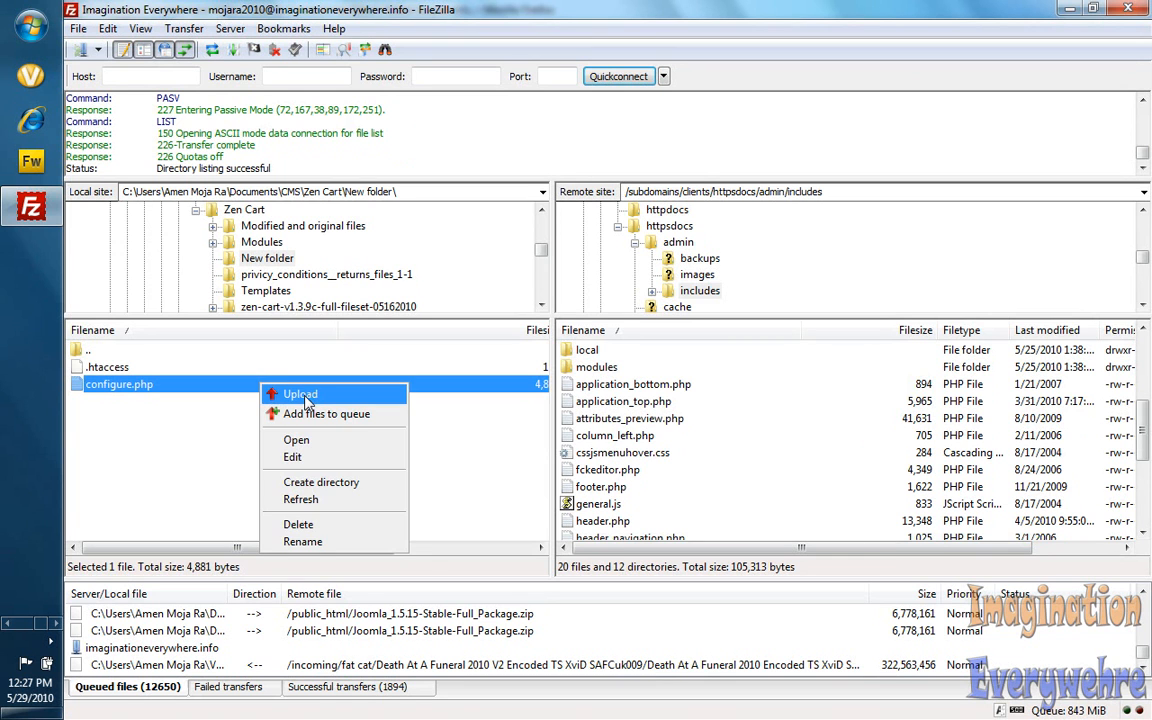
click(300, 394)
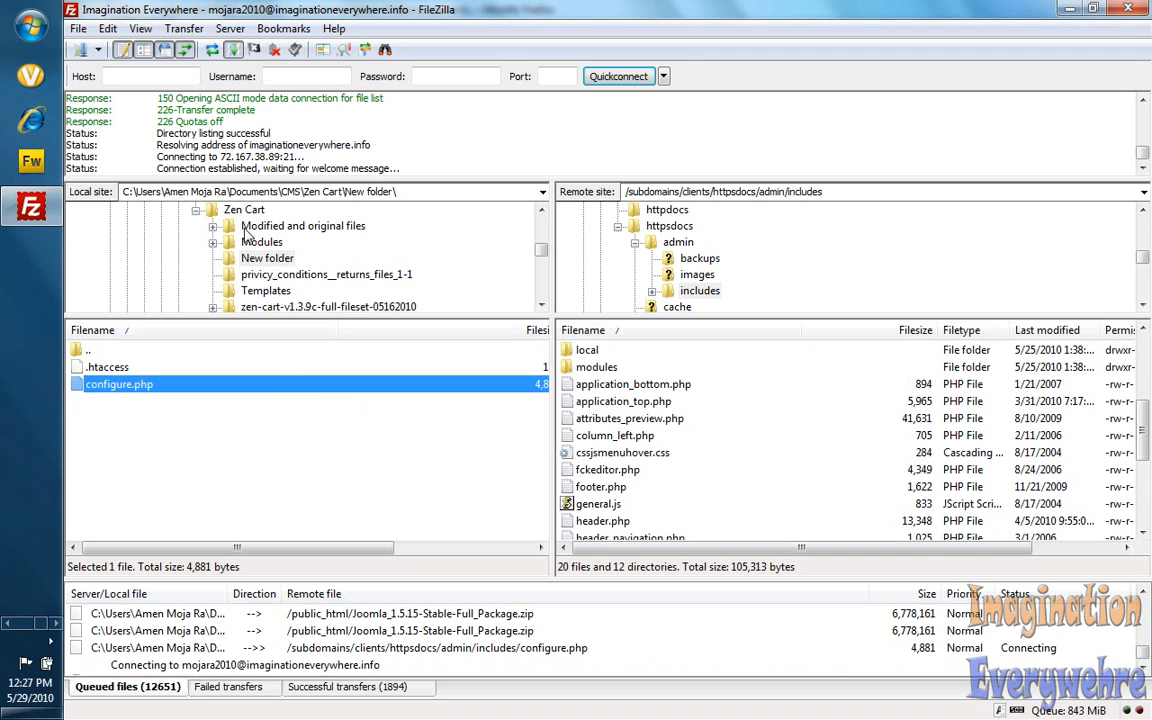
click(212, 50)
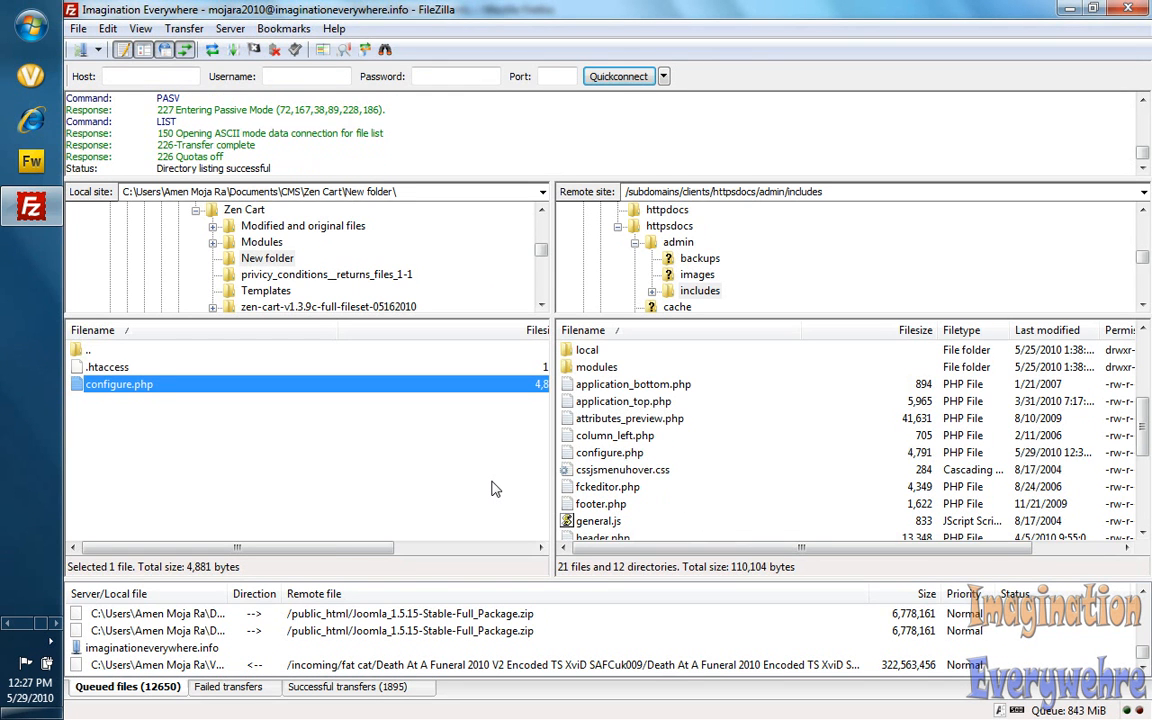
click(31, 205)
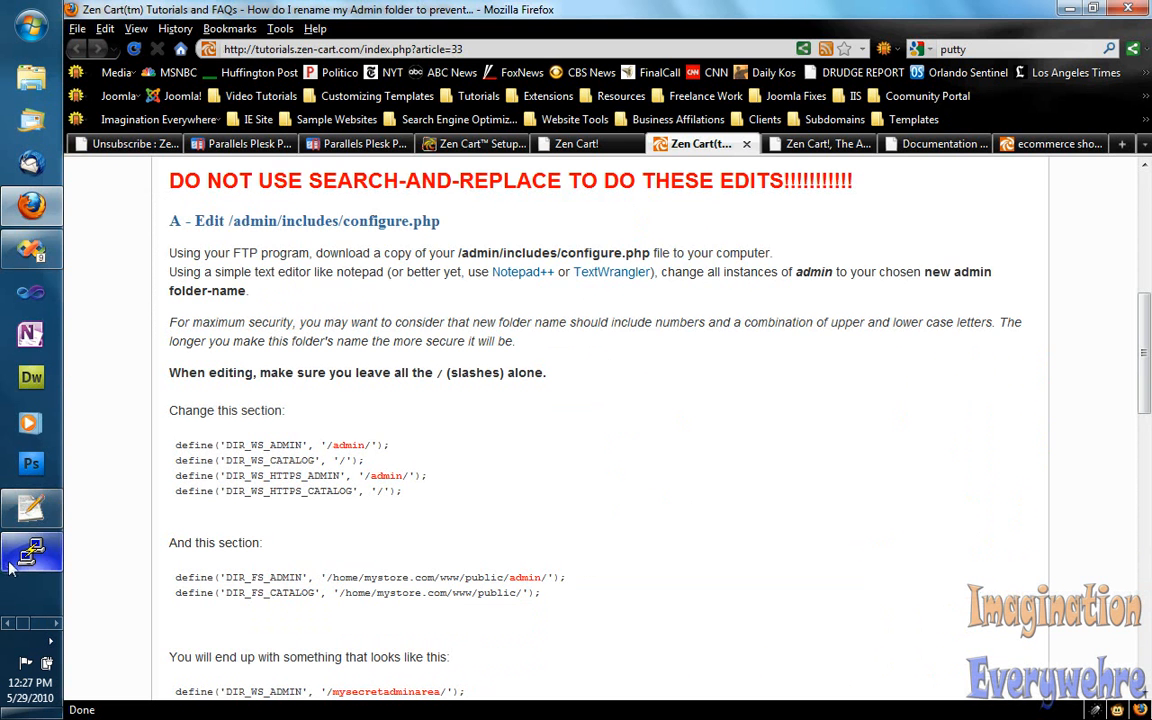
- Run 'mv admin adminie' in PuTTY to rename the server's admin folder
click(32, 552)
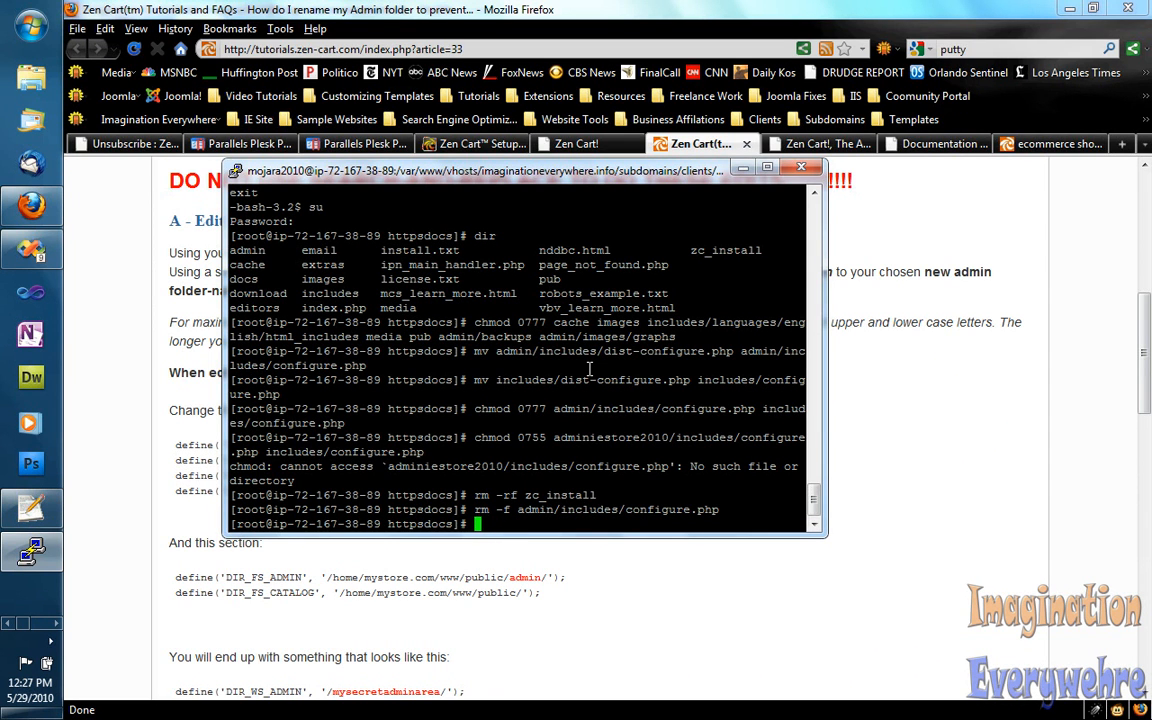
text(mv)
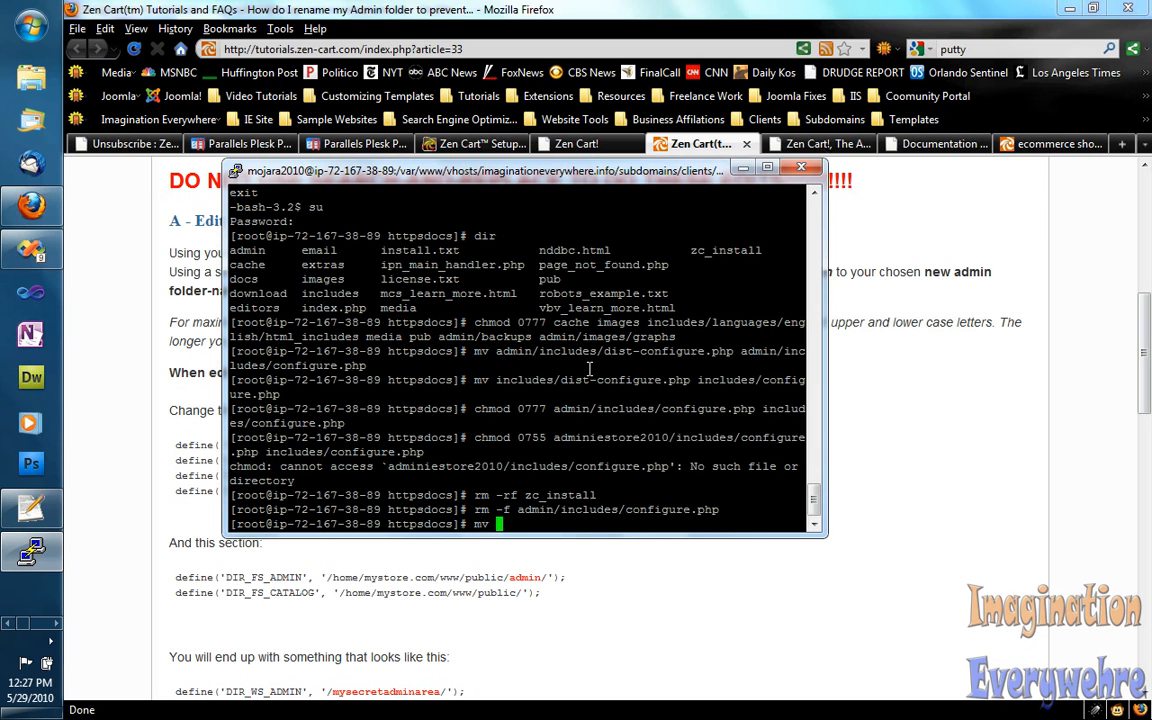
text(admin)
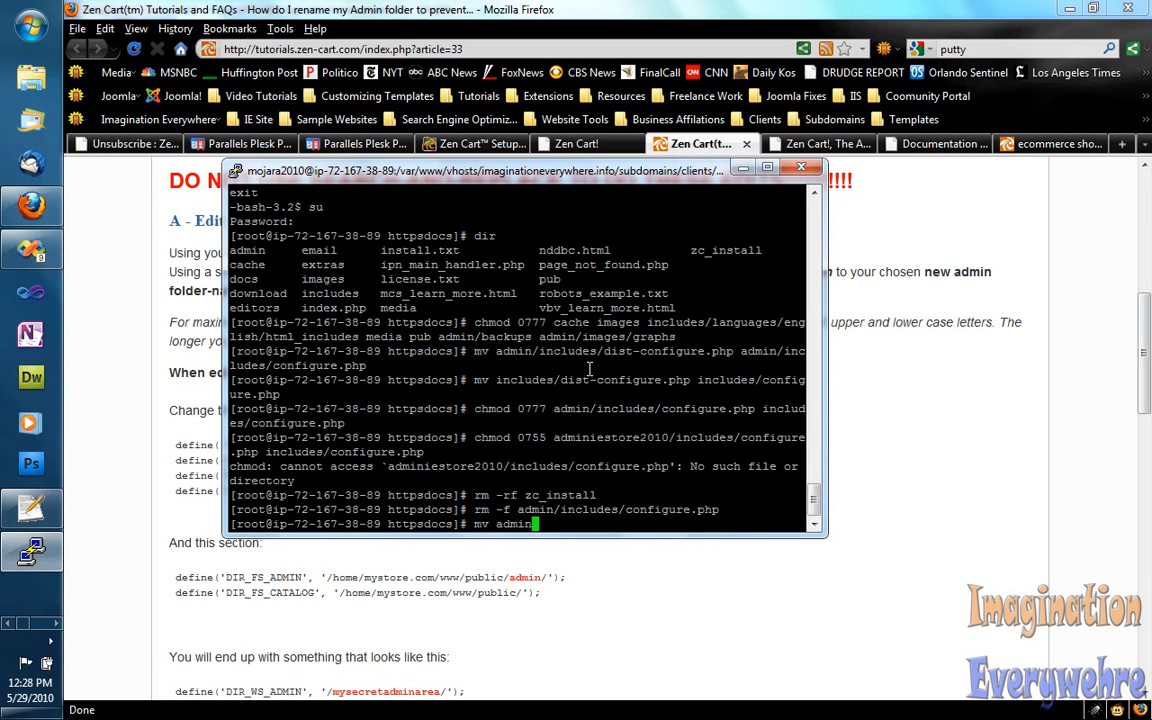
text(adminie)
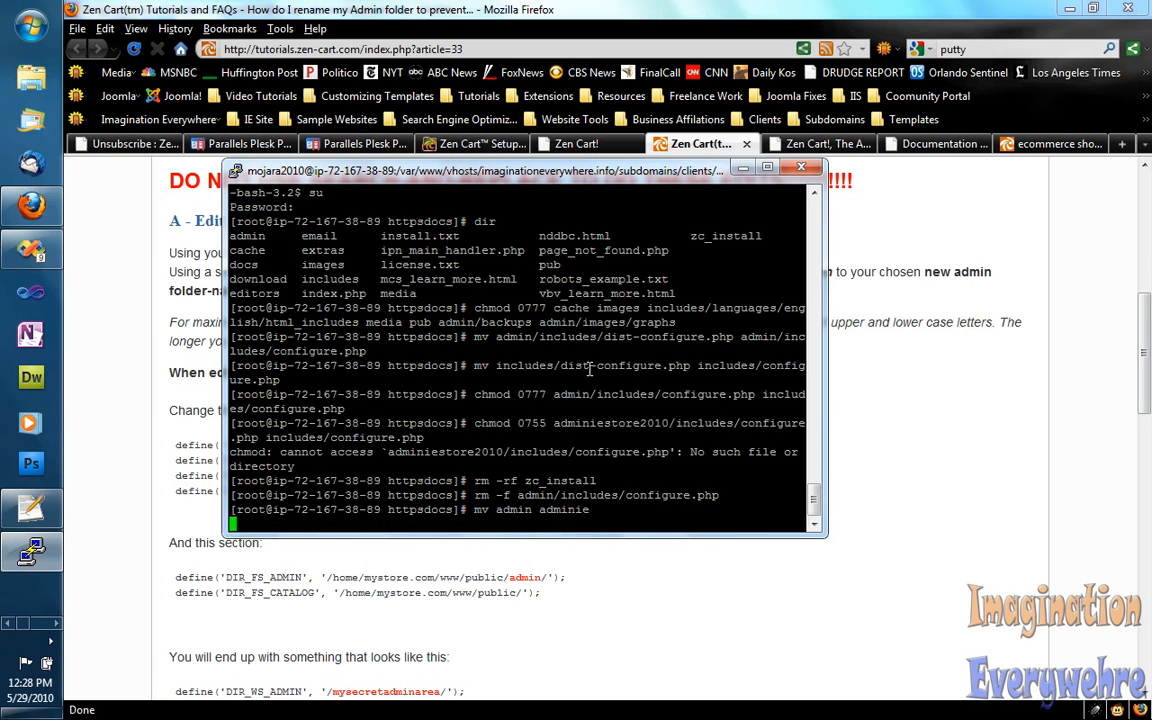
key(Return)
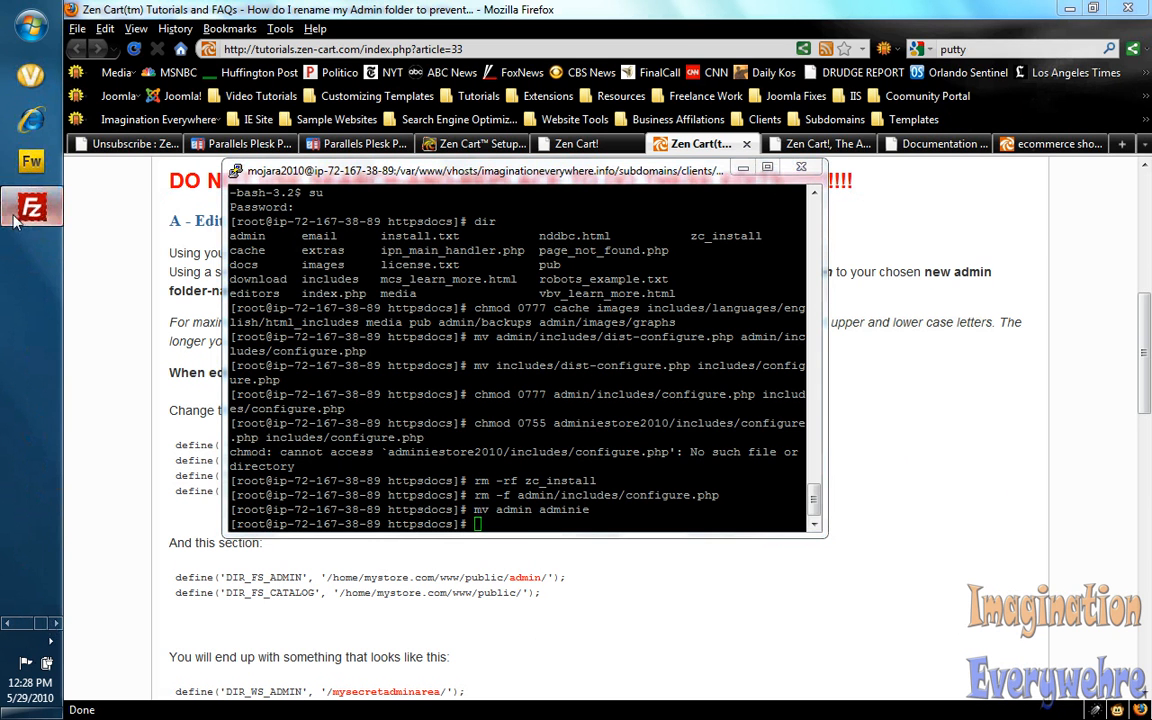
click(31, 207)
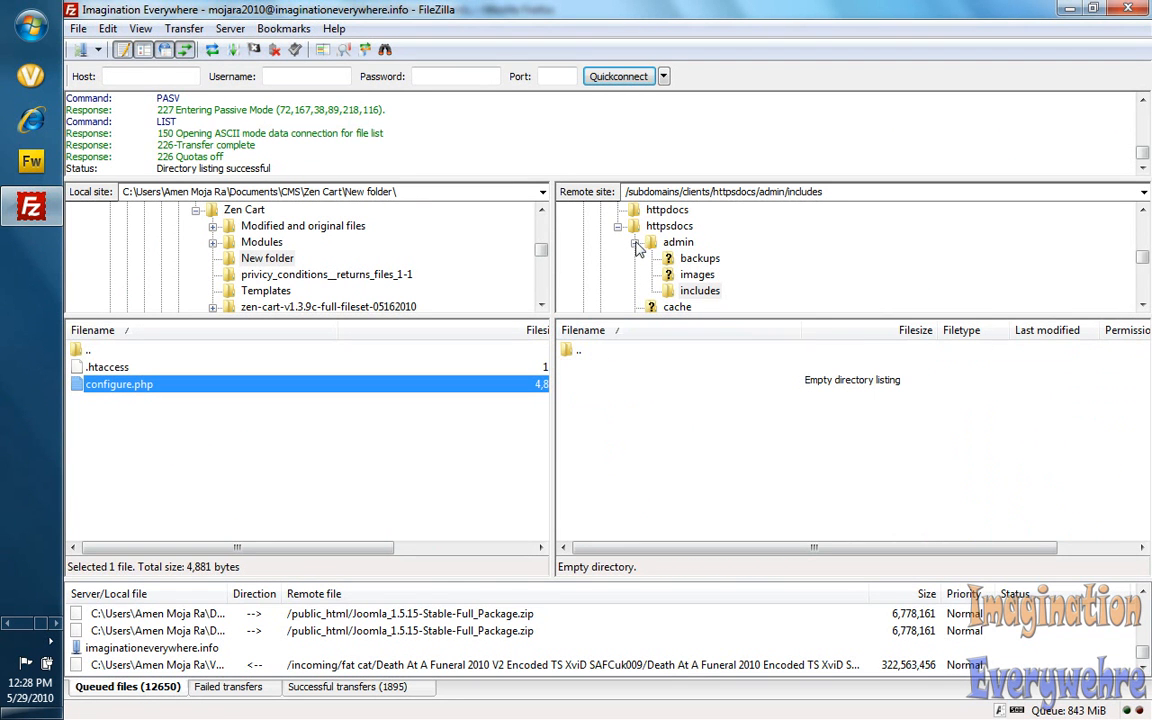
- Select httpsdocs in FileZilla's remote directory tree to refresh the server listing
click(678, 242)
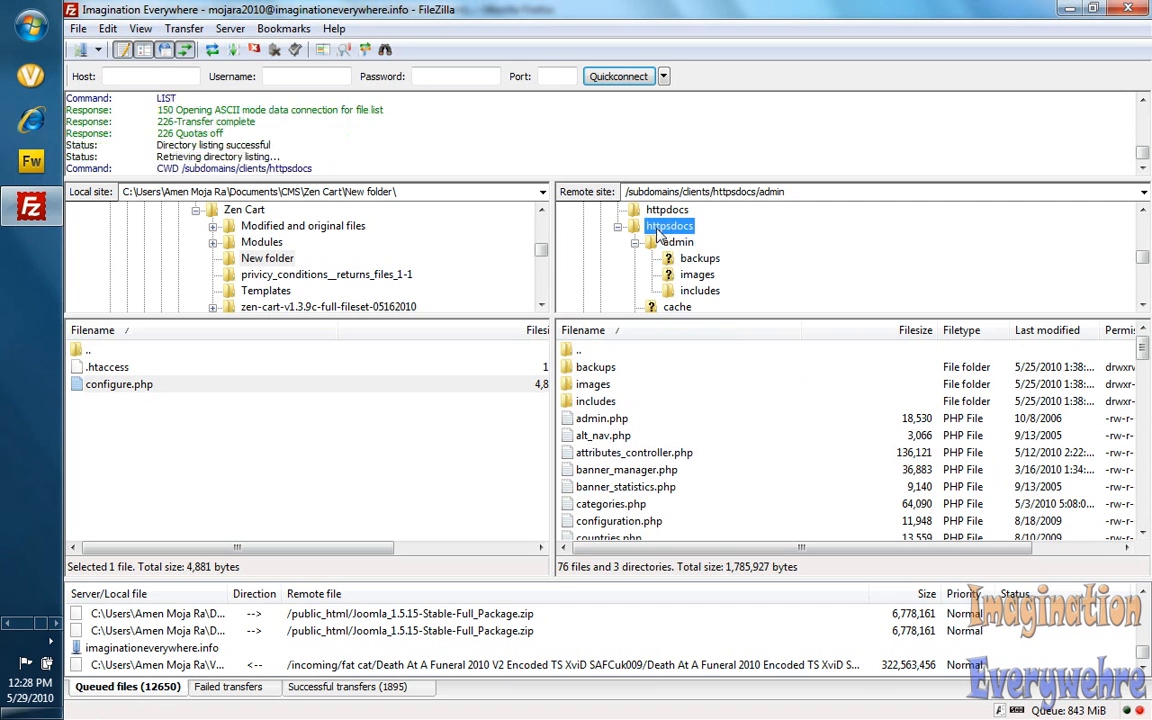
click(668, 225)
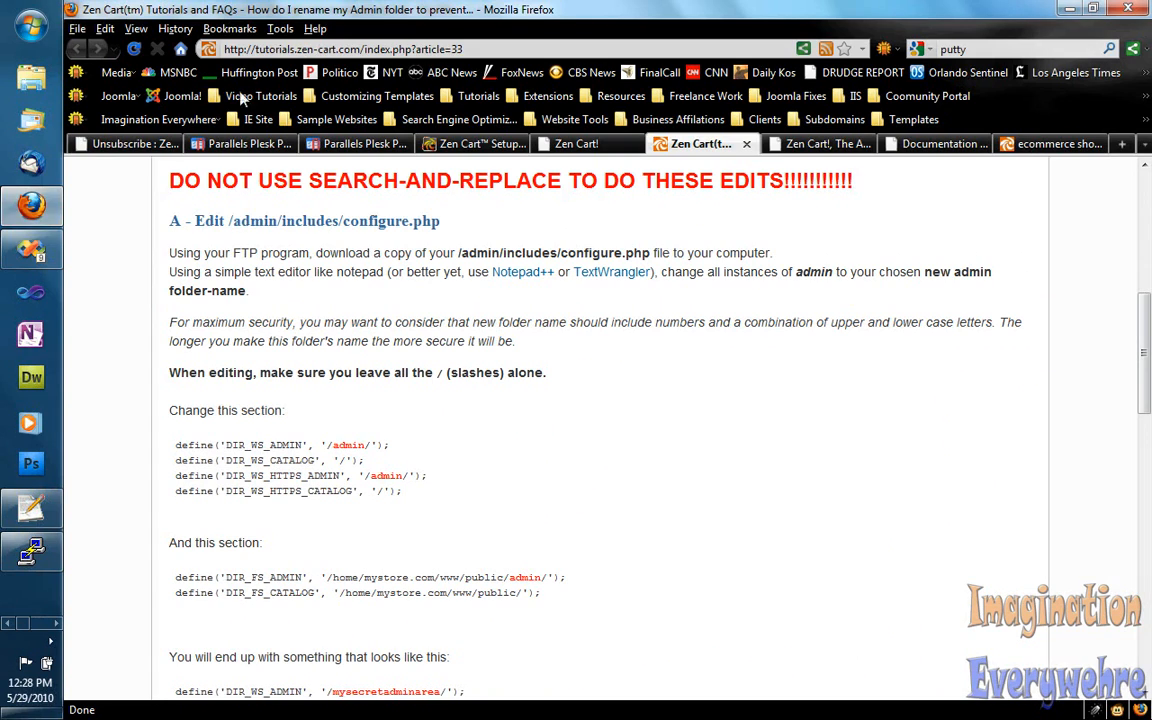
- On the store's admin tab, change admin to adminie in the address to load the login
click(818, 143)
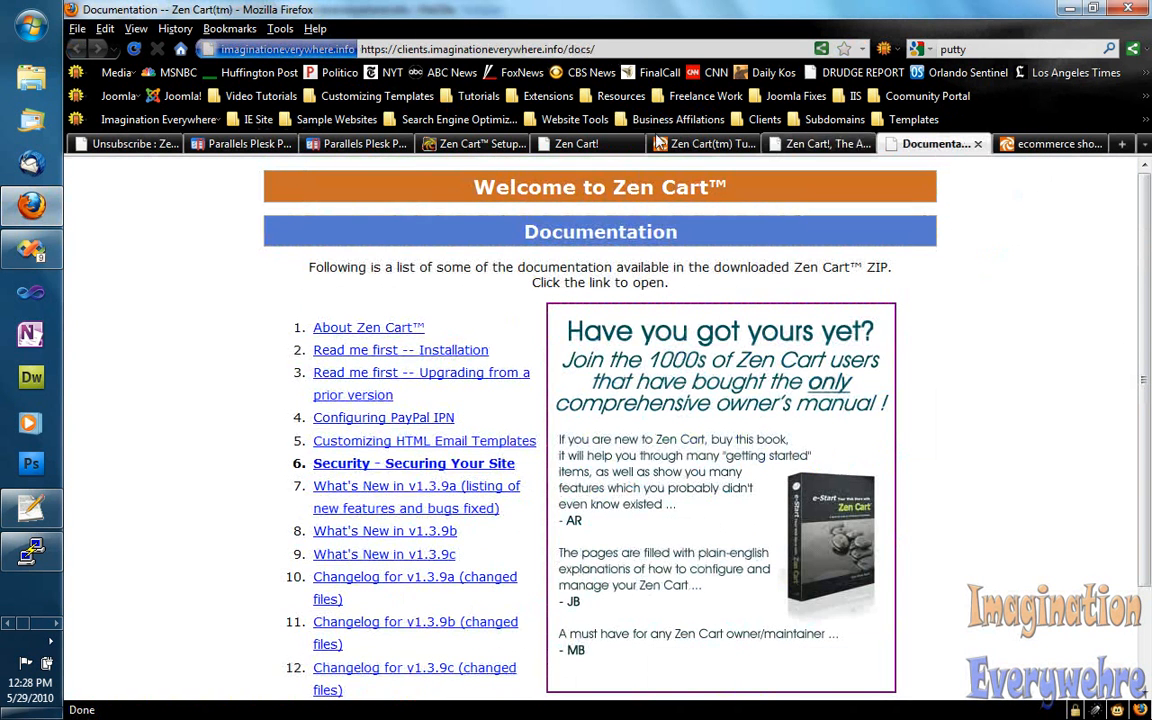
click(577, 143)
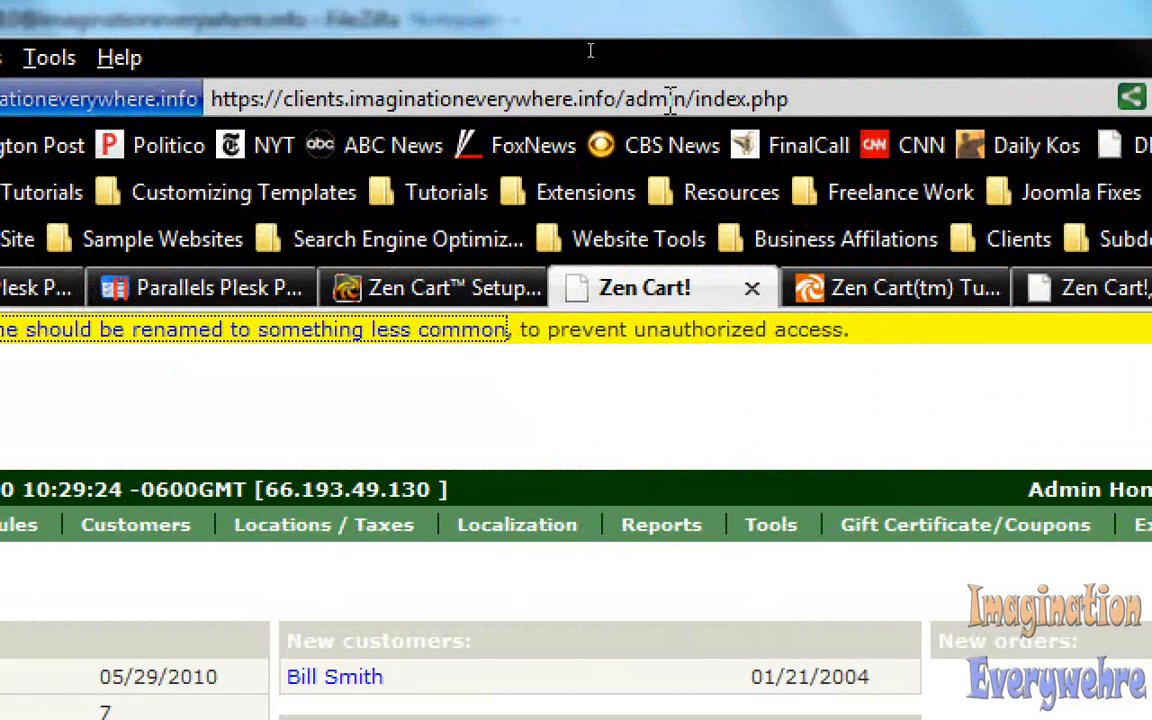
click(500, 98)
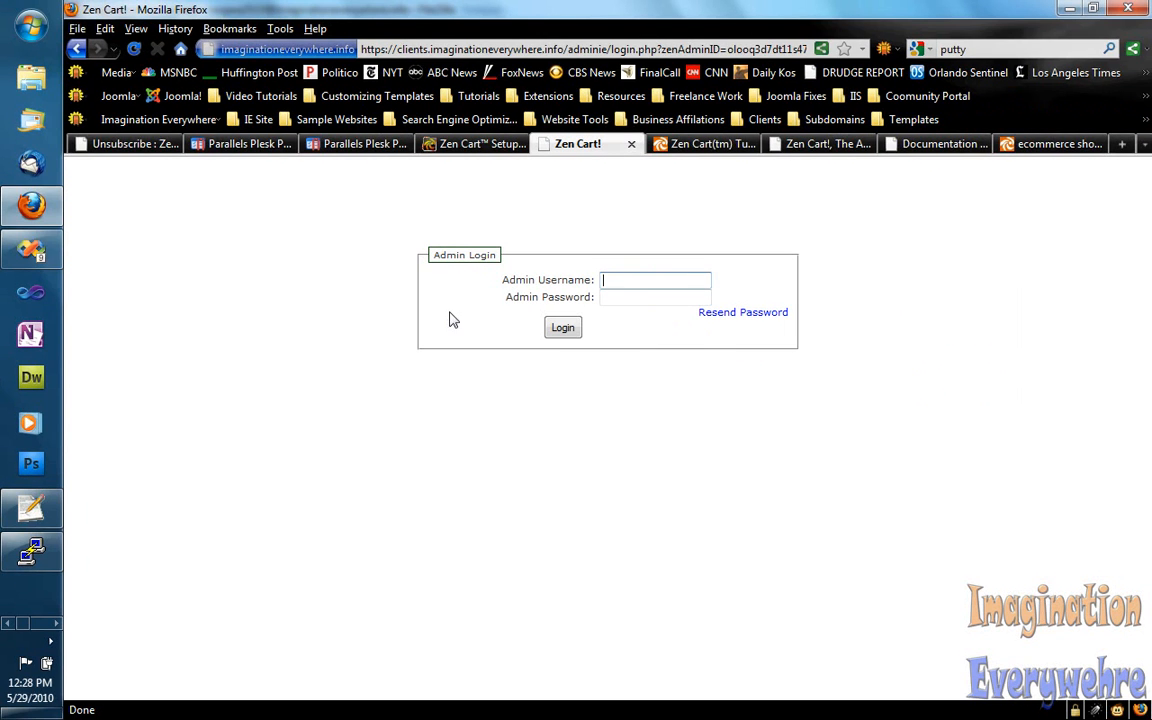
mouse_move(520, 297)
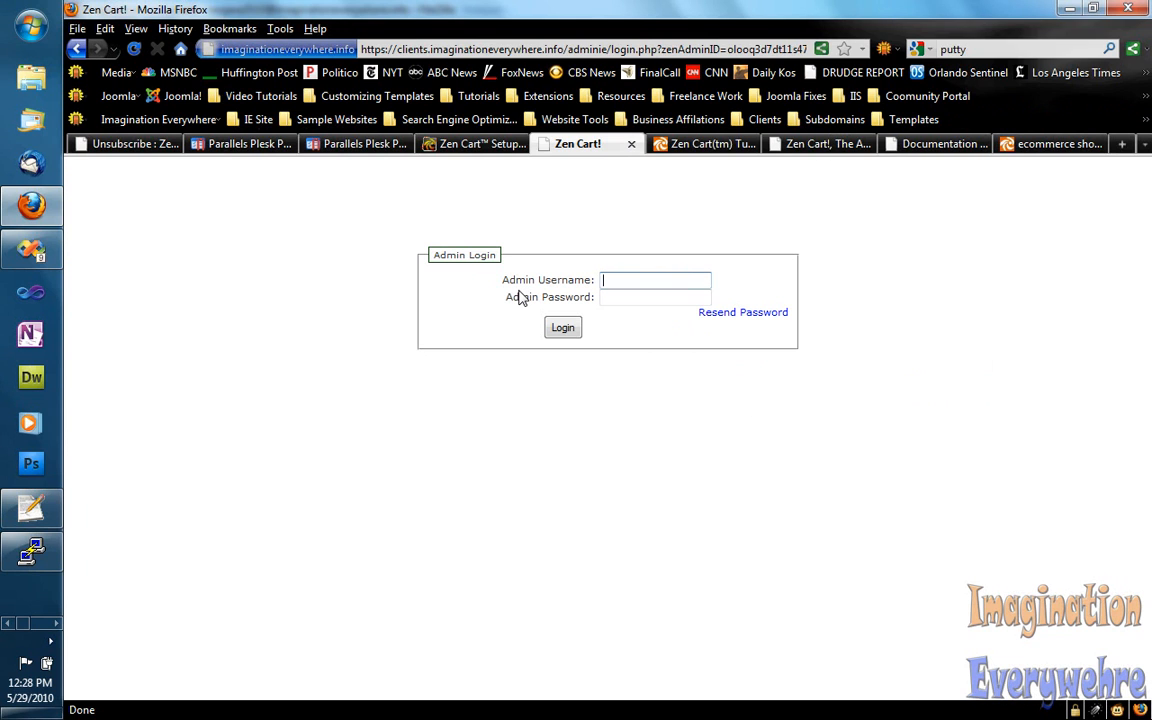